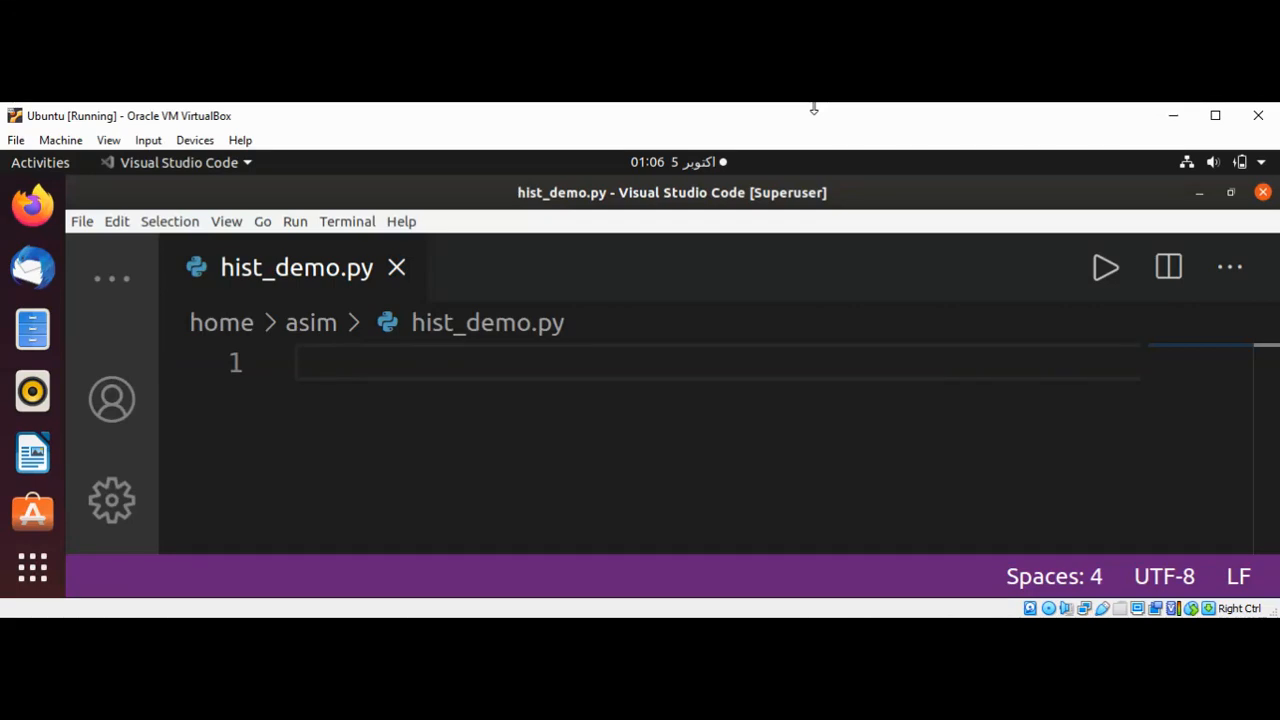
- Write list_sent = ["Hello World","I love Python"] on line 1 of hist_demo.py
left_click(300, 362)
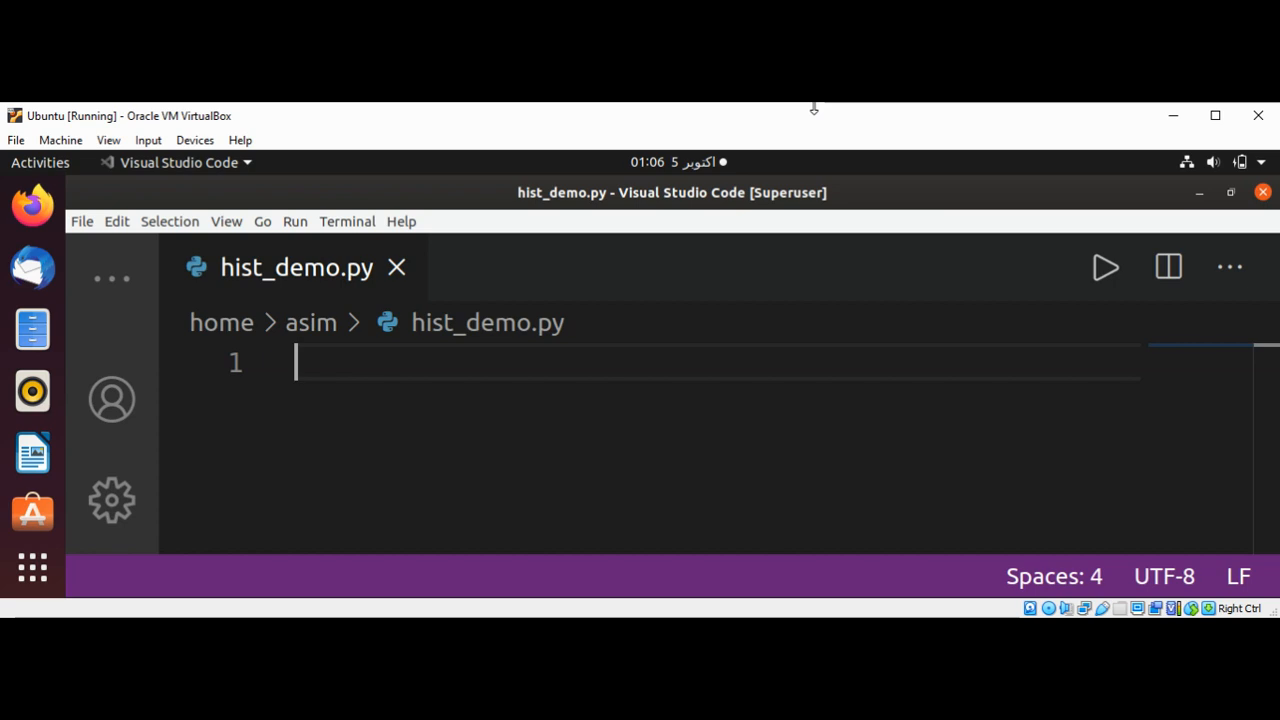
mouse_move(814, 132)
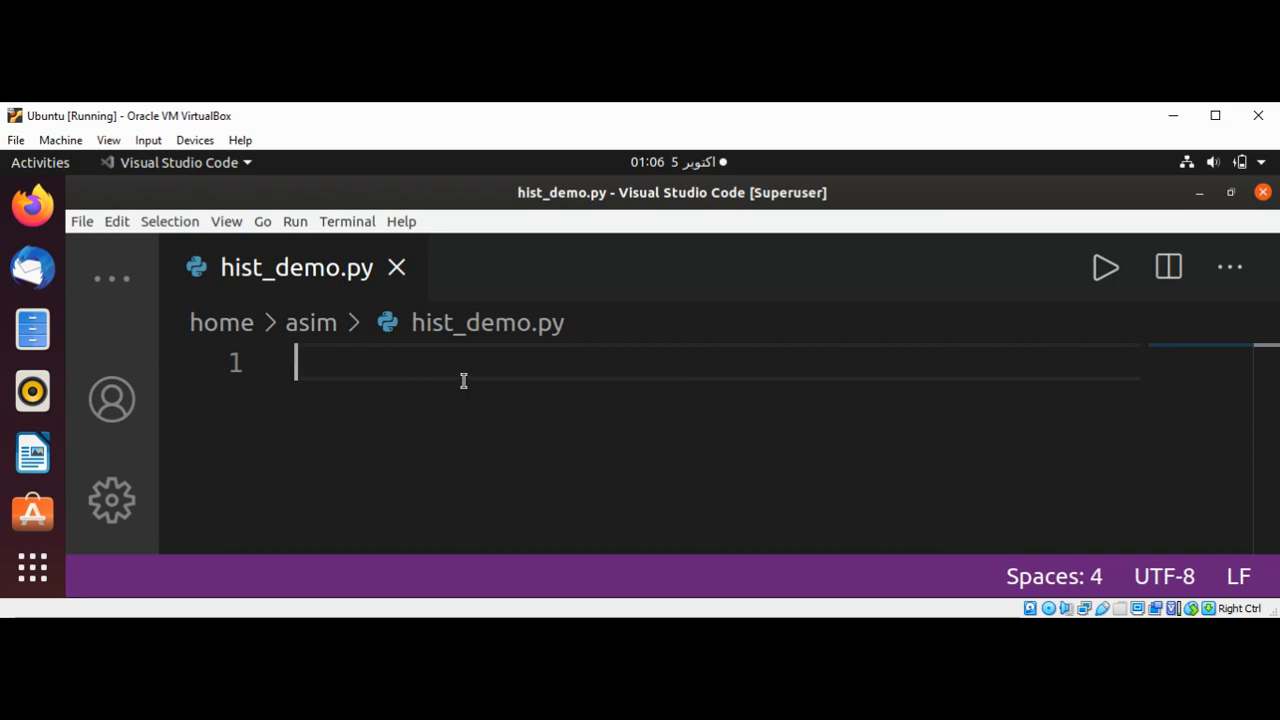
type("list")
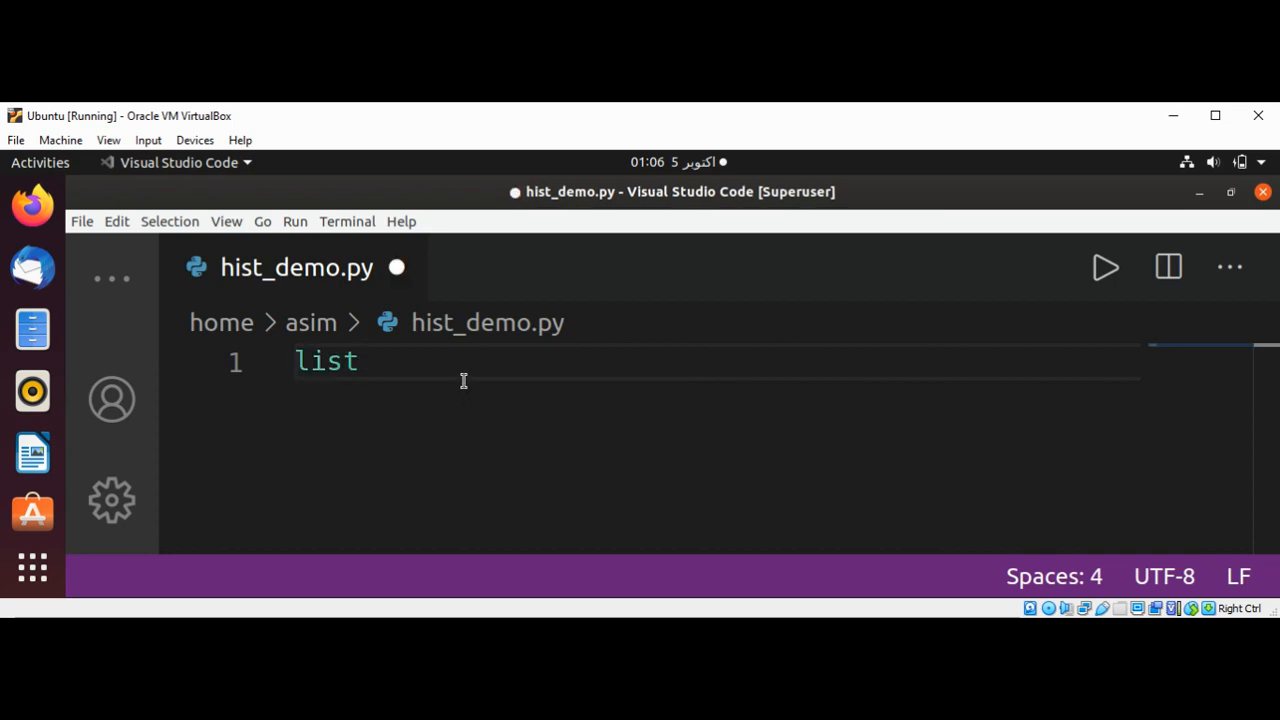
type("_se")
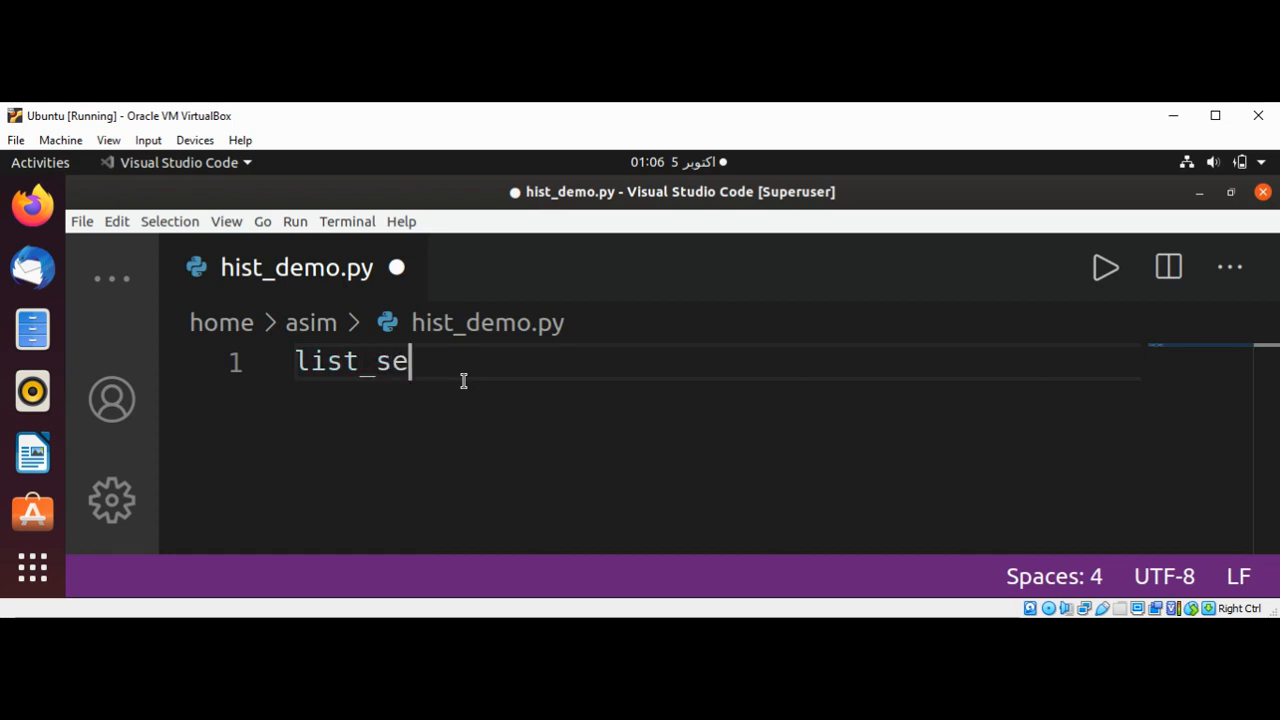
type("nt =")
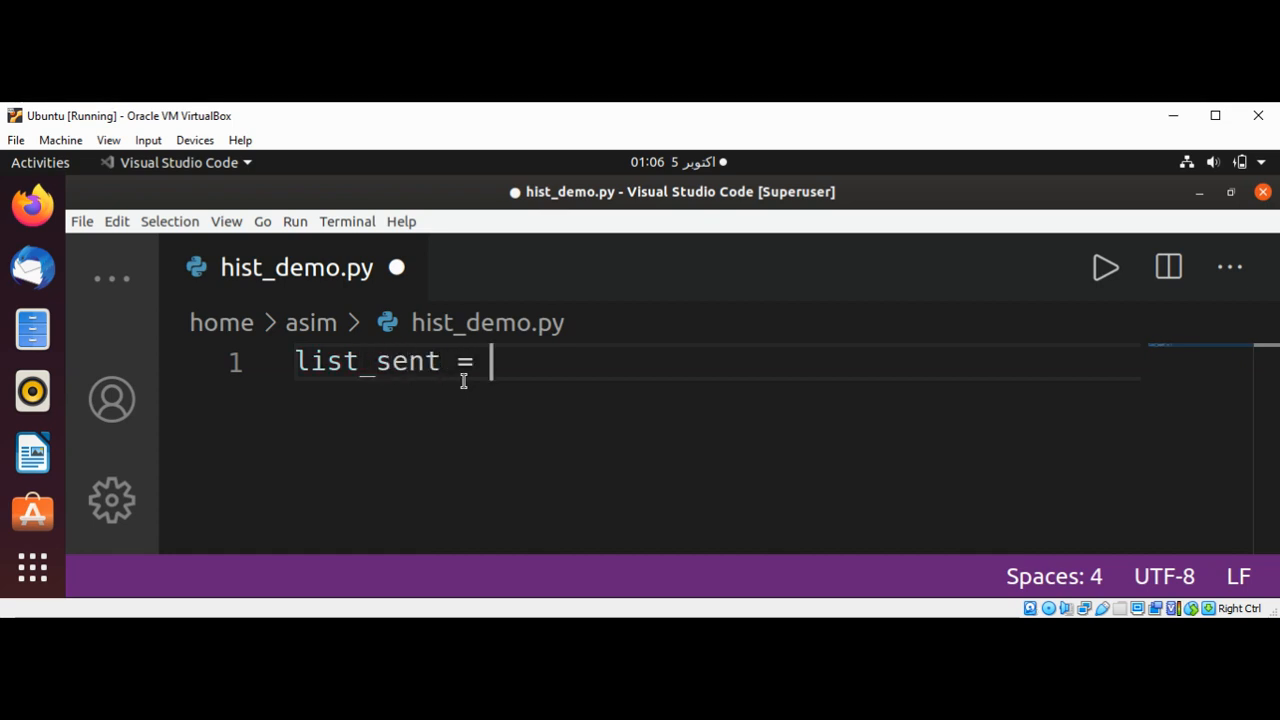
type("[]")
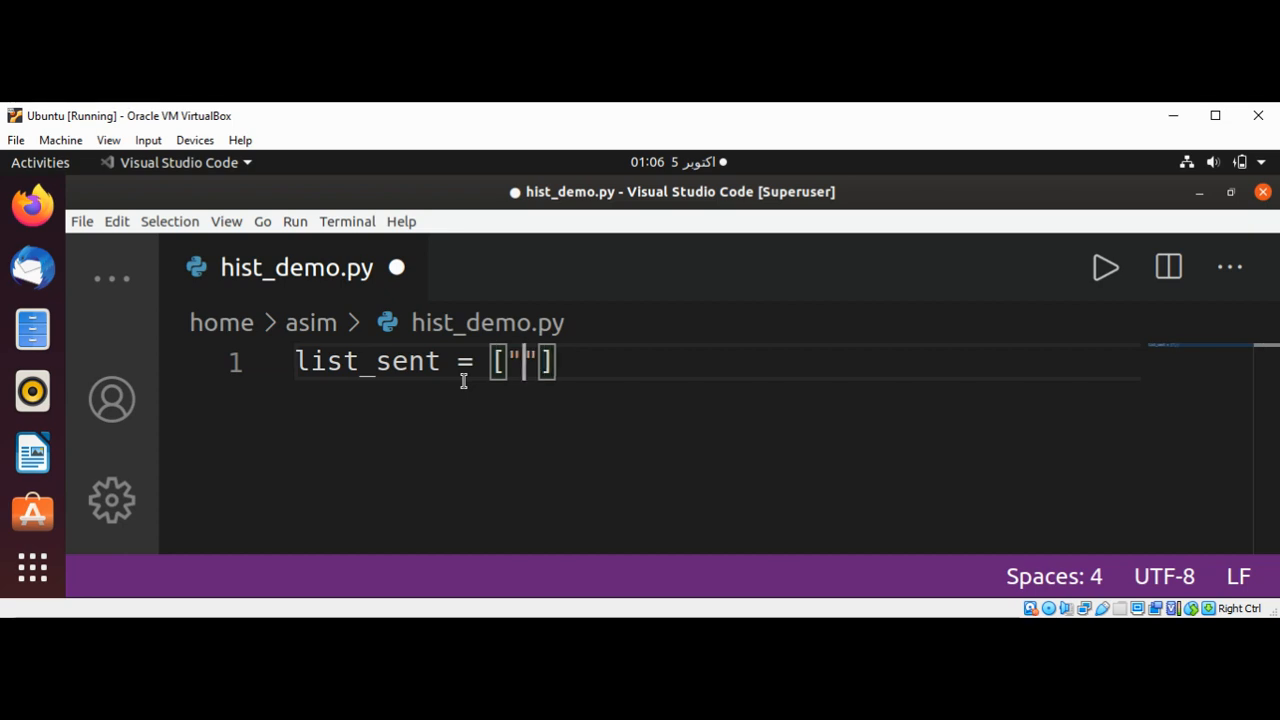
type("Hello")
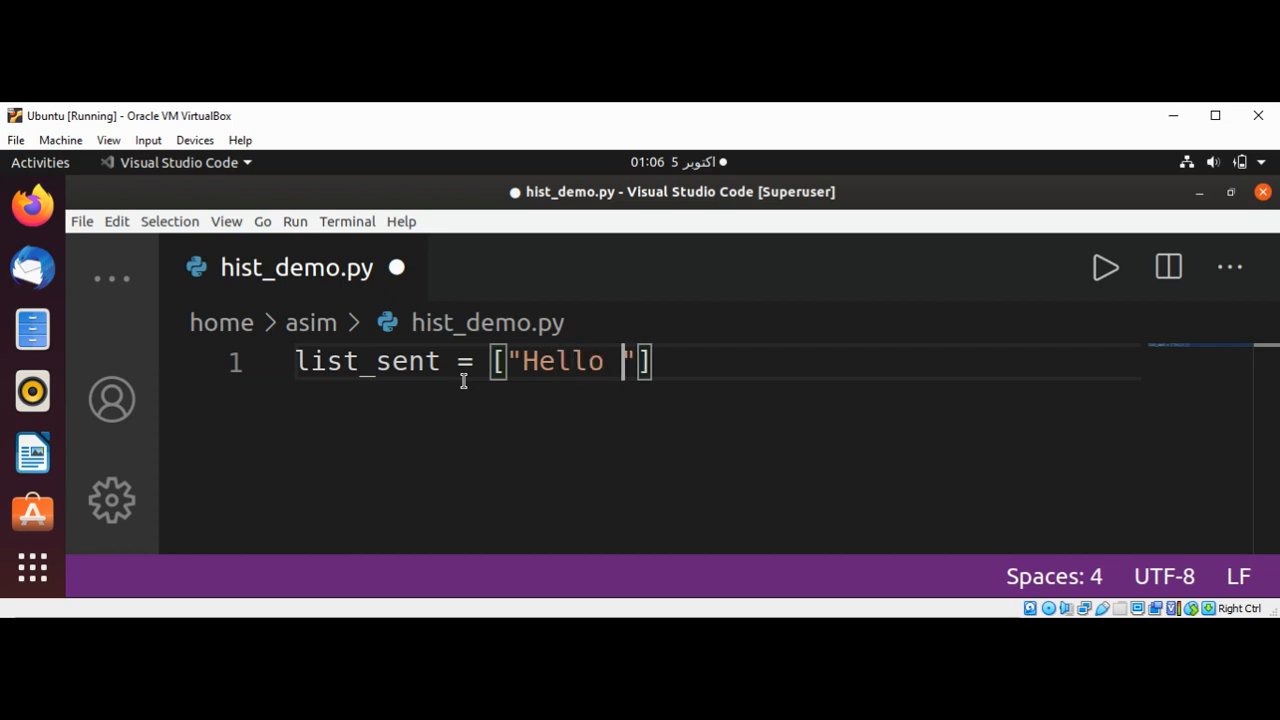
type("World")
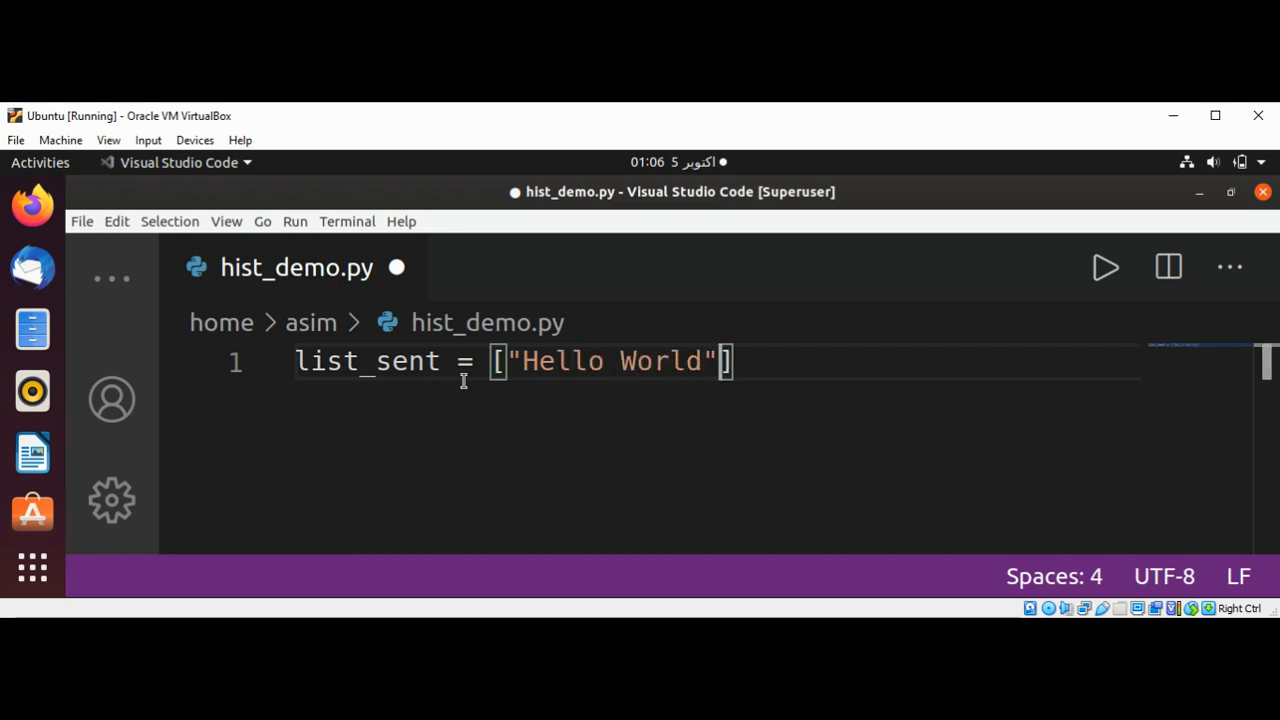
type(",\"\"")
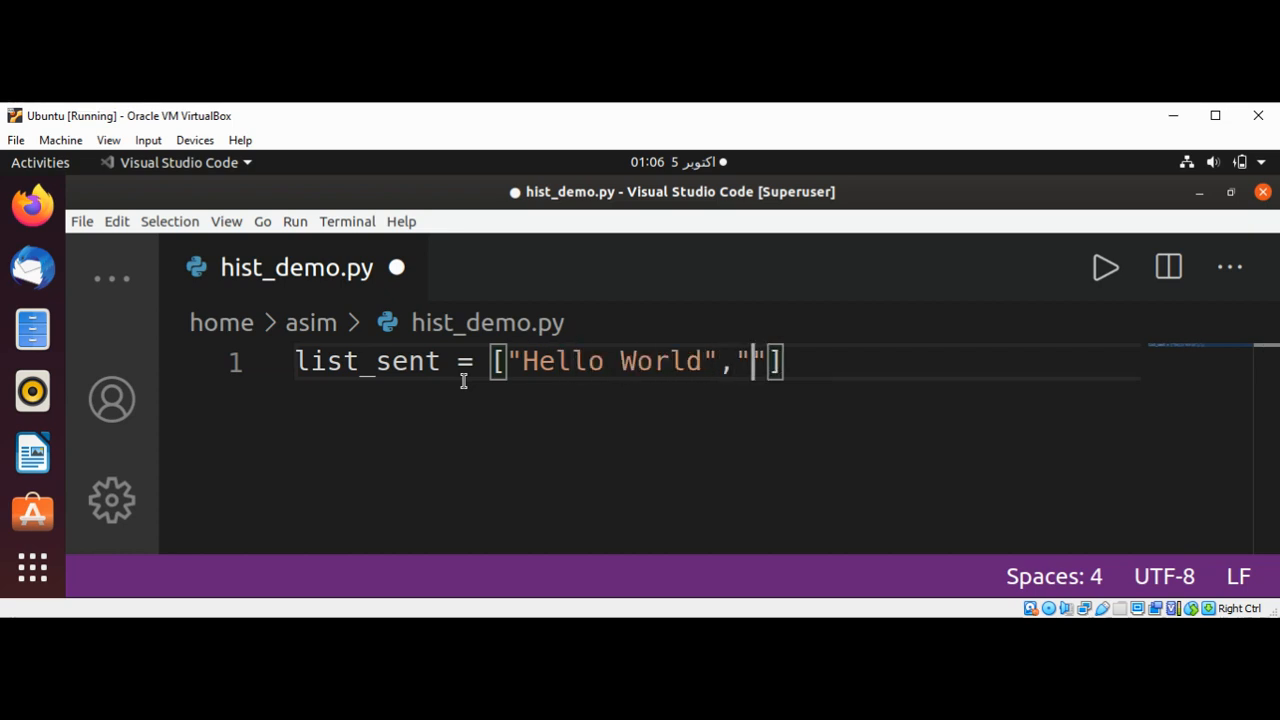
type("I love")
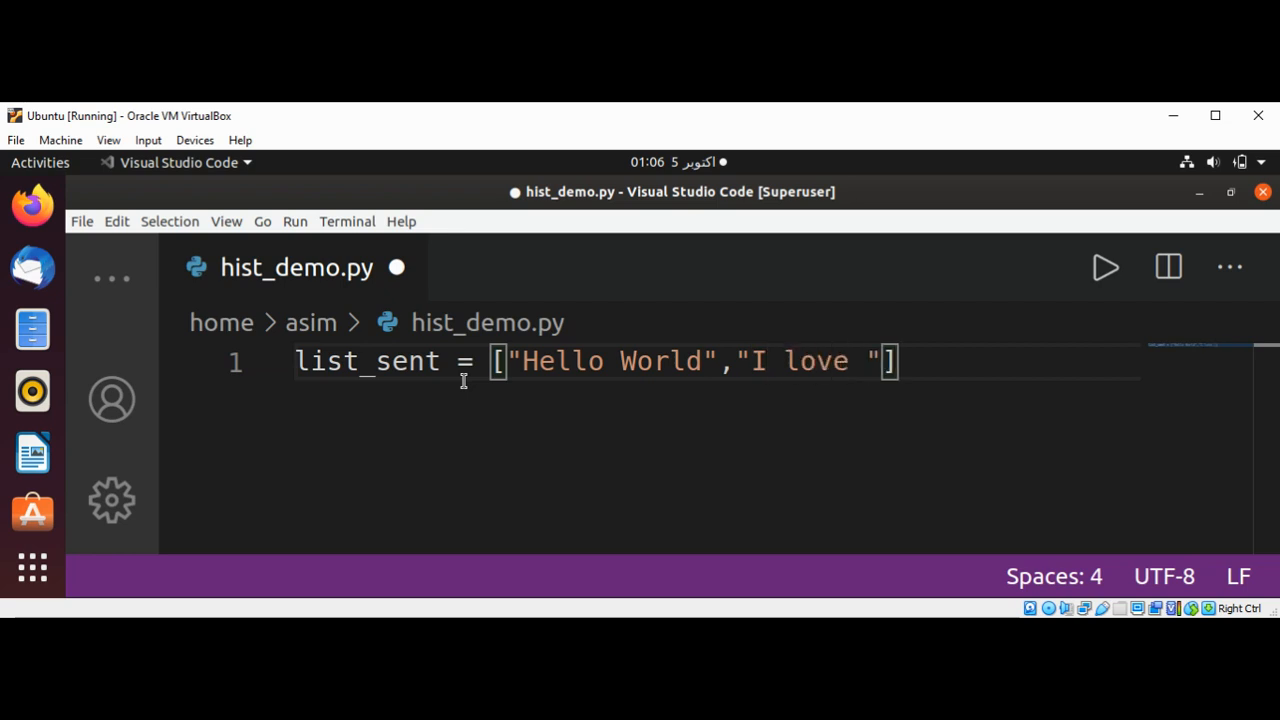
type("Python")
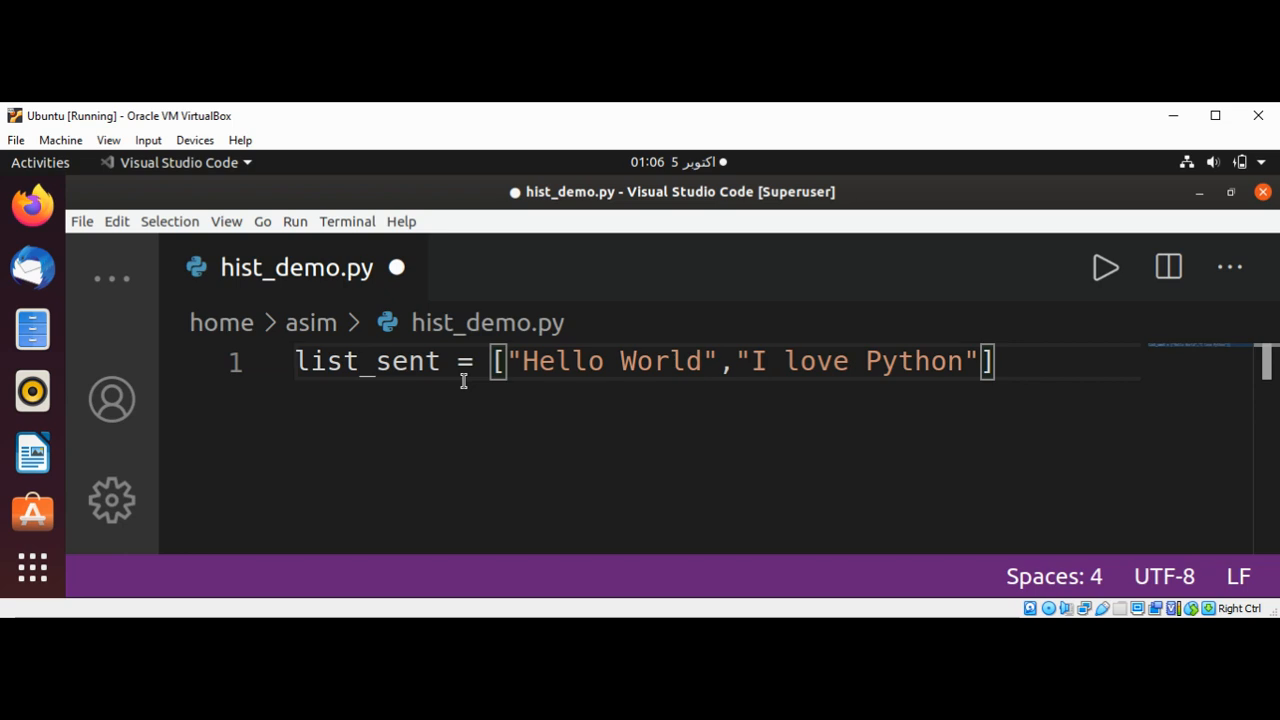
- Initialize an empty dictionary our_dict = {} on line 2
key("enter")
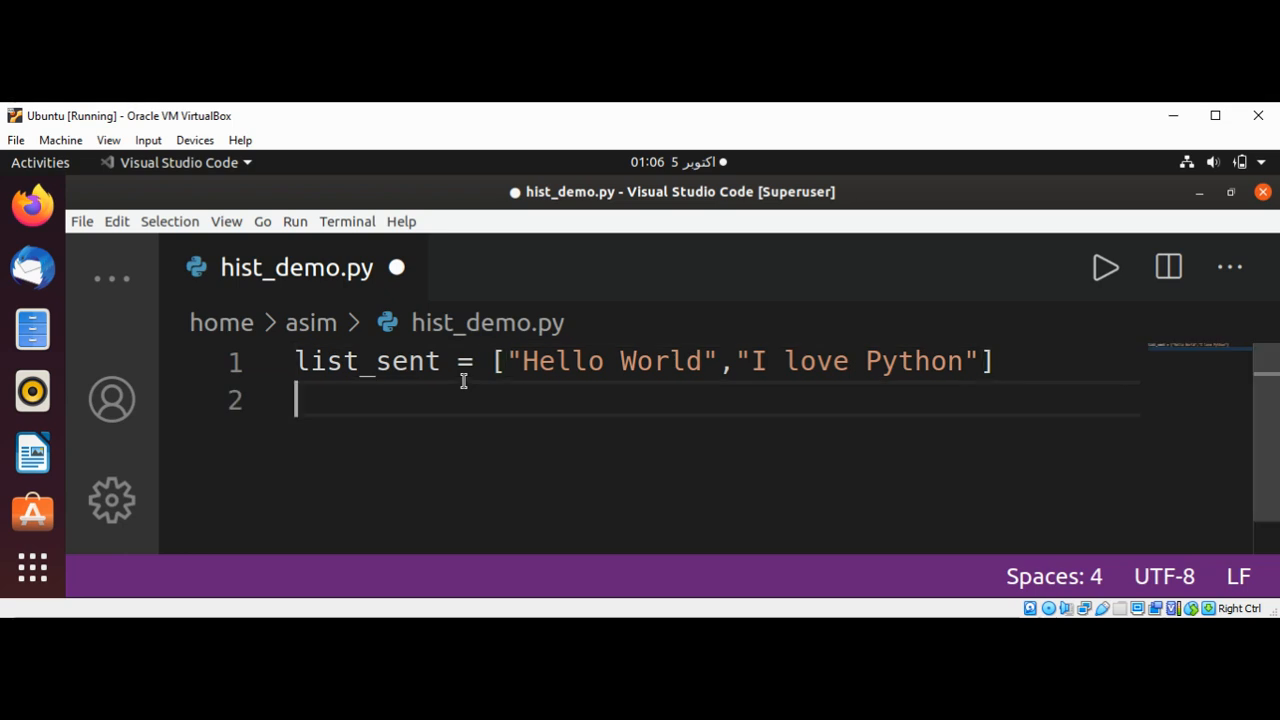
type("ou")
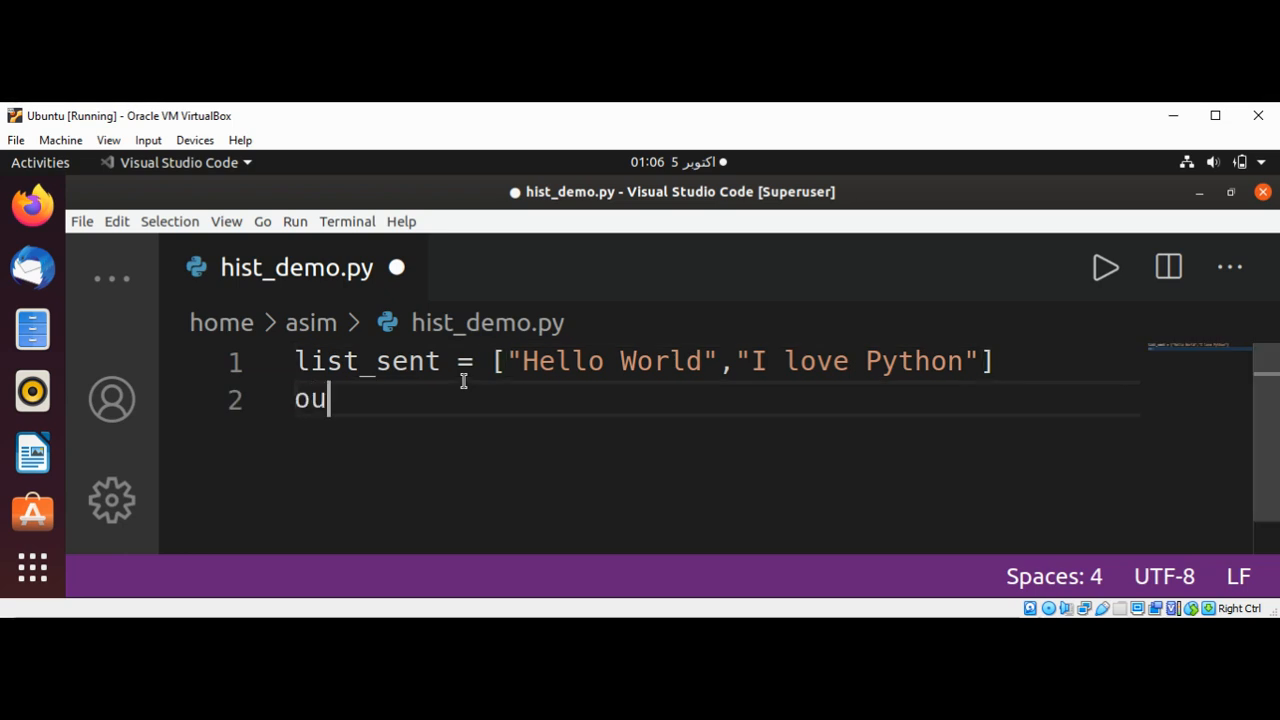
type("r_dict")
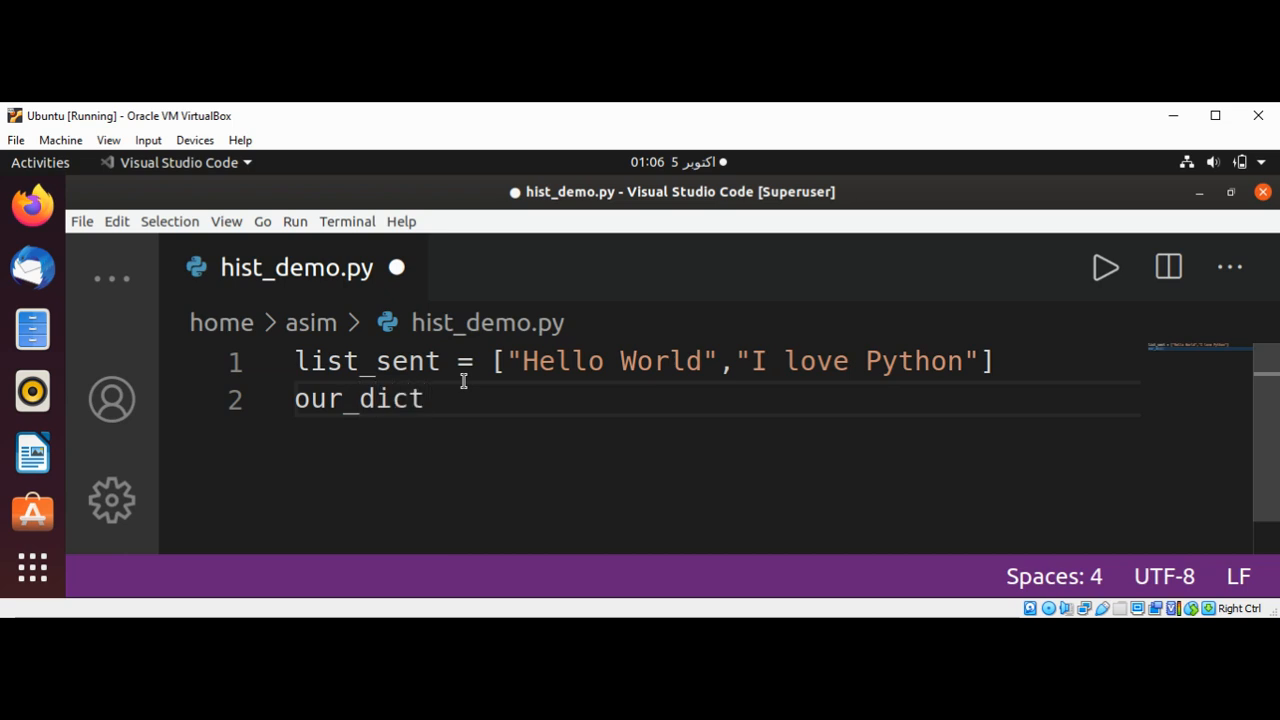
type("={}")
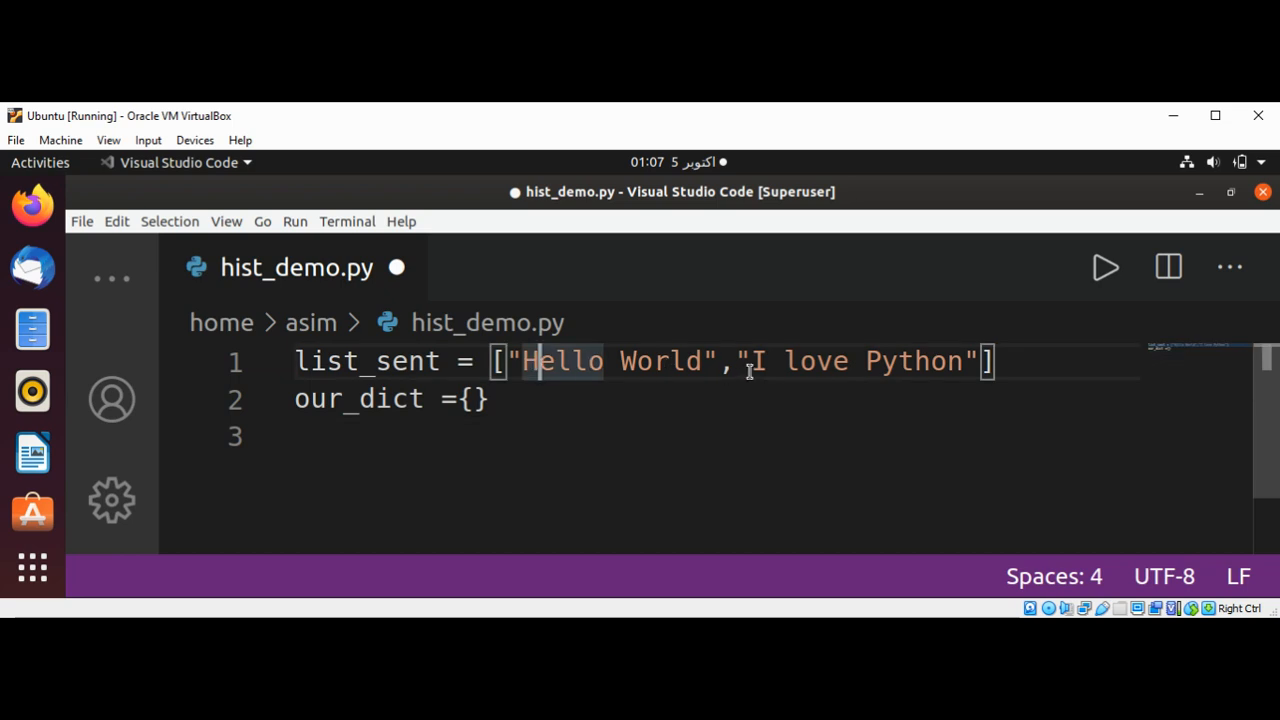
mouse_move(924, 360)
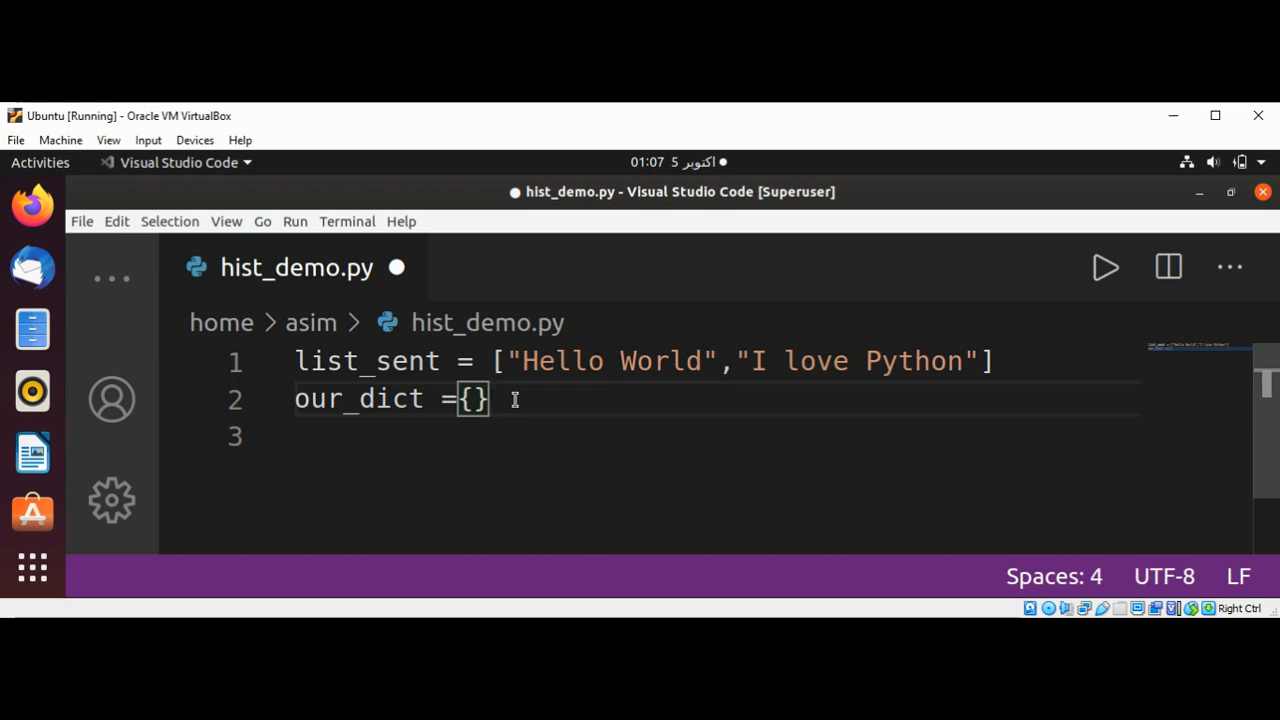
- Write the loop header for sent in list_sent: on line 3, correcting the loop variable to sent
type("for")
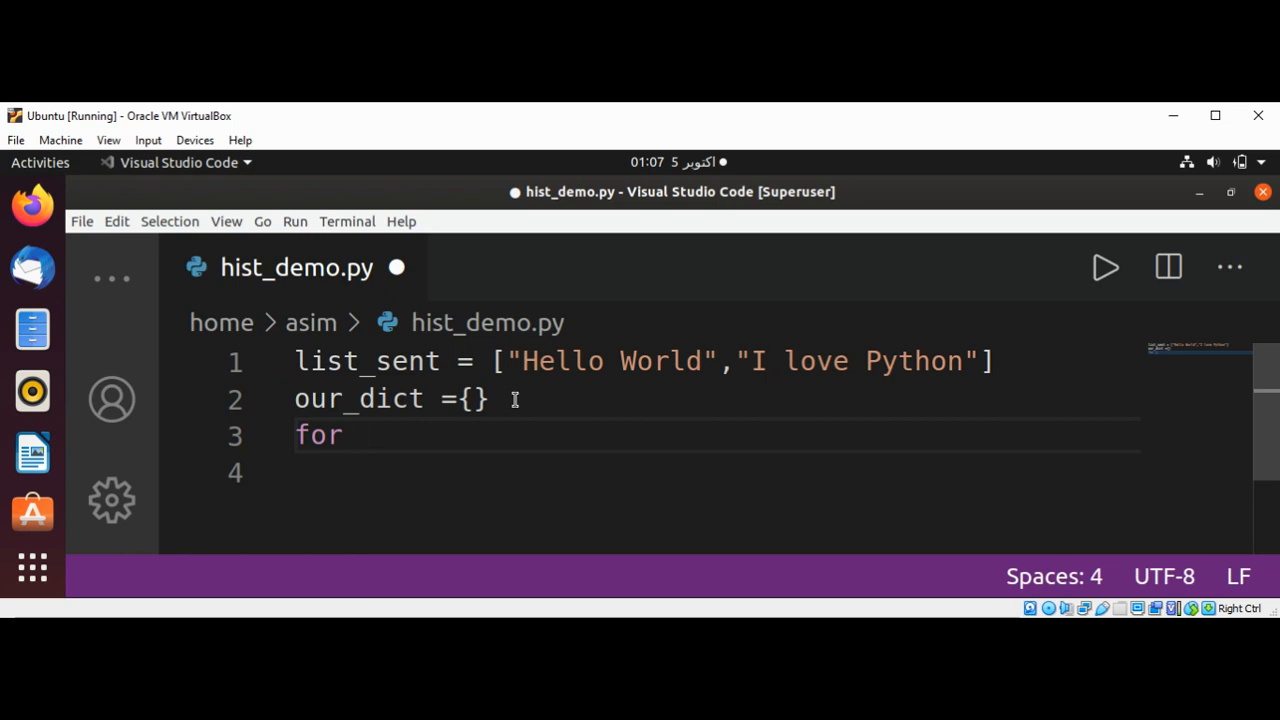
type("l")
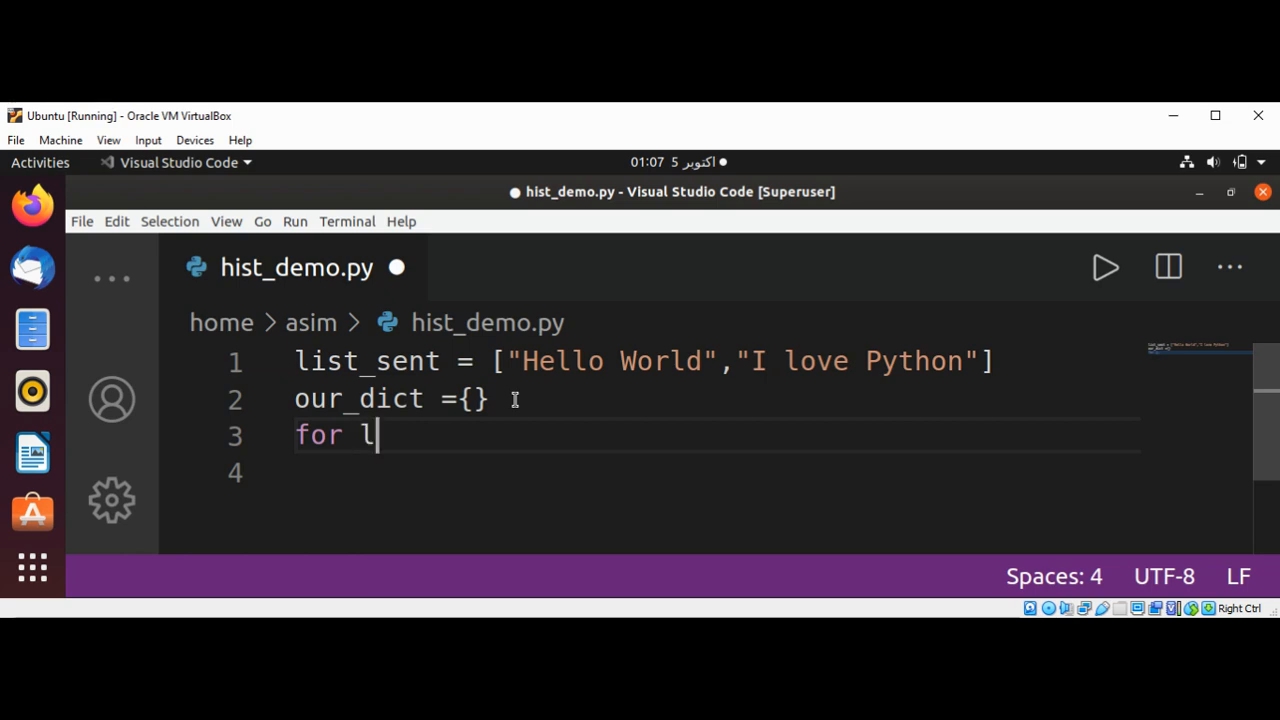
type("ist_")
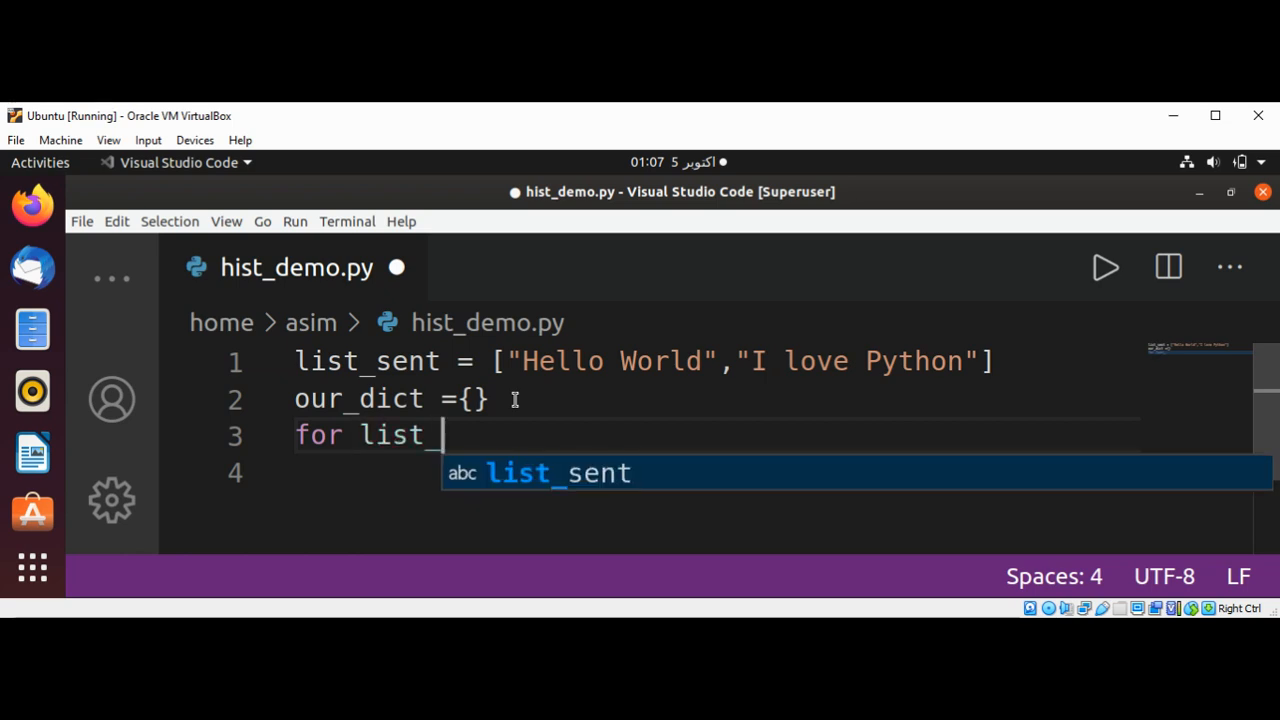
type("sent")
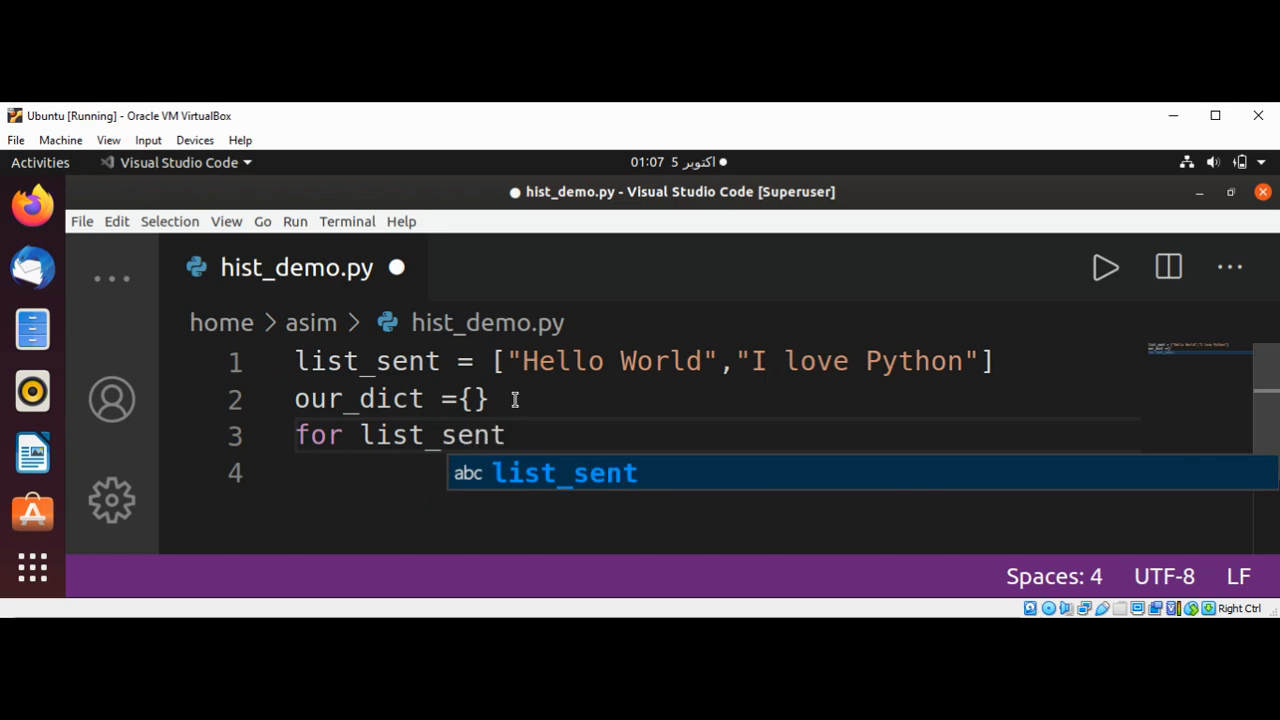
type("in")
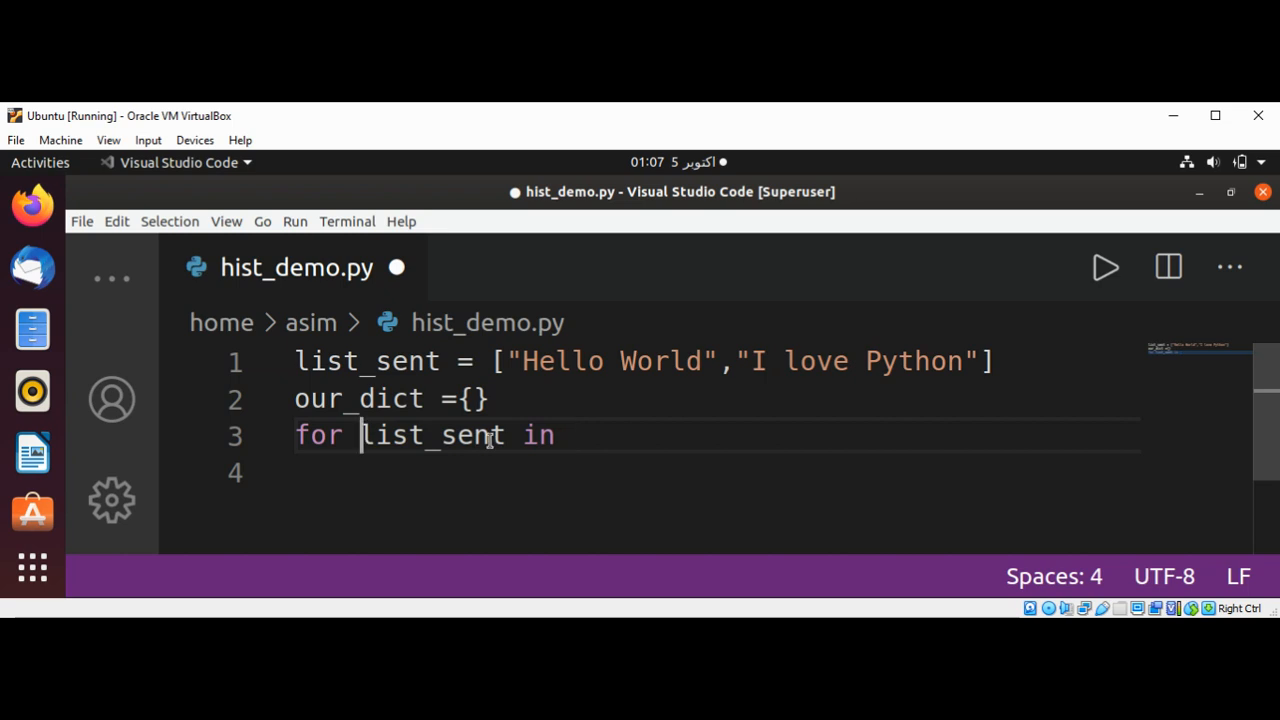
double_click(432, 436)
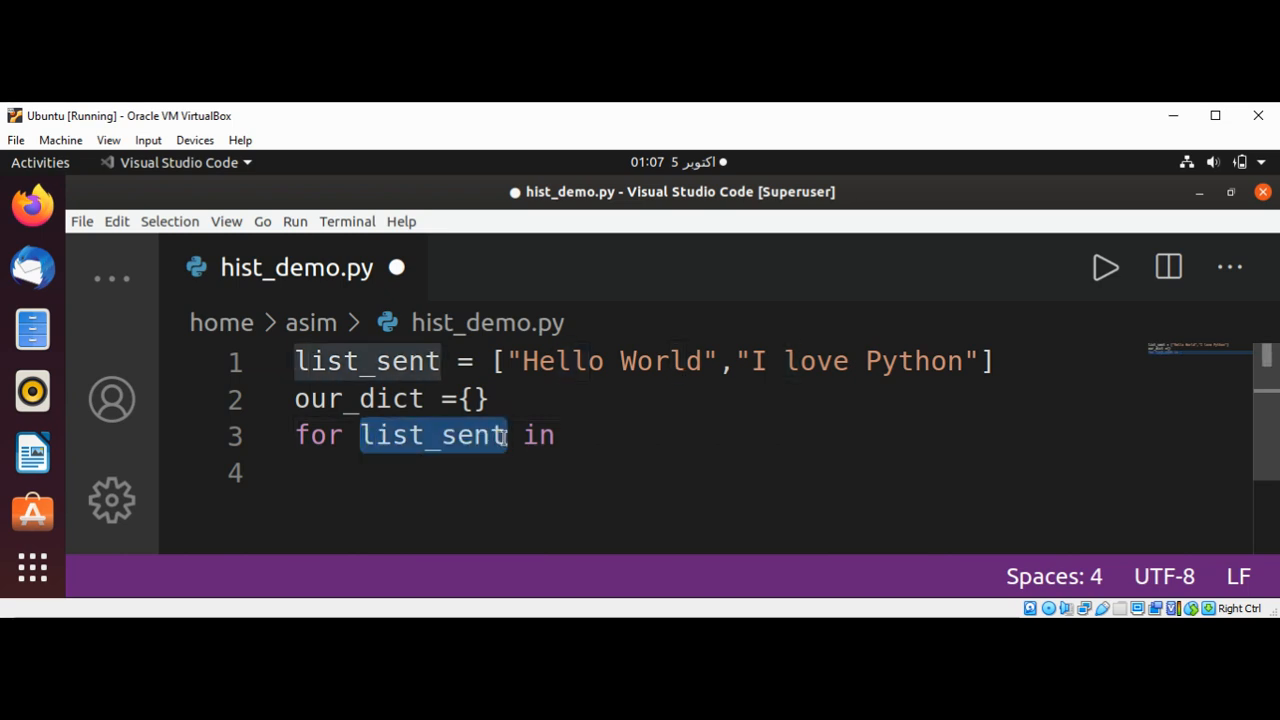
type("sent")
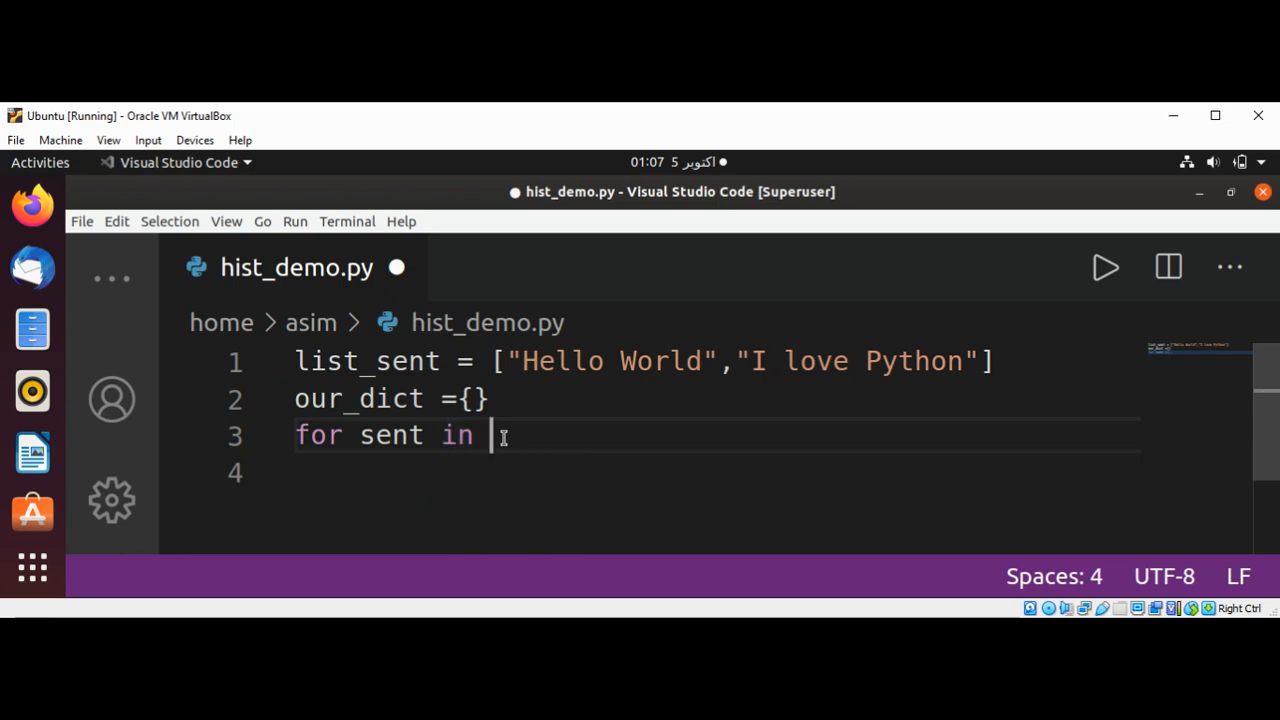
type("list_")
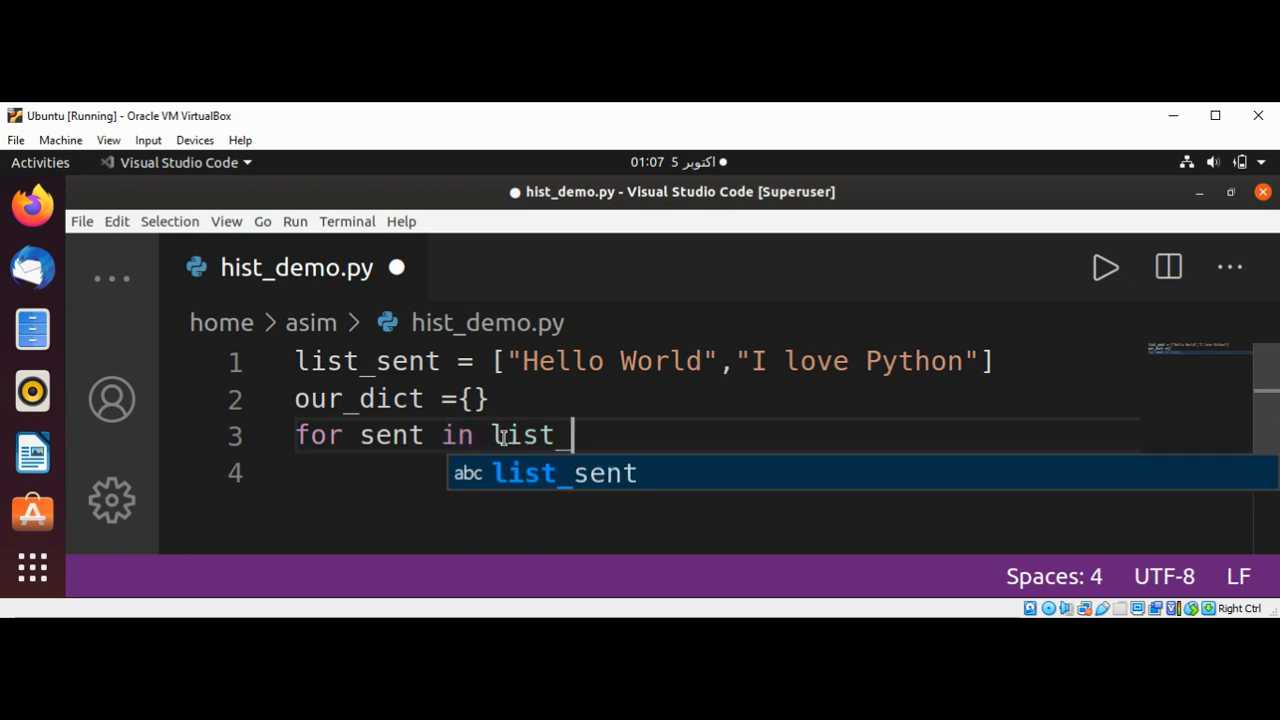
type("sent")
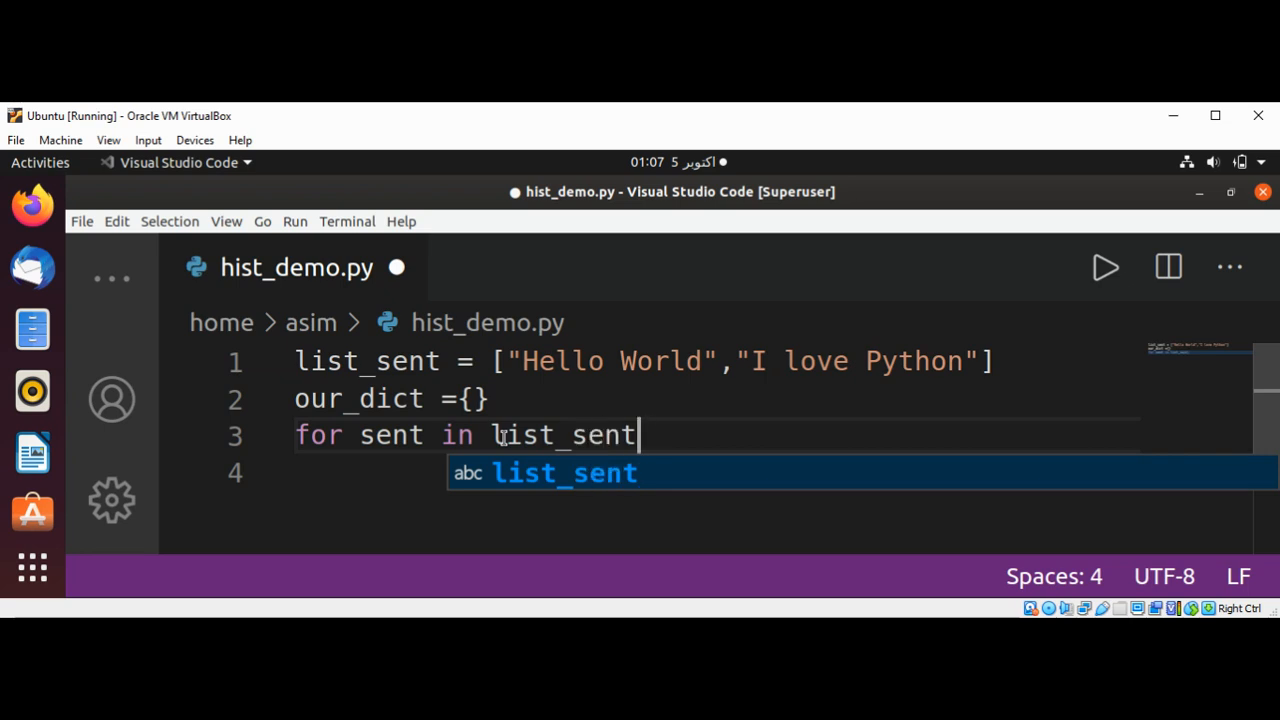
type(":")
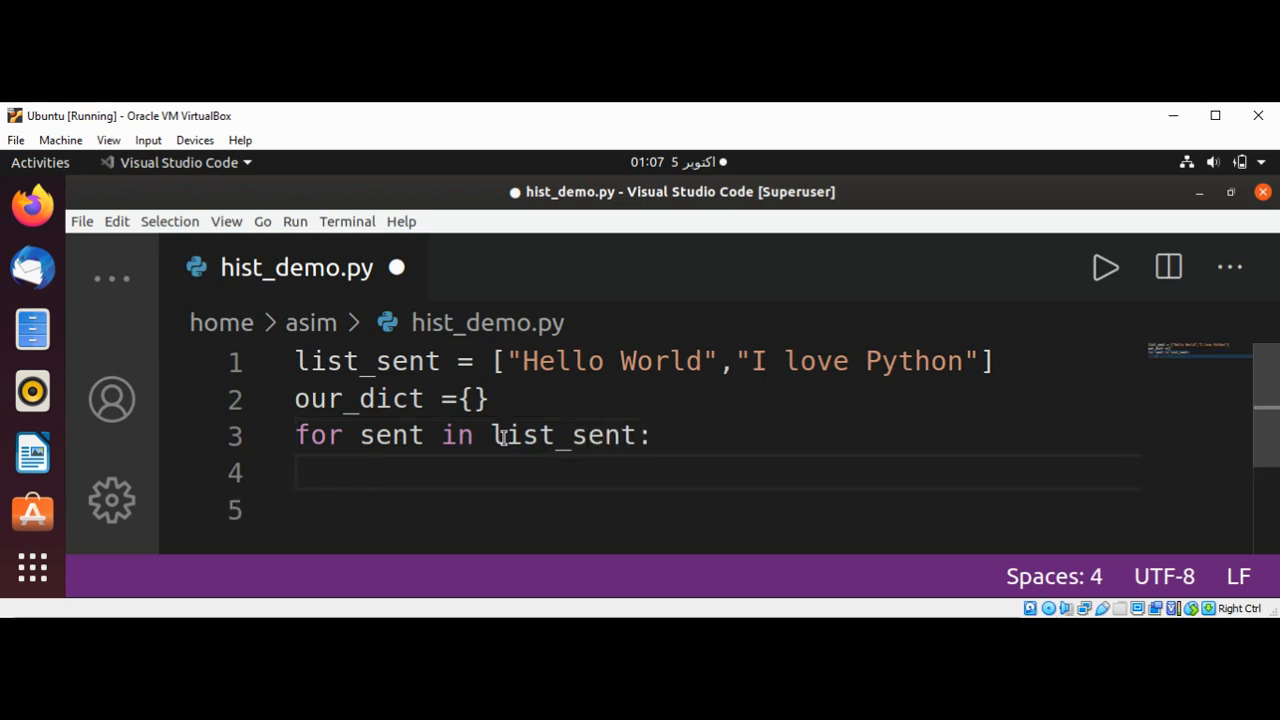
- Nest for letter in sent: with an if letter.isalpha() check inside it
type("fo")
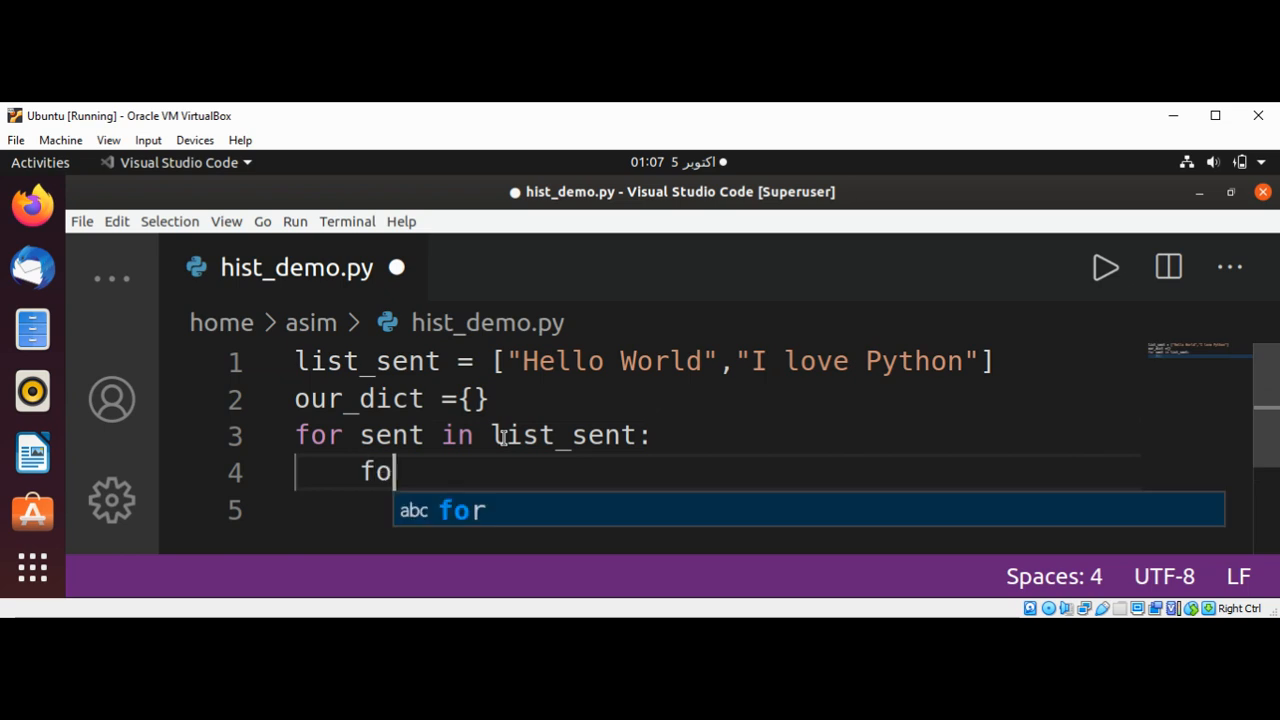
type("r")
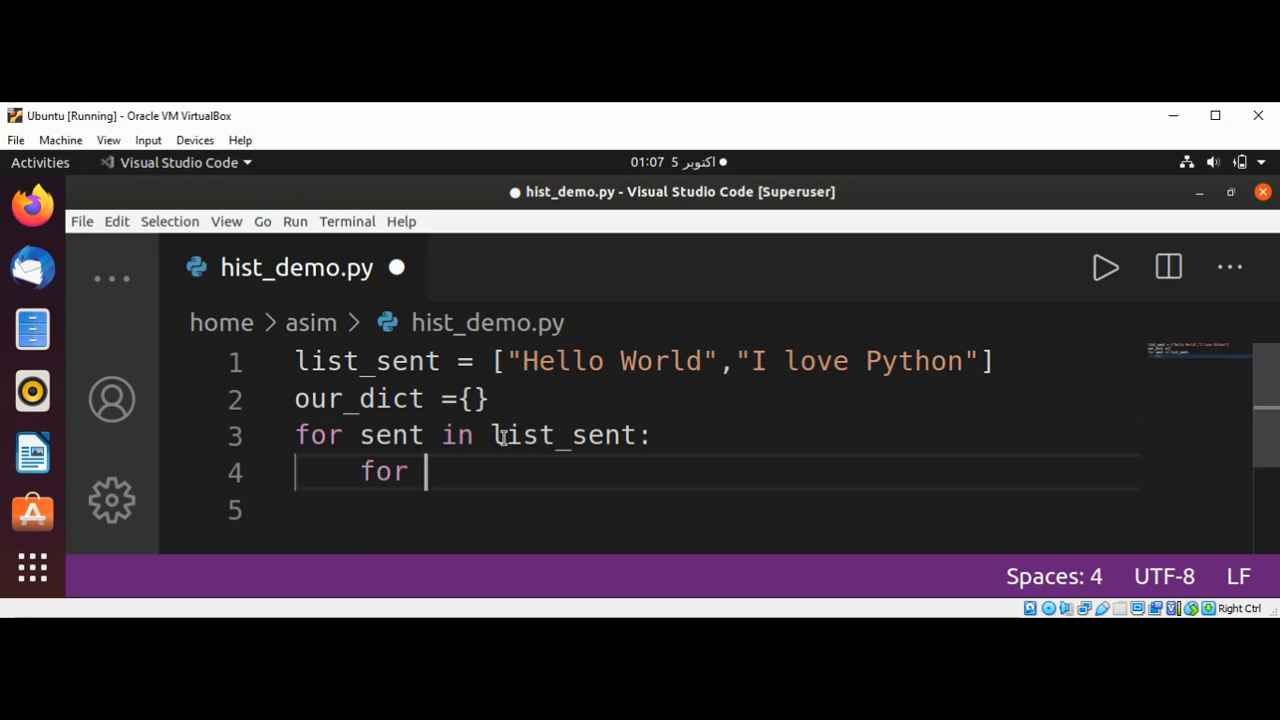
type("letter")
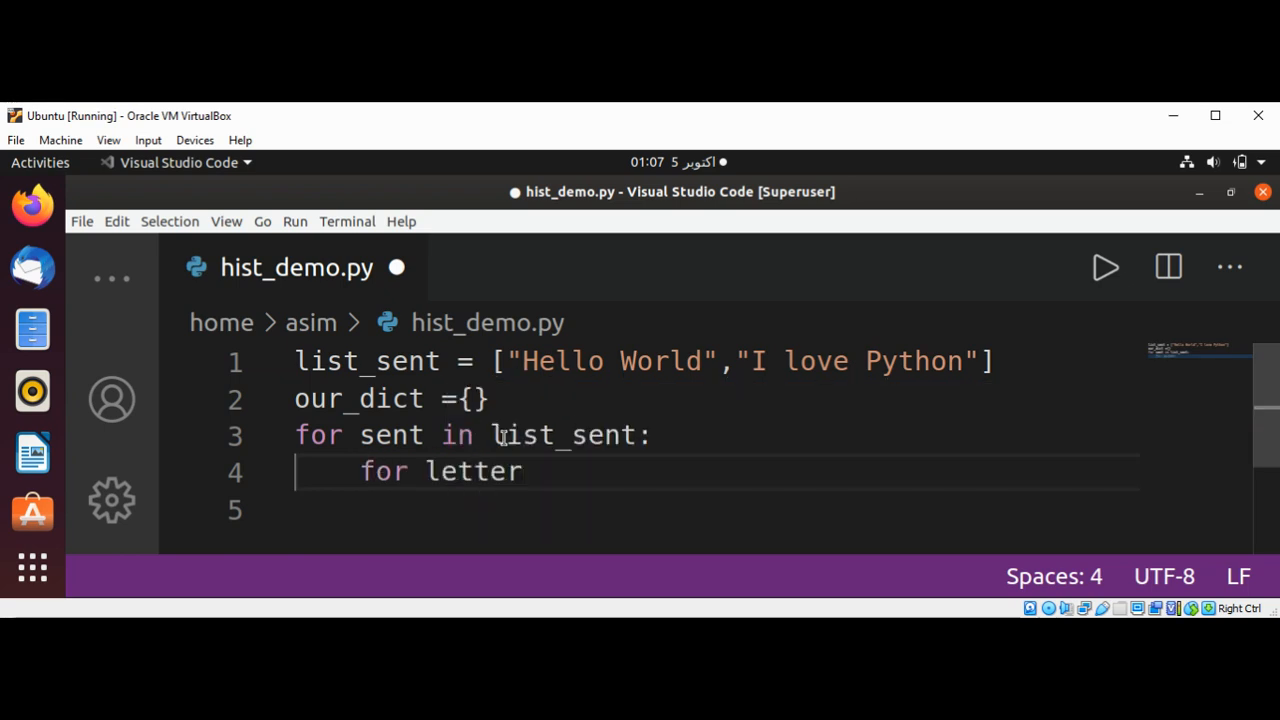
type("in")
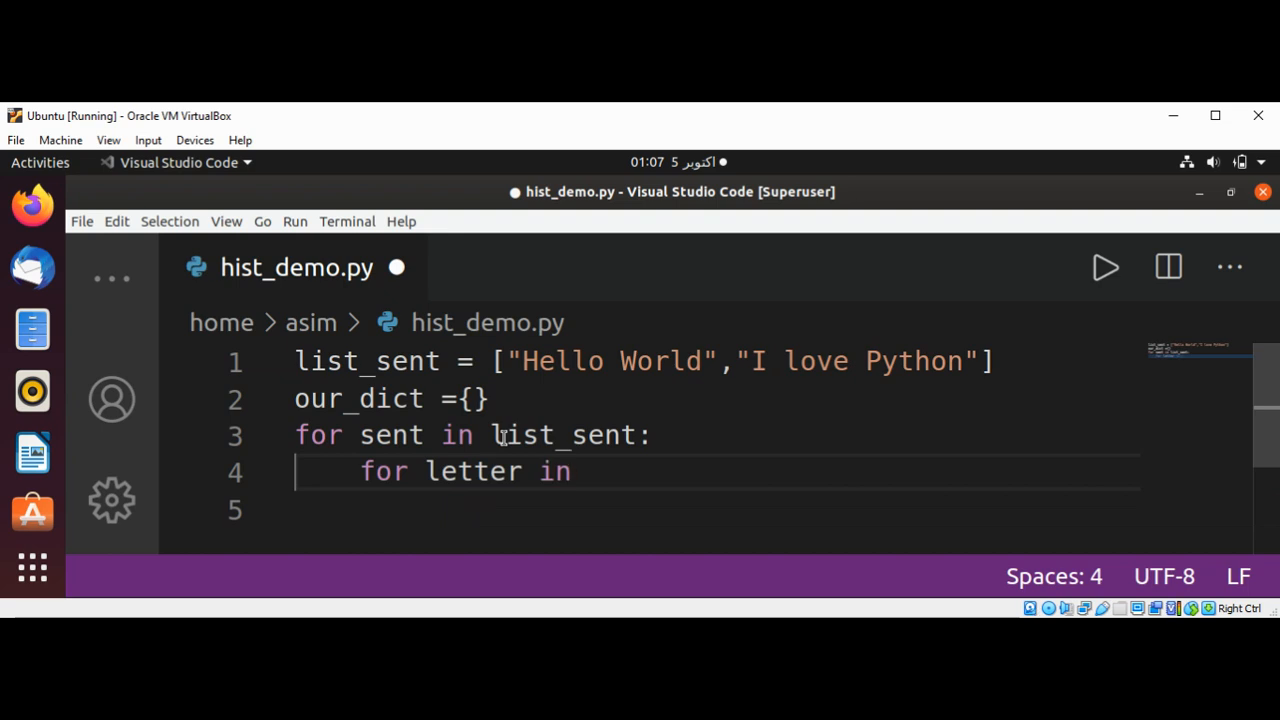
type("sent:")
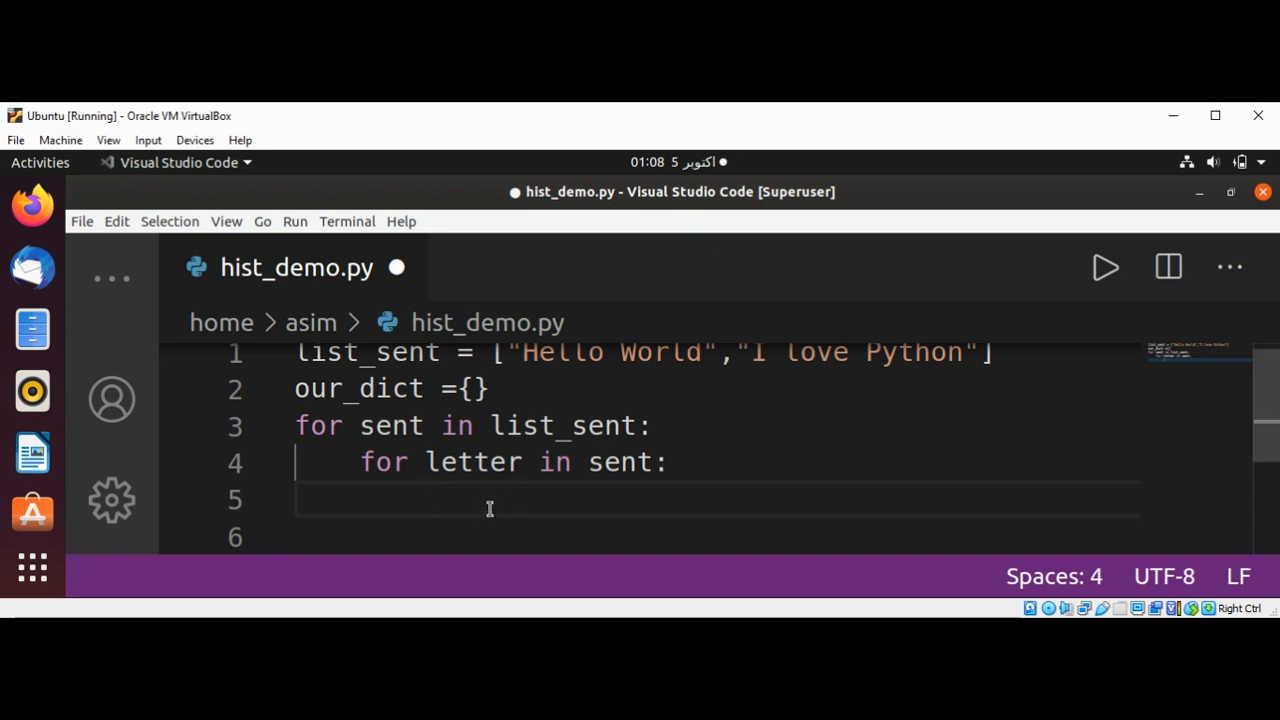
type("if")
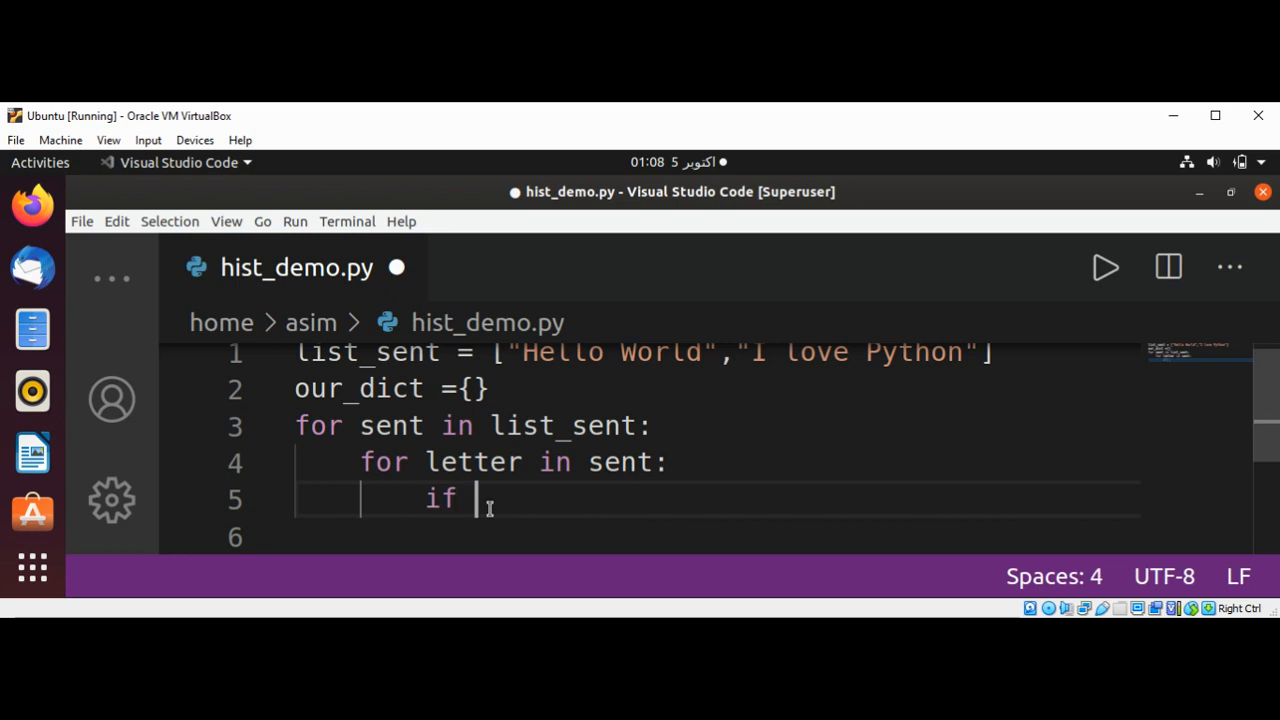
type("letter")
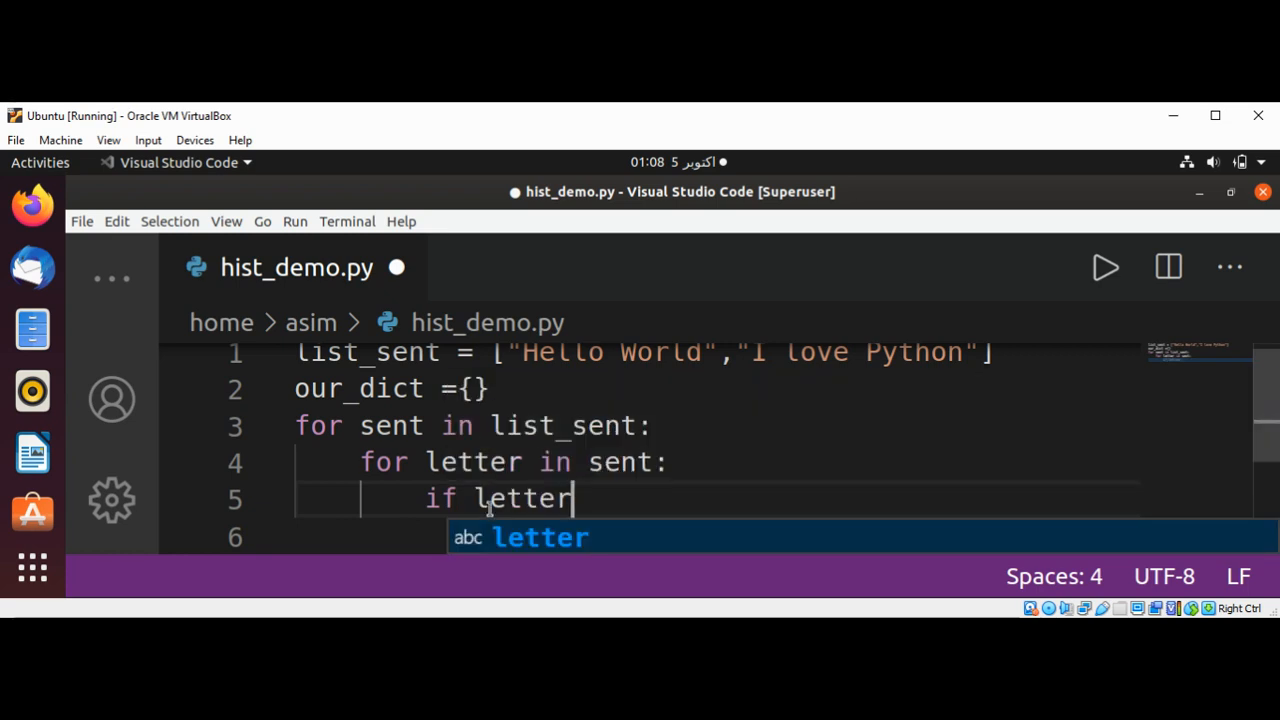
type(".is")
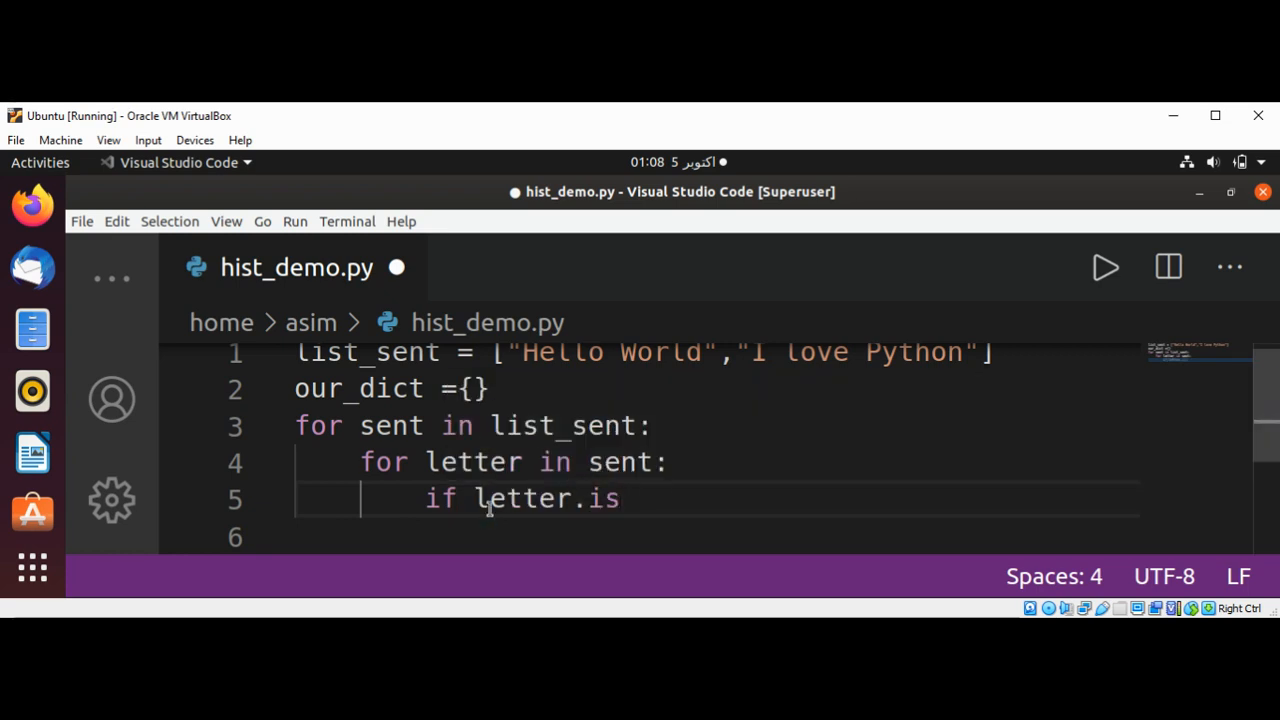
type("alpha")
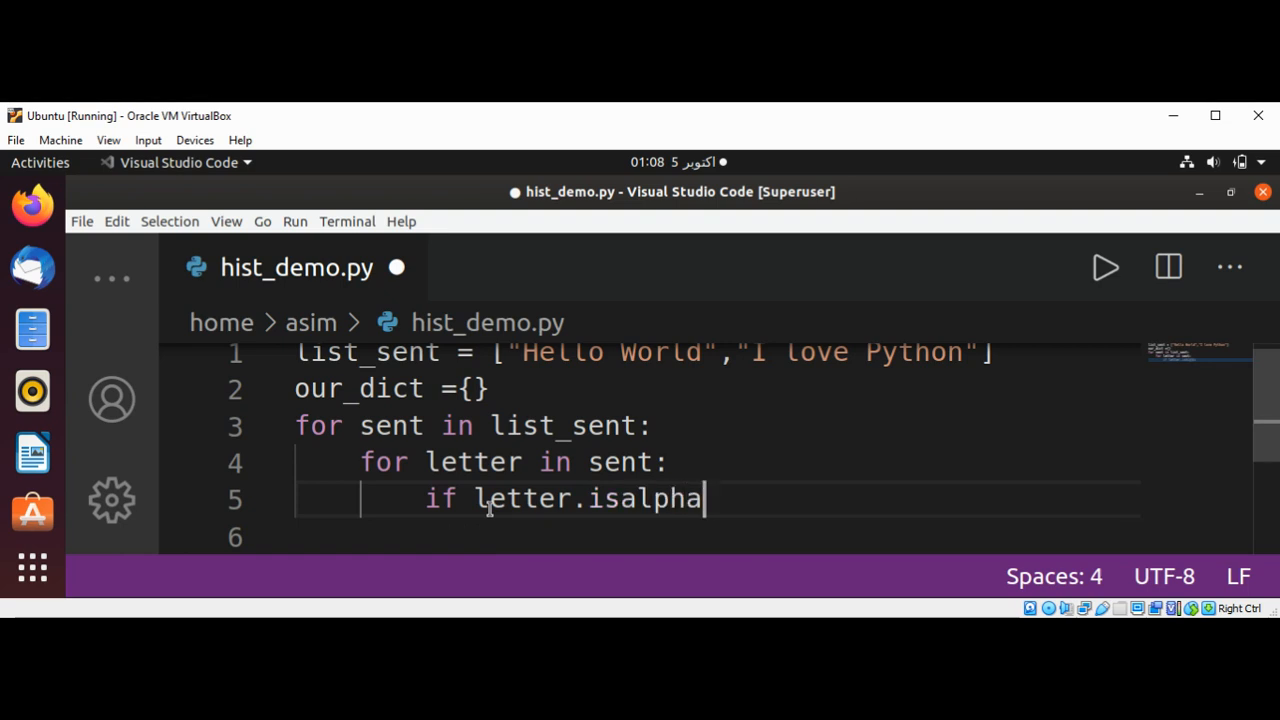
type("():")
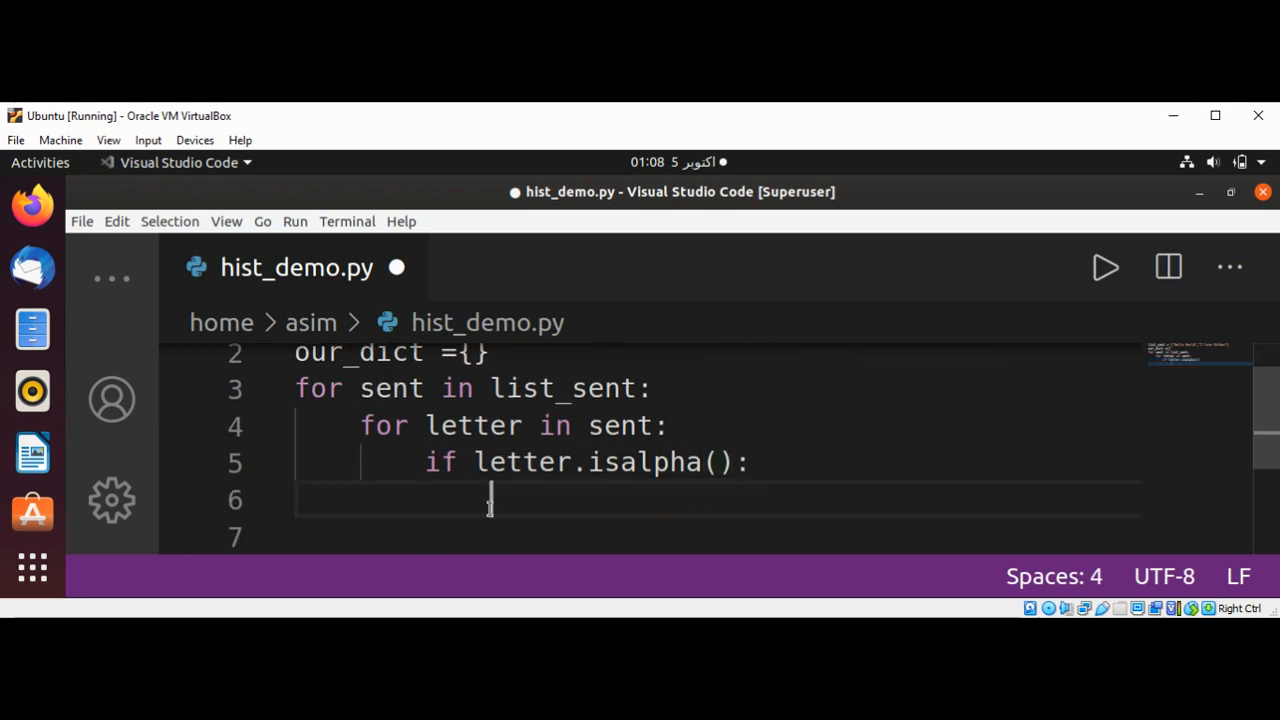
- Add the membership check if letter in our_dict.keys():
type("if")
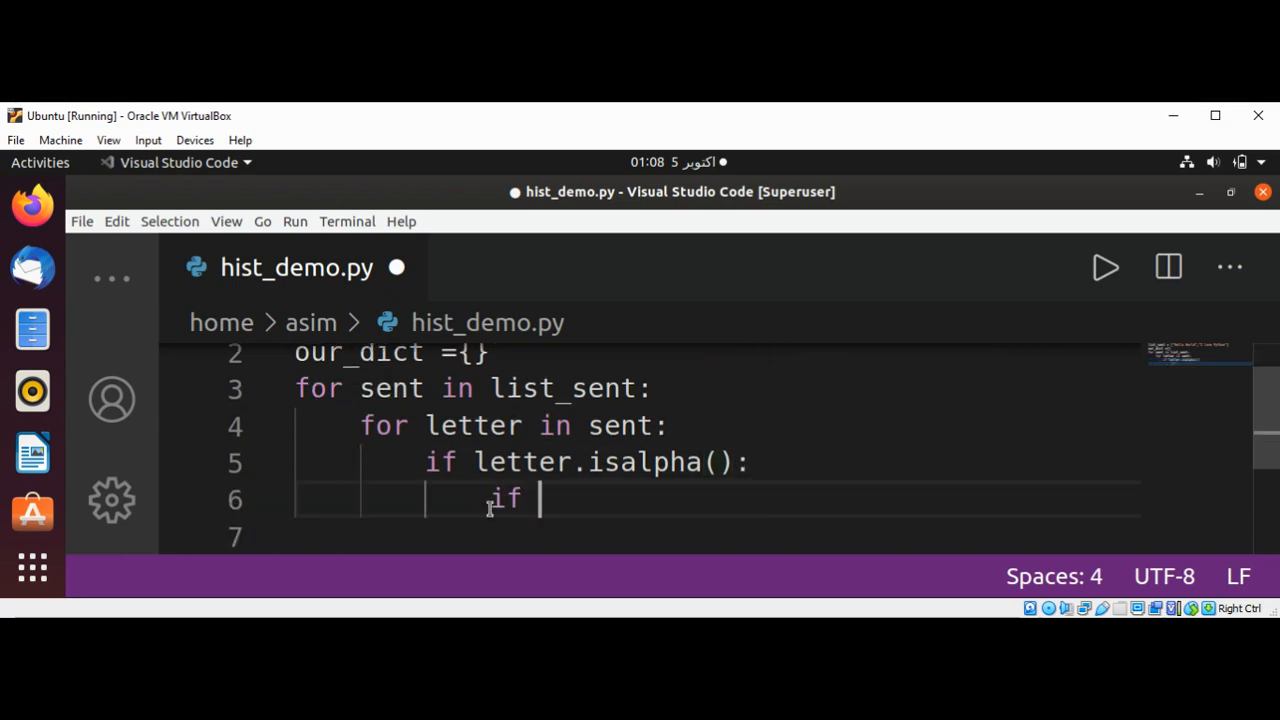
type("letter")
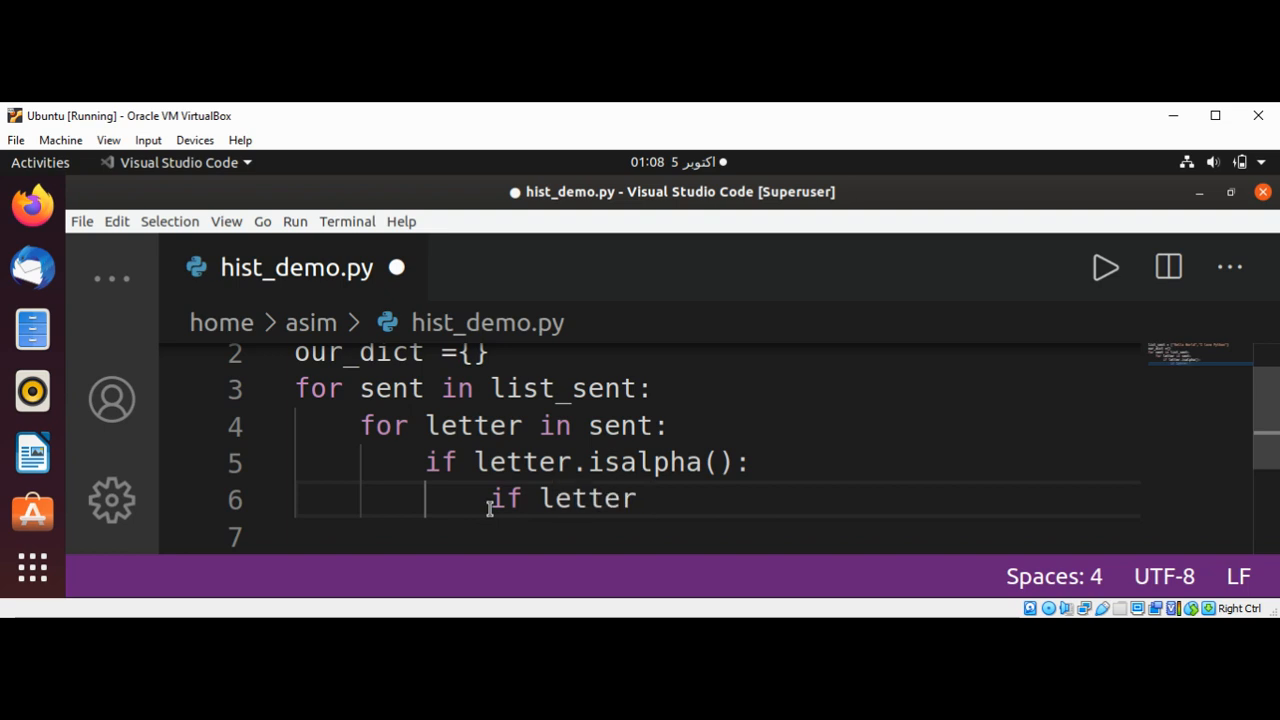
type("in o")
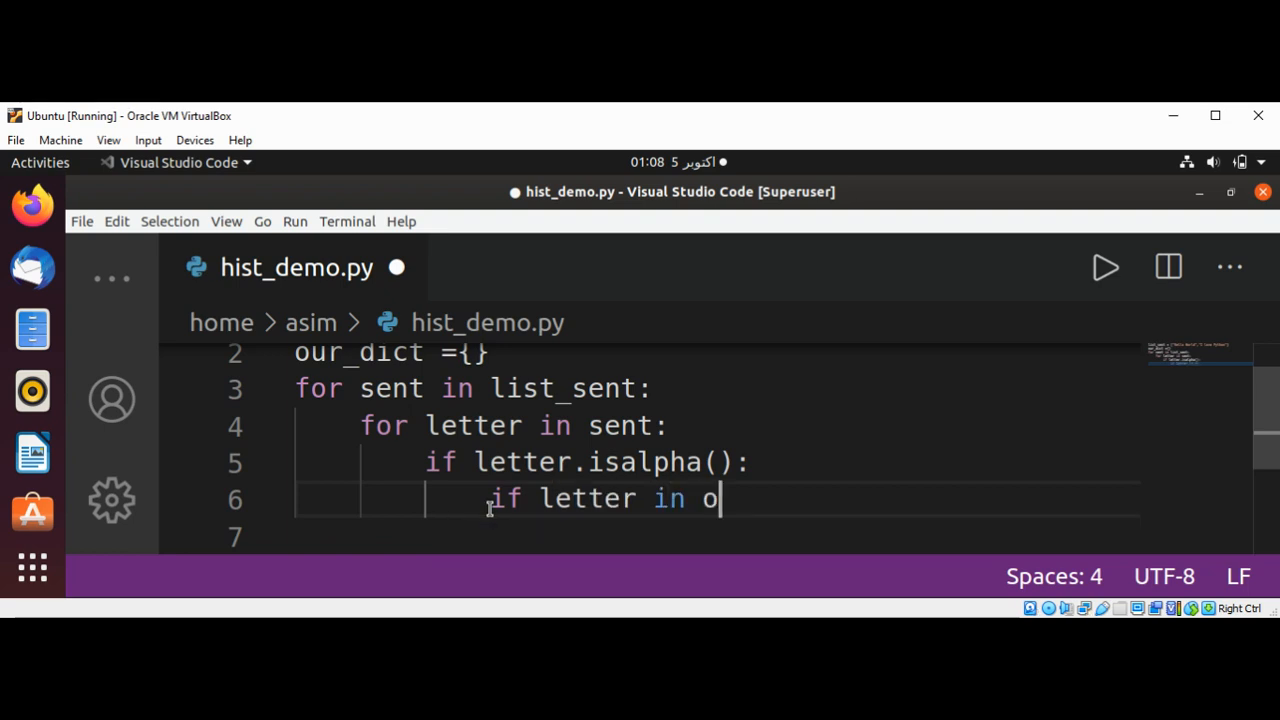
type("ur_")
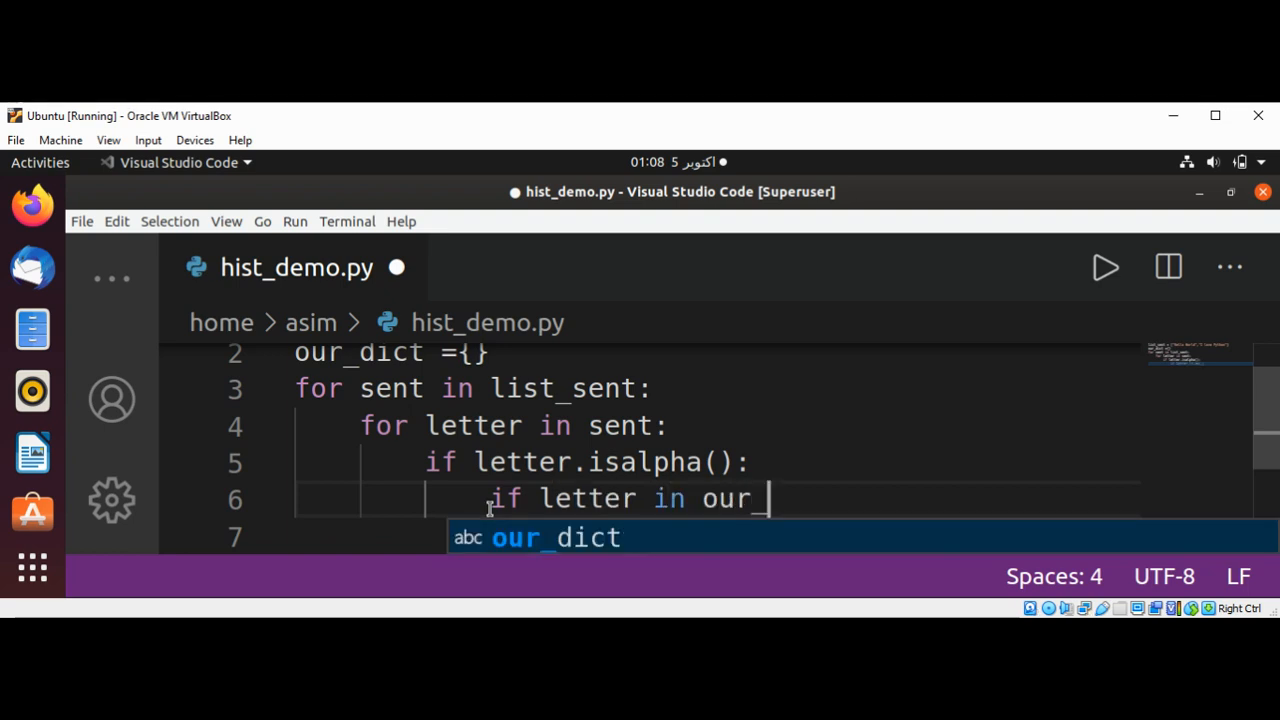
key("Tab")
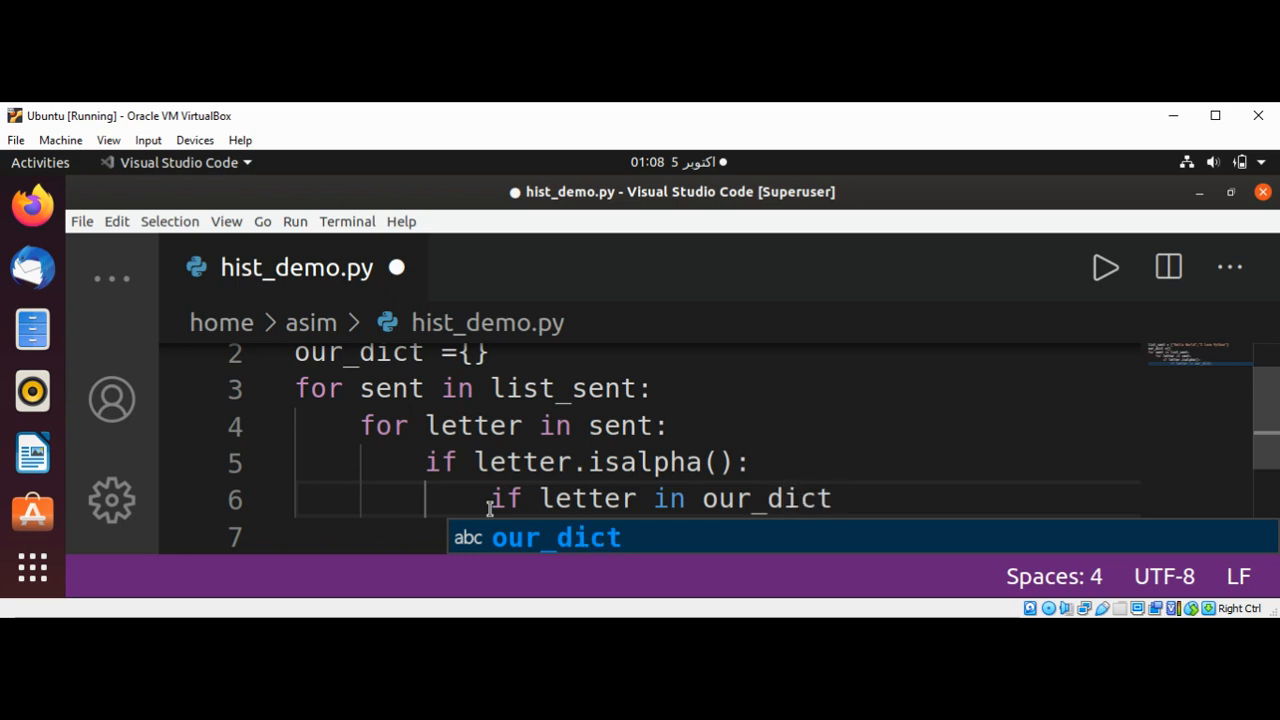
type(".")
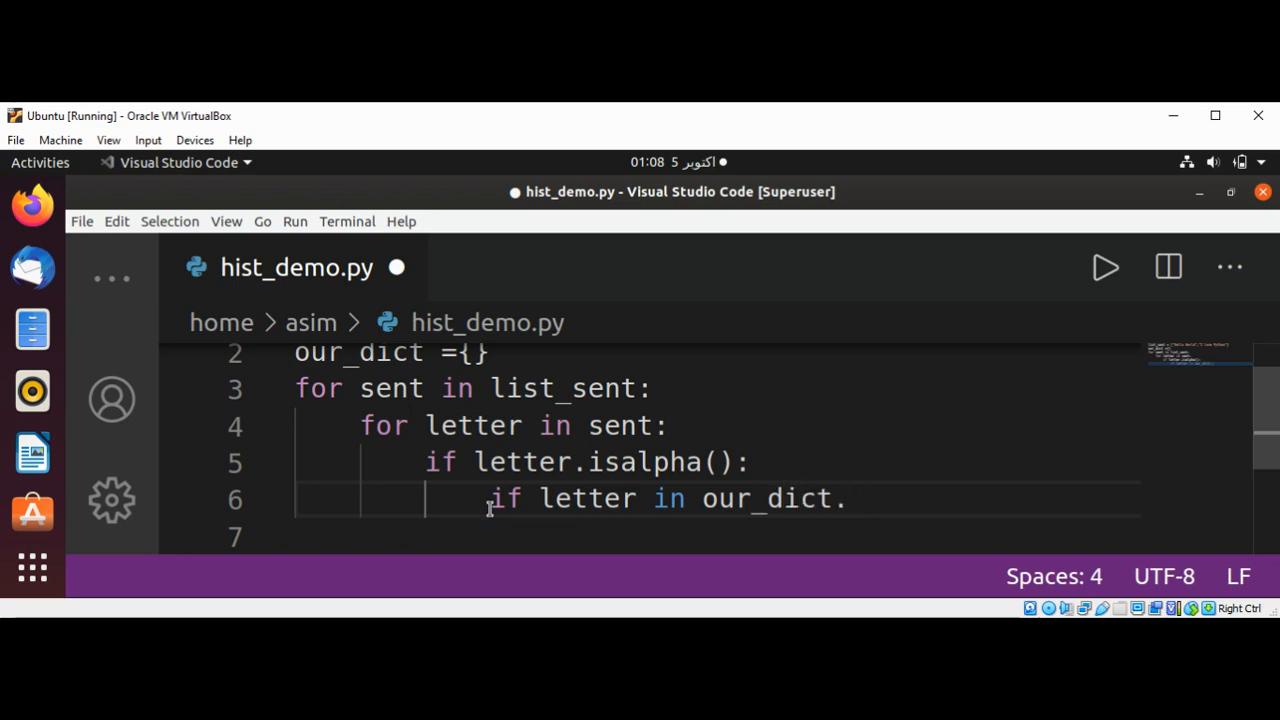
type(".keys()")
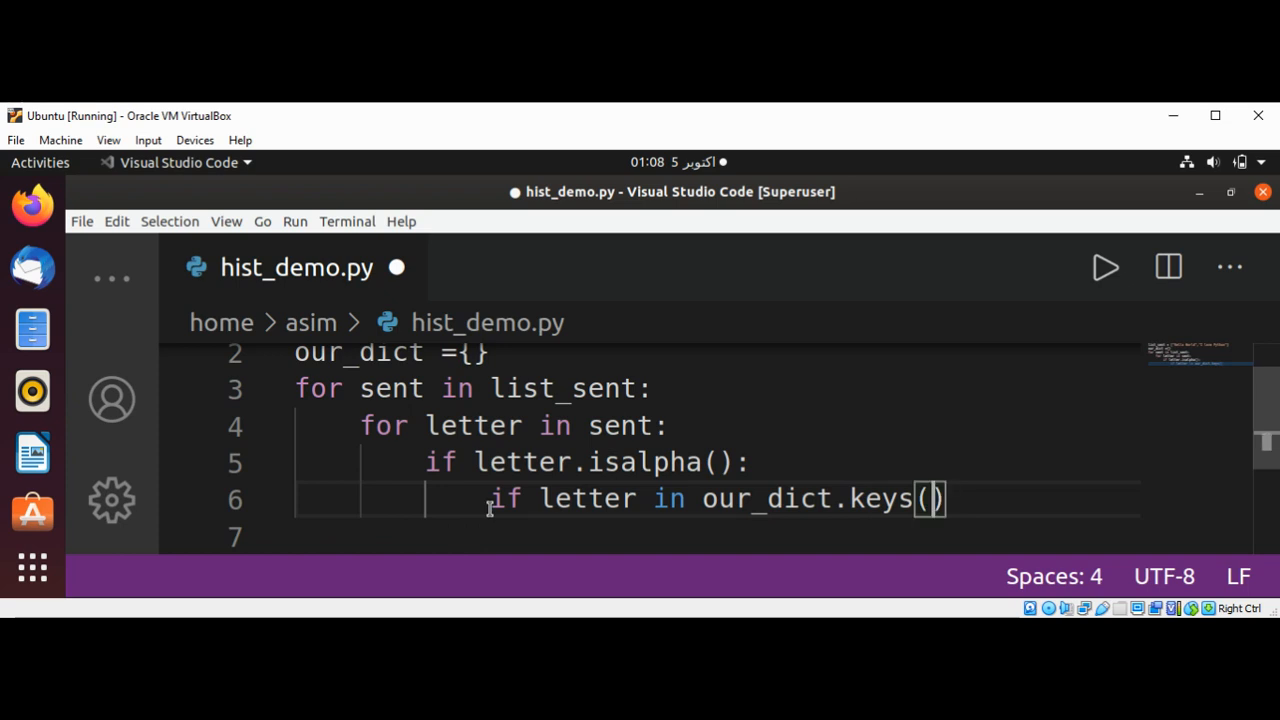
type(":")
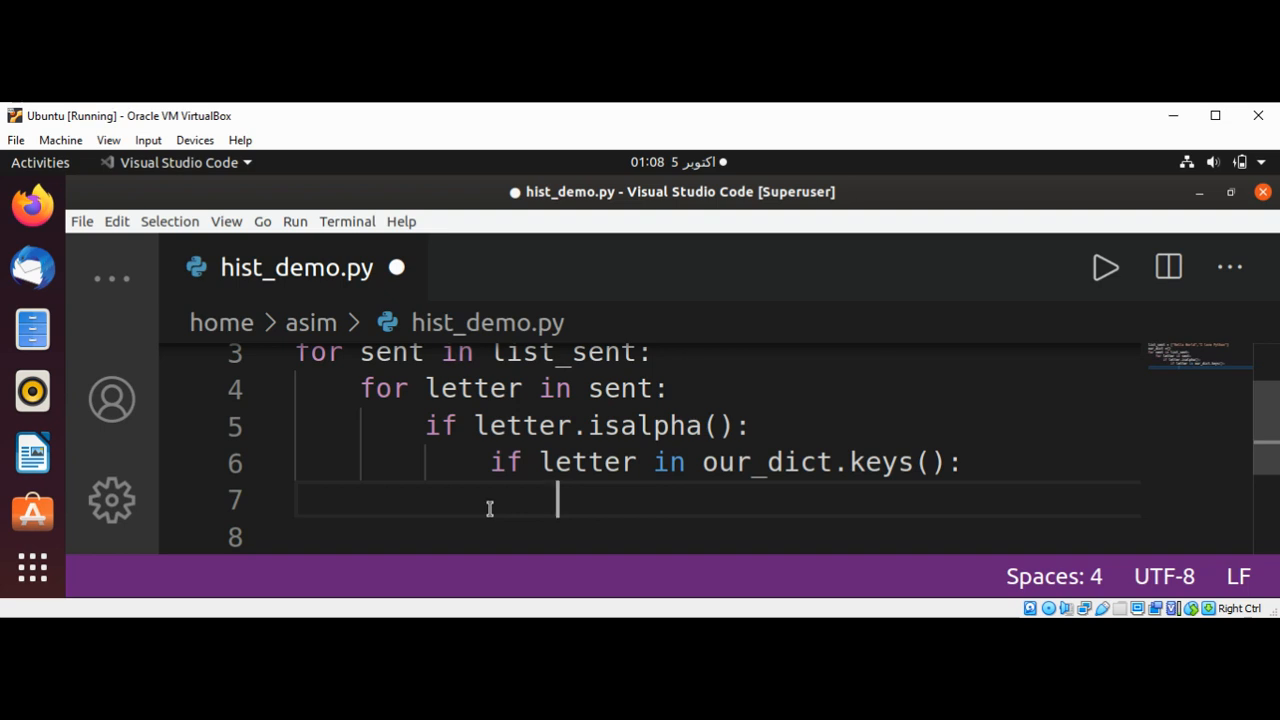
- Increment the existing count with our_dict[letter] += 1
type("o")
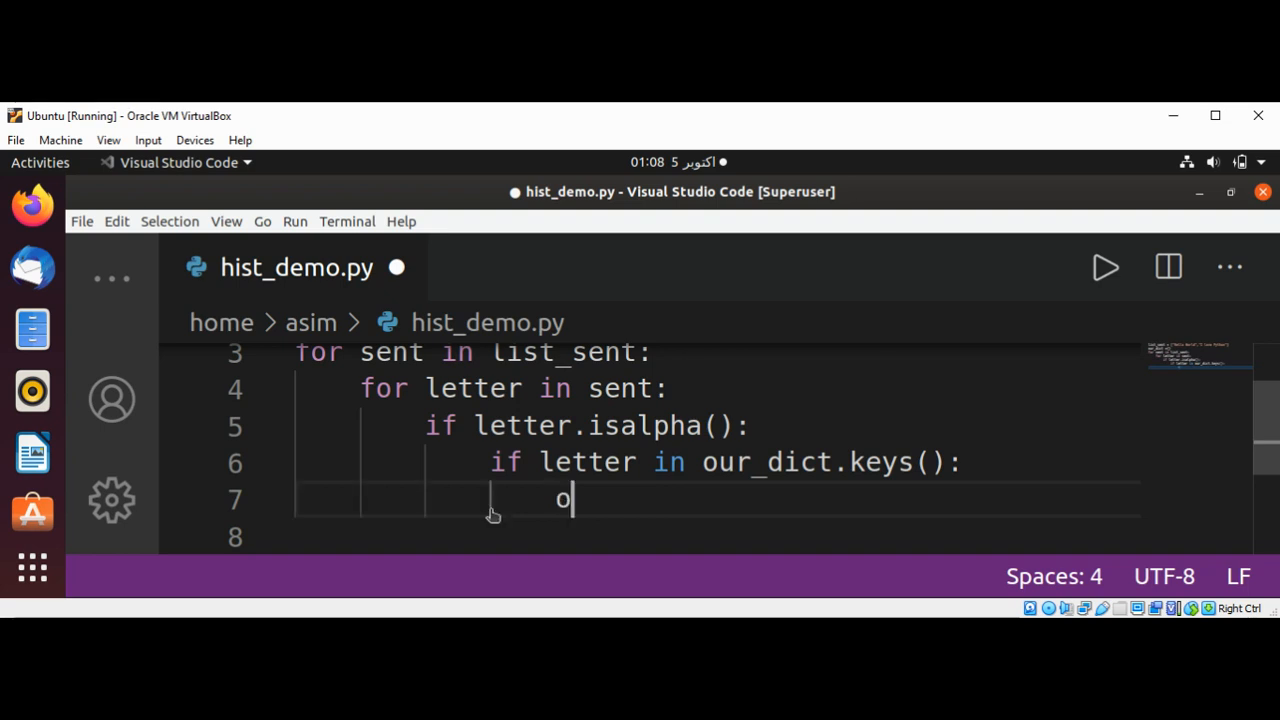
type("ur_dict")
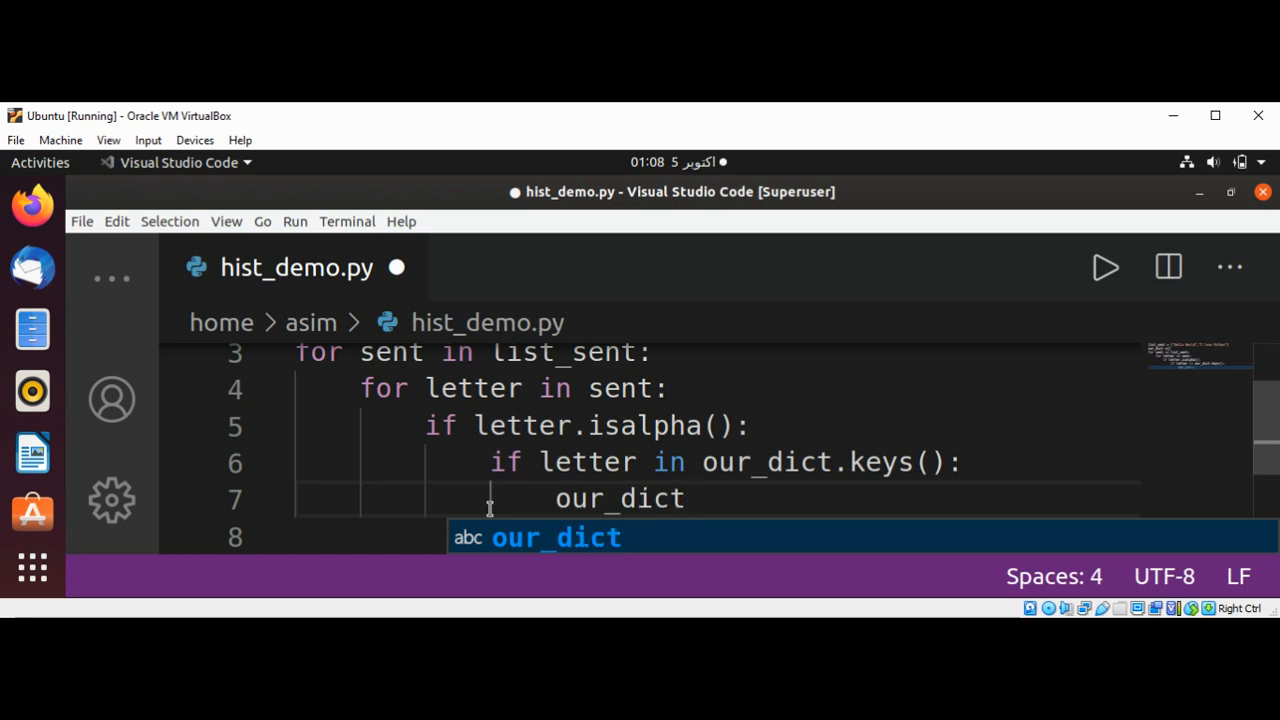
type("[le")
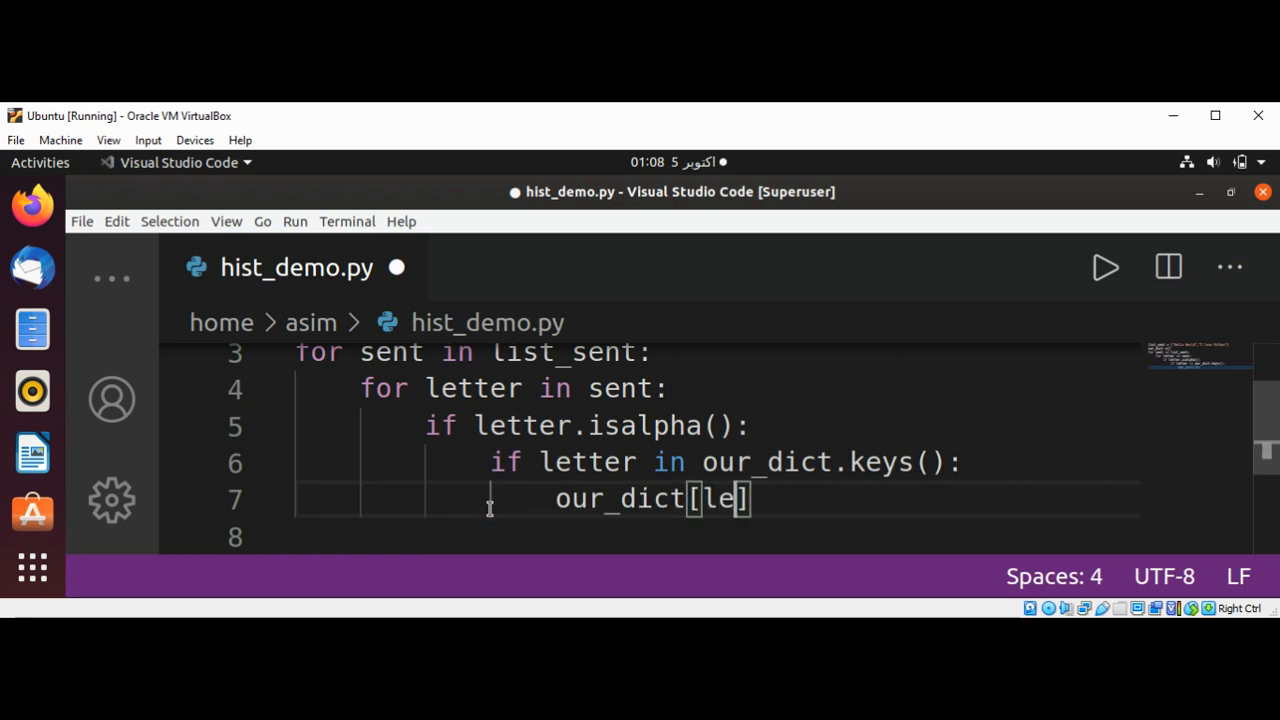
type("tter")
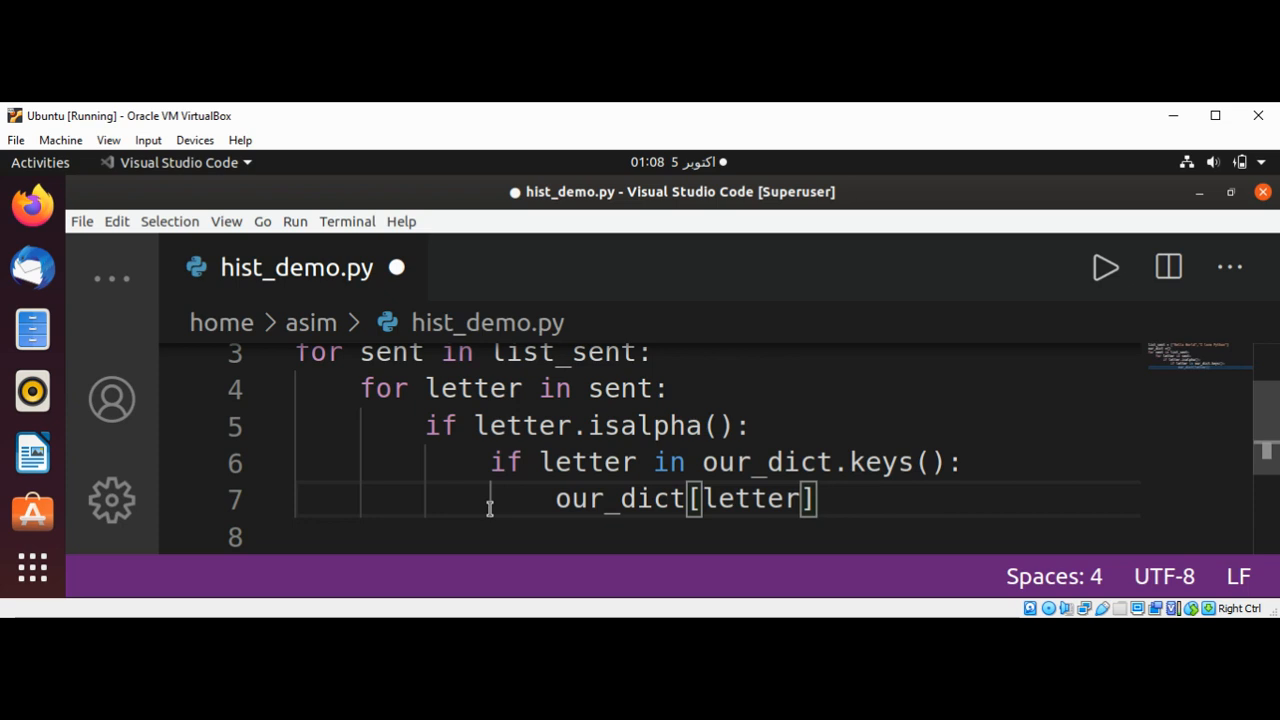
type("+")
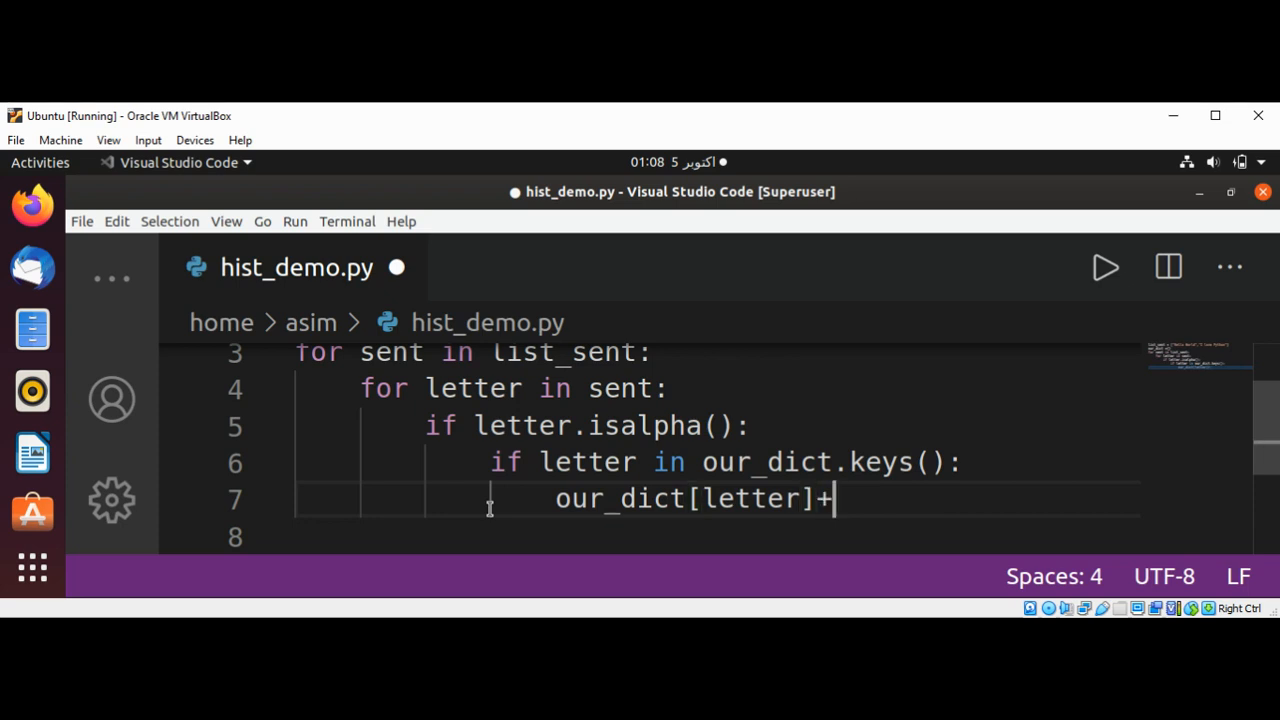
type("=")
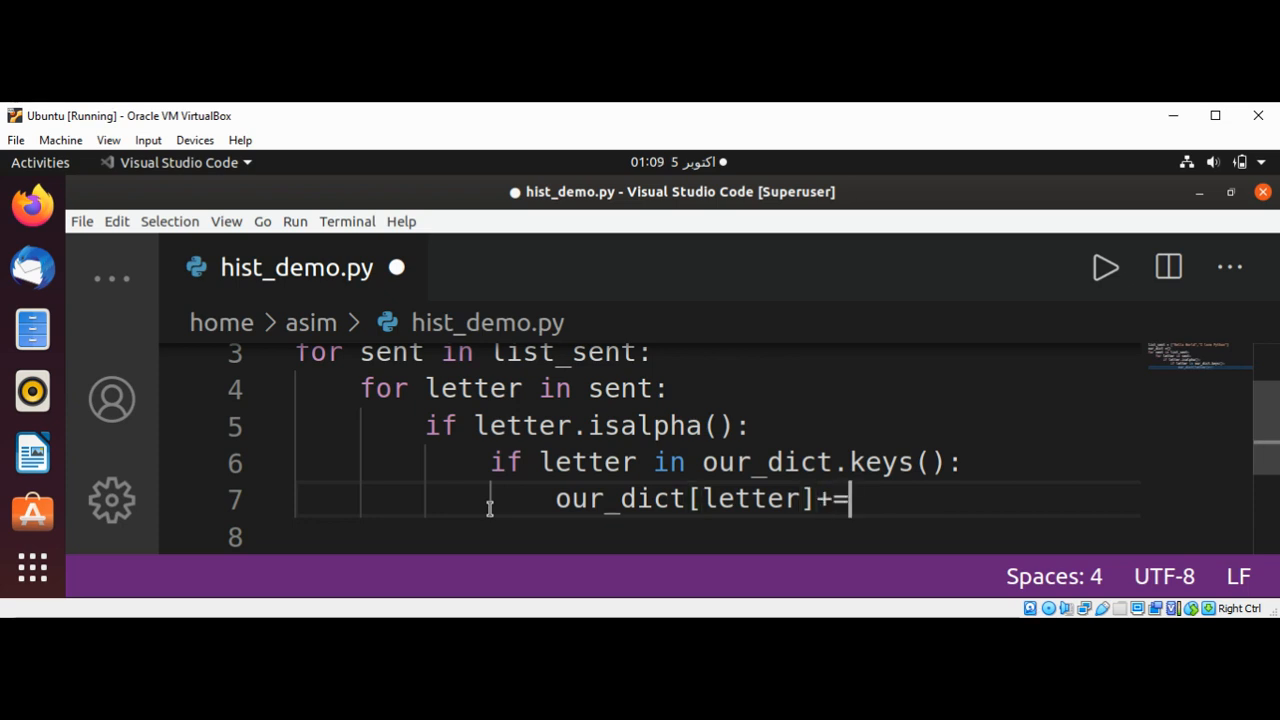
type("1")
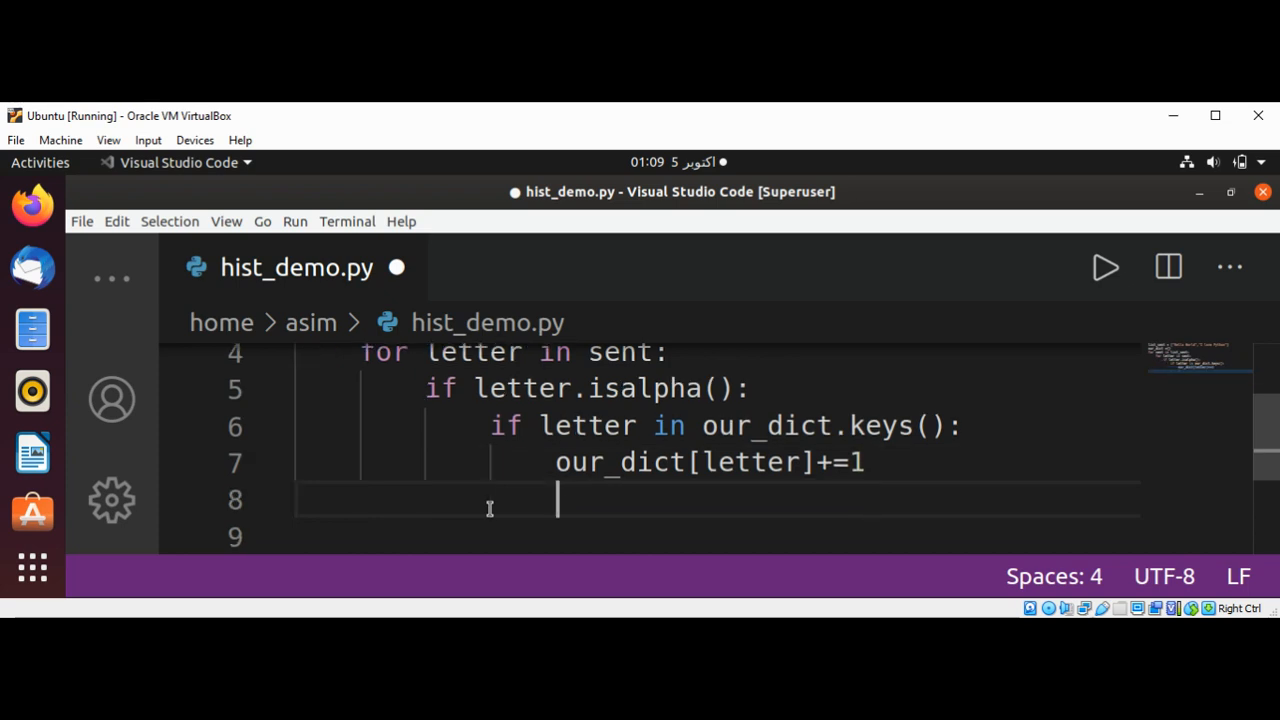
mouse_move(518, 170)
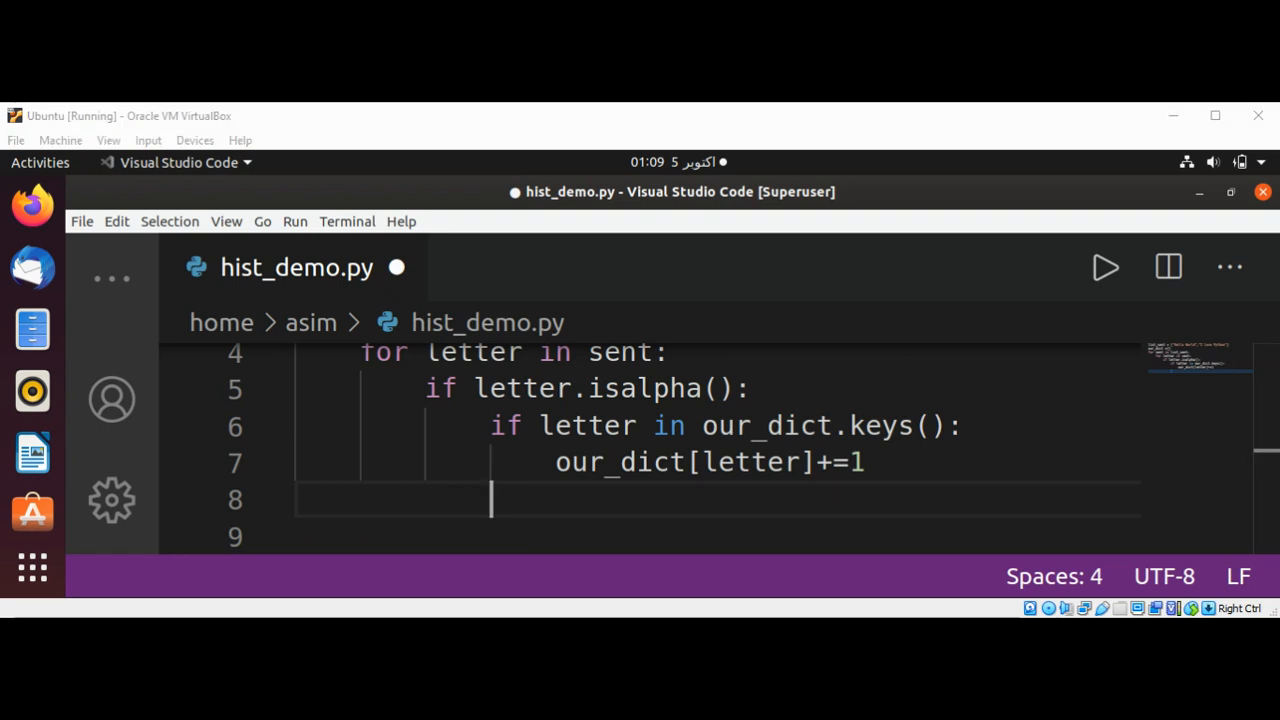
mouse_move(582, 524)
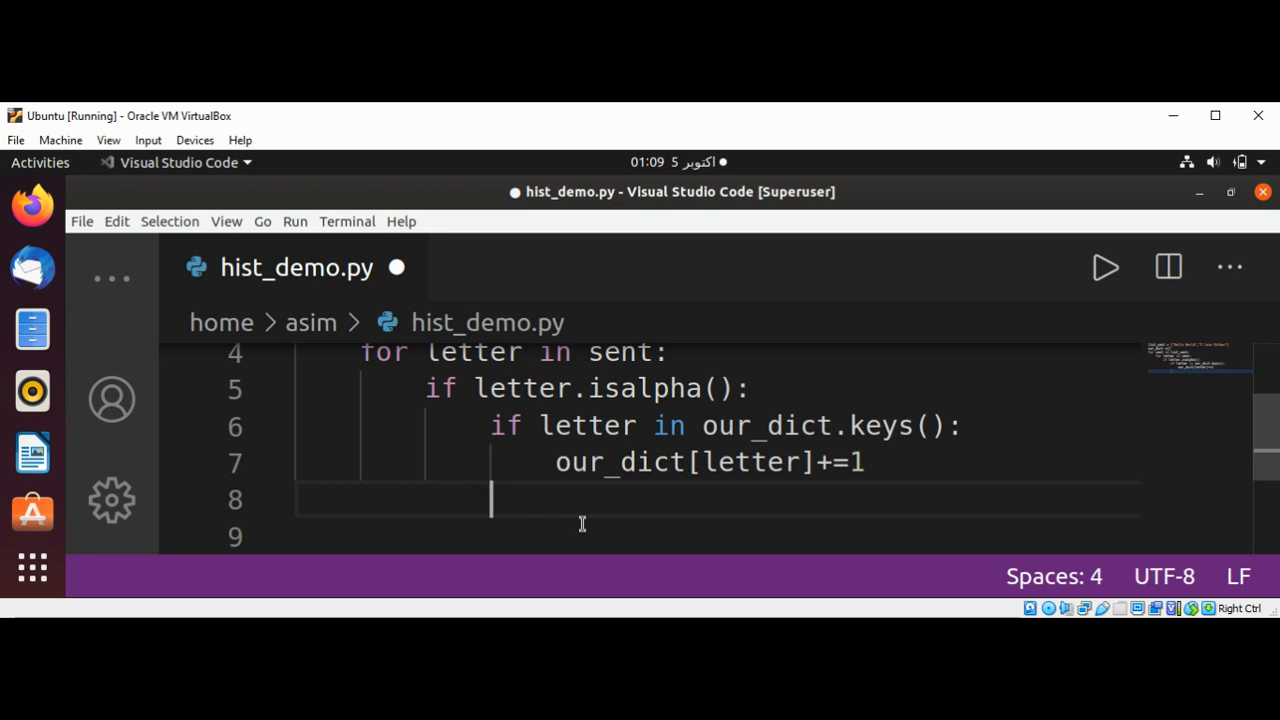
- Add else: with our_dict[letter] = 1 for letters not yet counted
type("else:")
left_click(718, 536)
type("o")
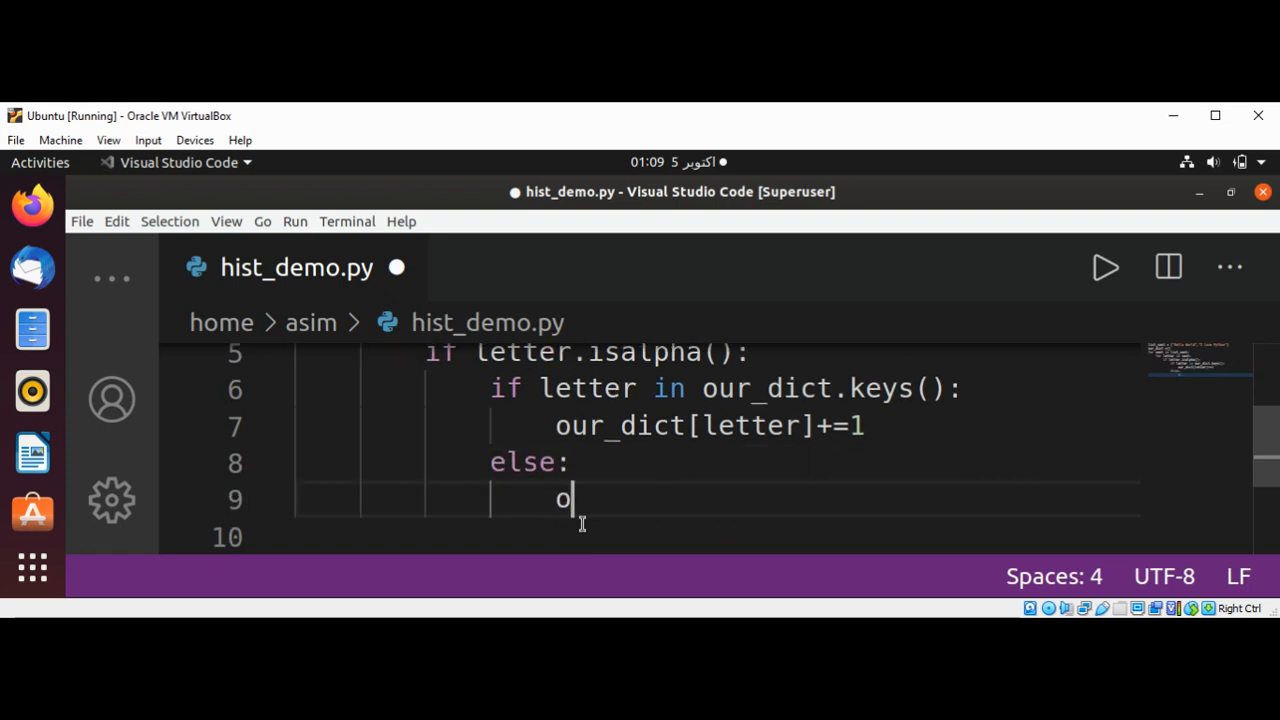
type("ur_d")
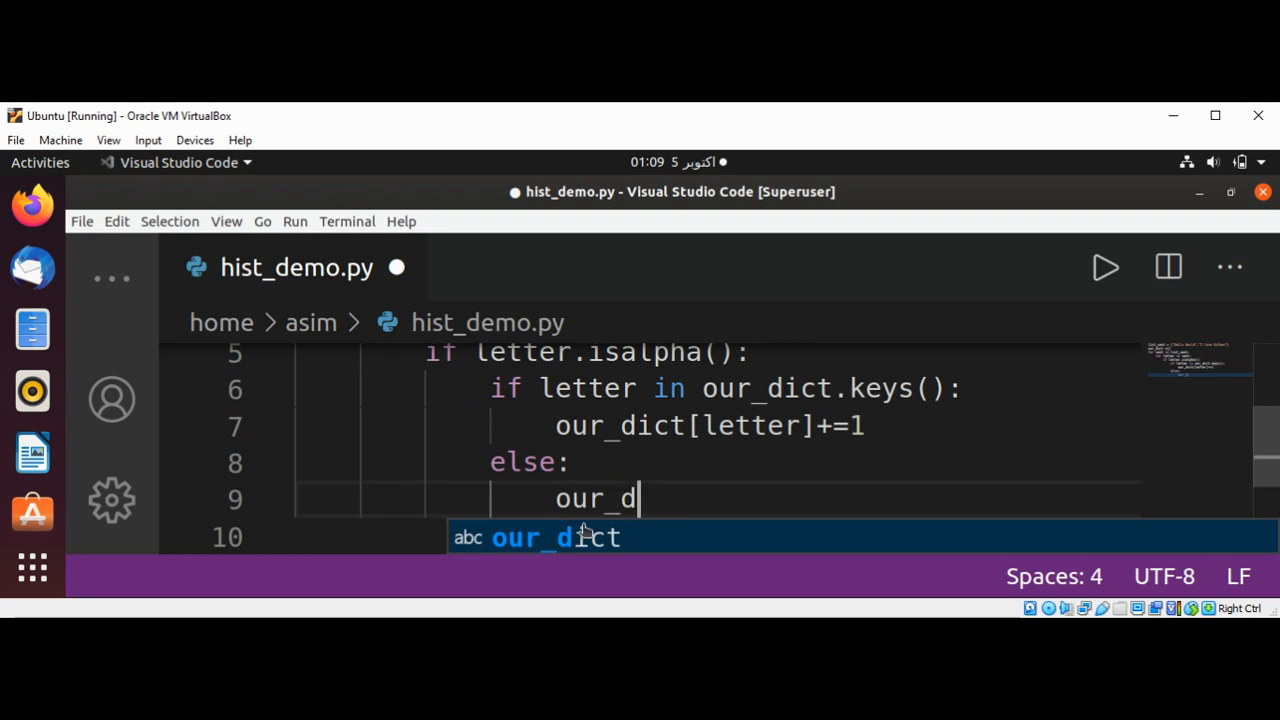
type("ict[")
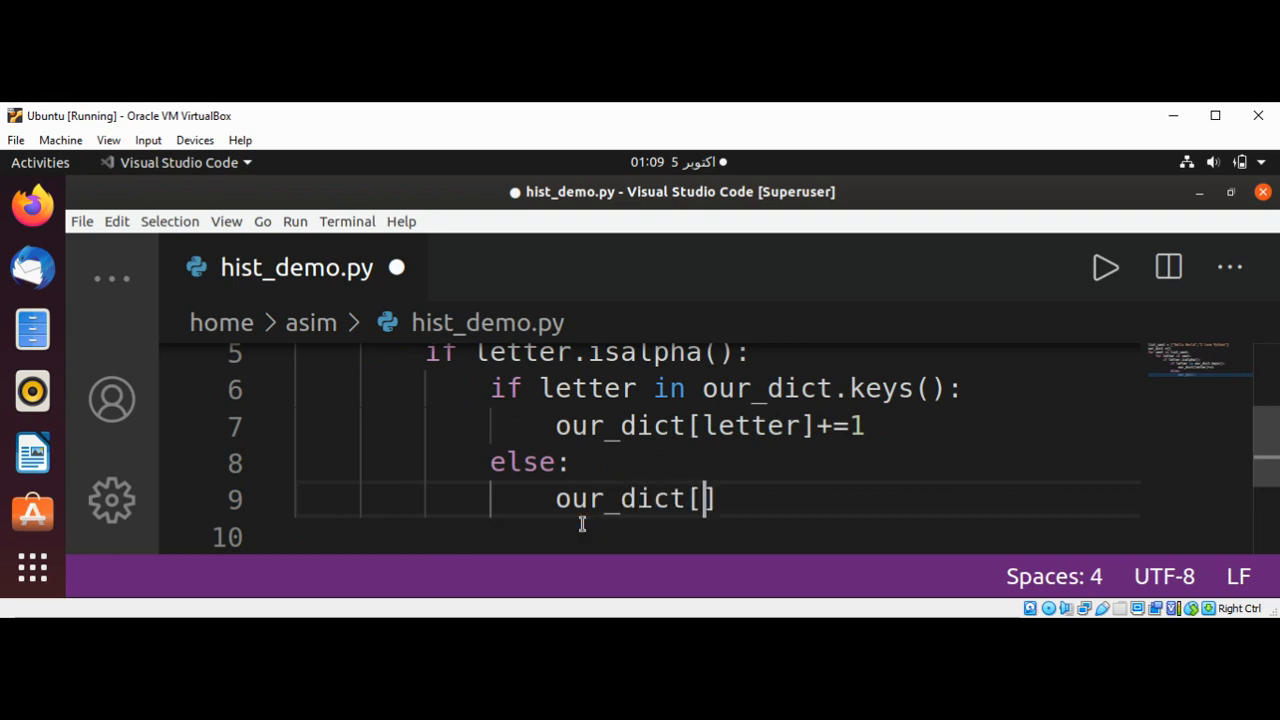
type("letter]")
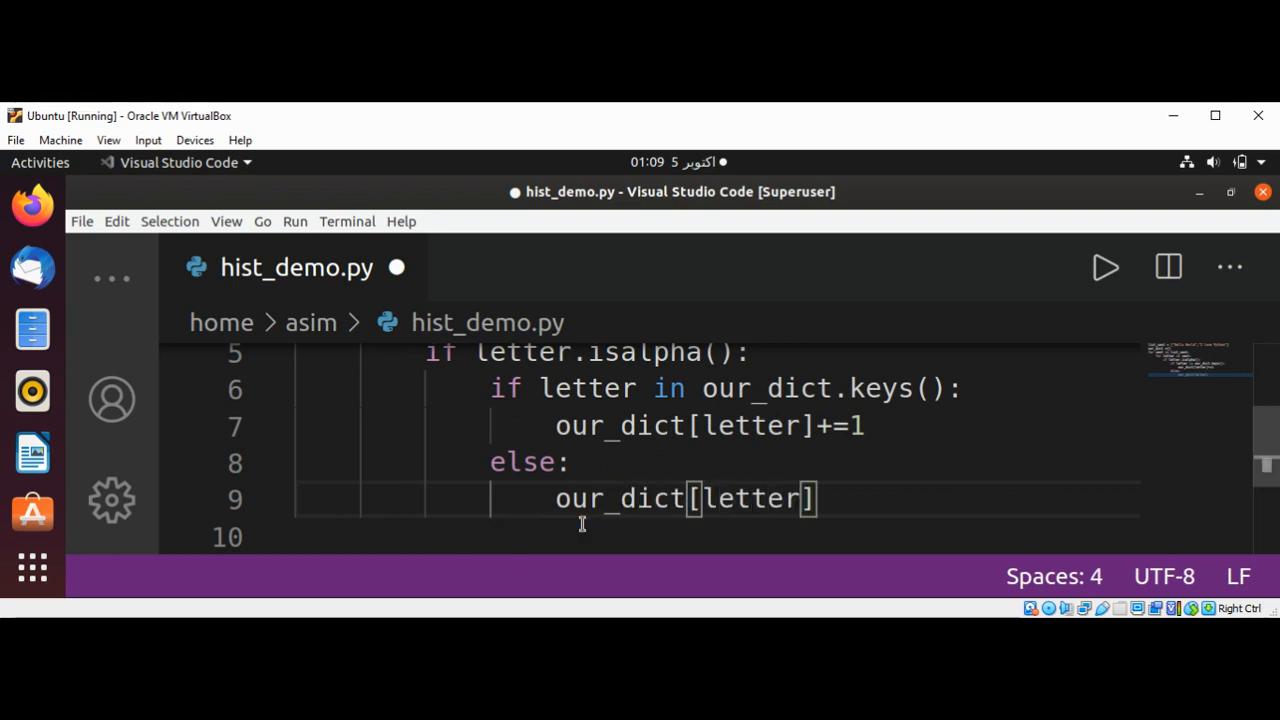
type("= 1")
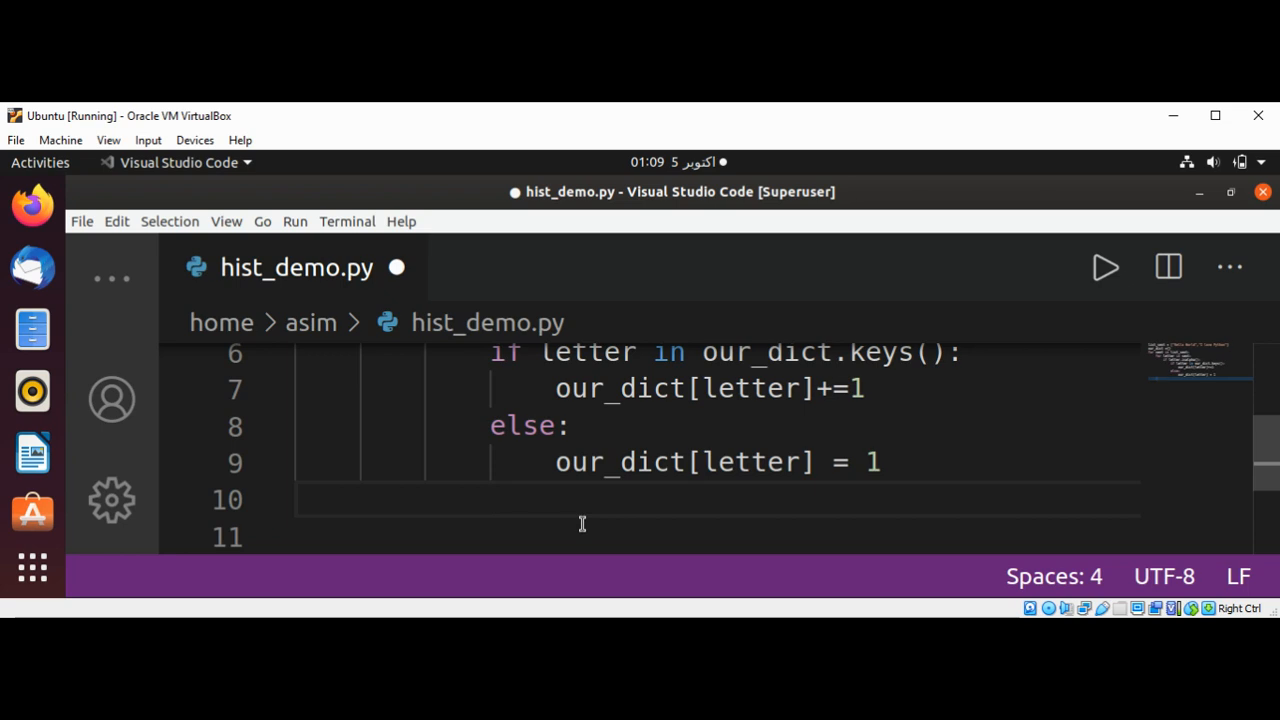
- Add print(our_dict) after the loops, completing the name from the suggestion
type("p")
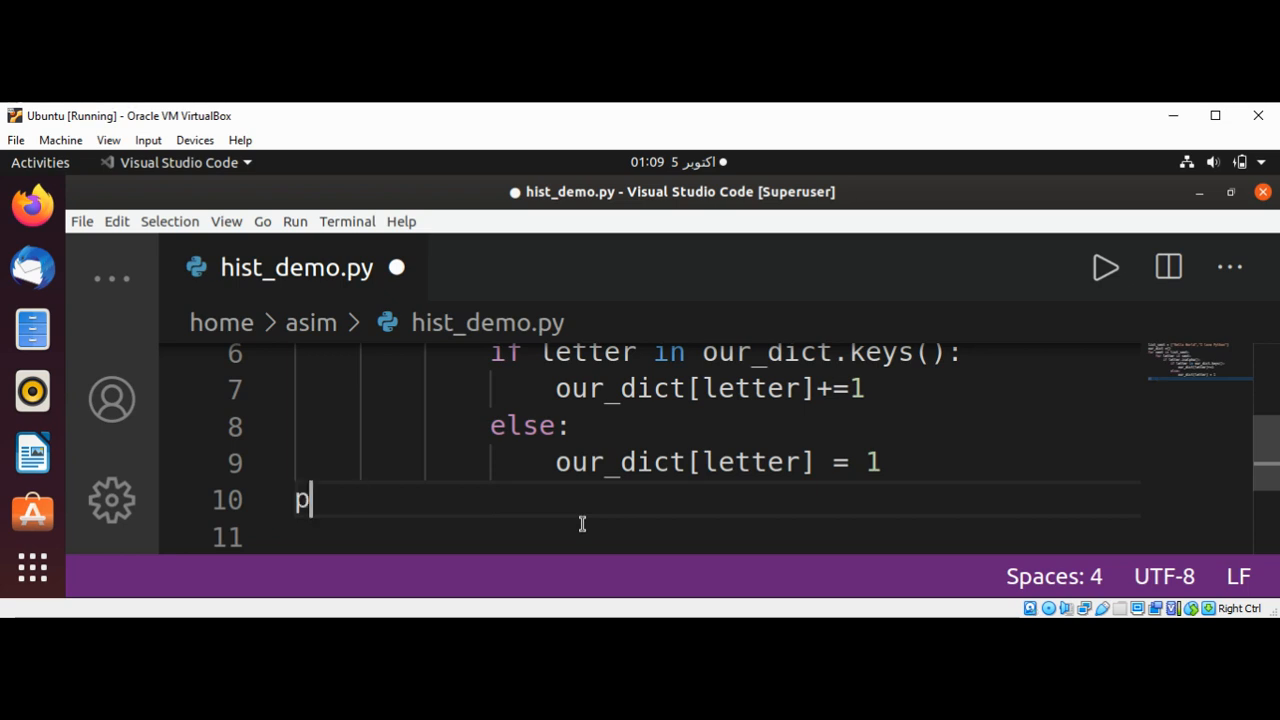
type("rint()")
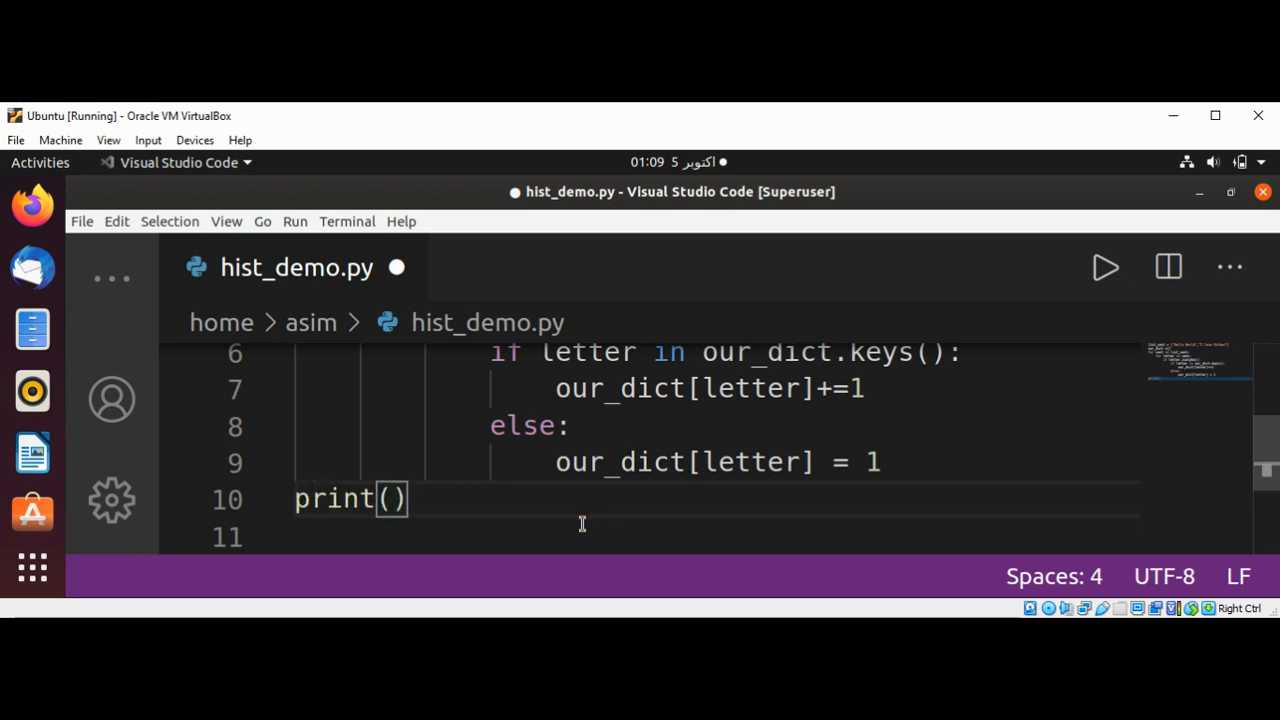
type("our_d")
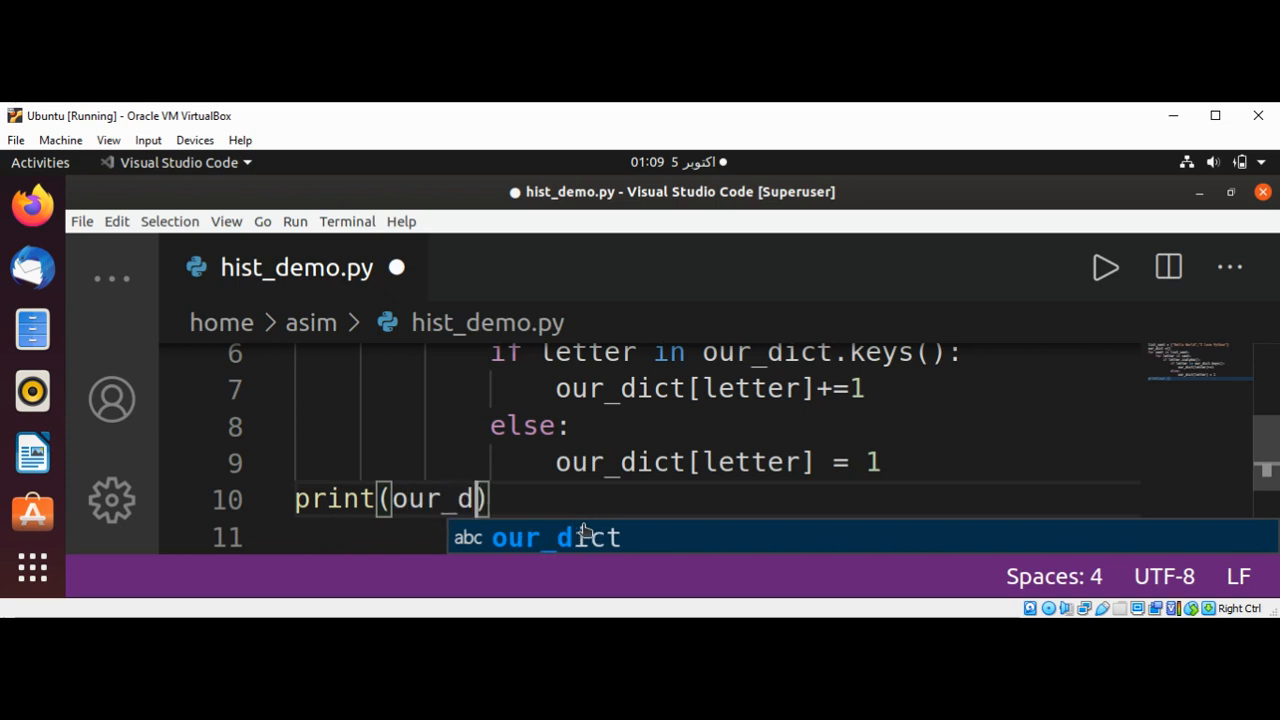
key("Tab")
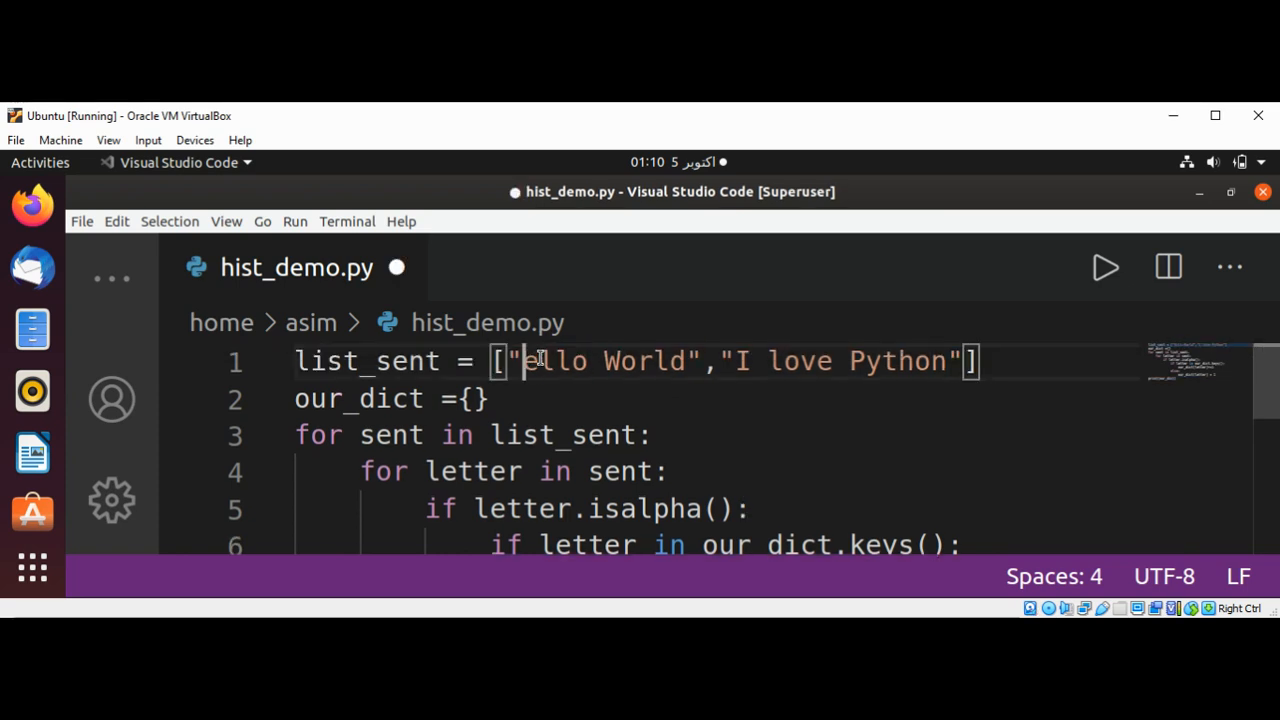
- Change the first sentence to "hello World", save, and run to print the letter counts
type("h")
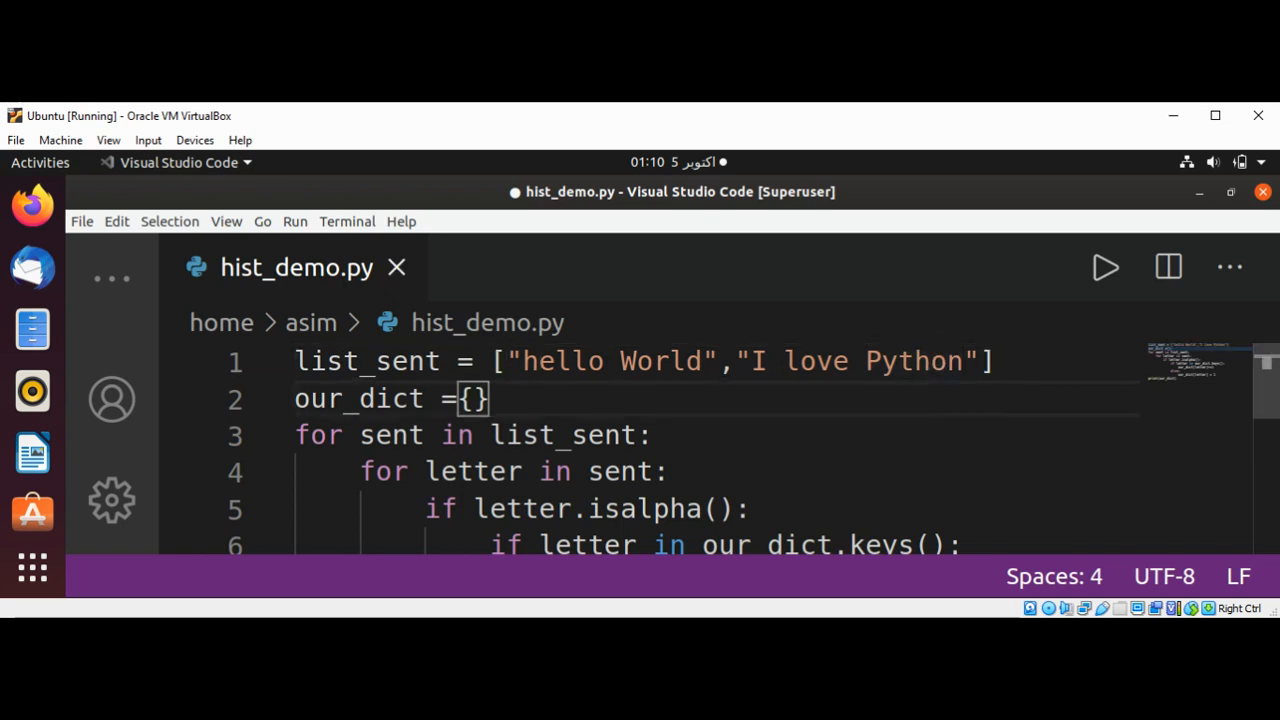
key("ctrl+s")
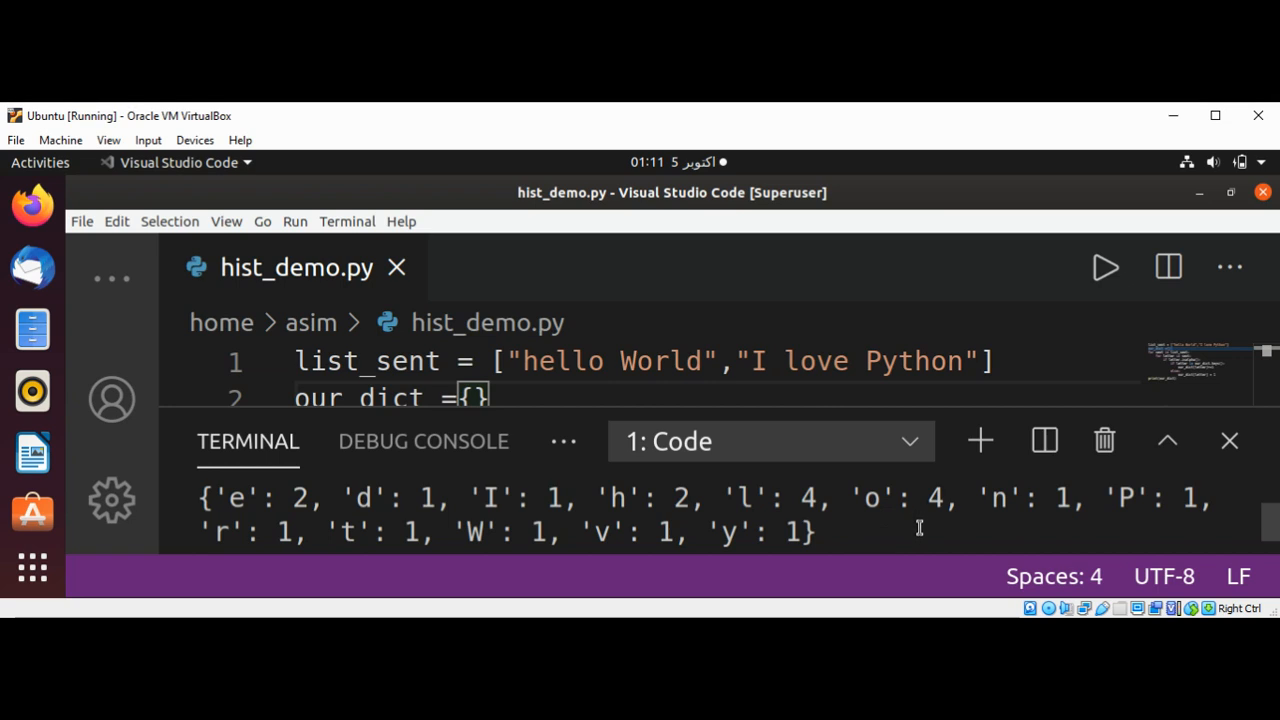
mouse_move(996, 512)
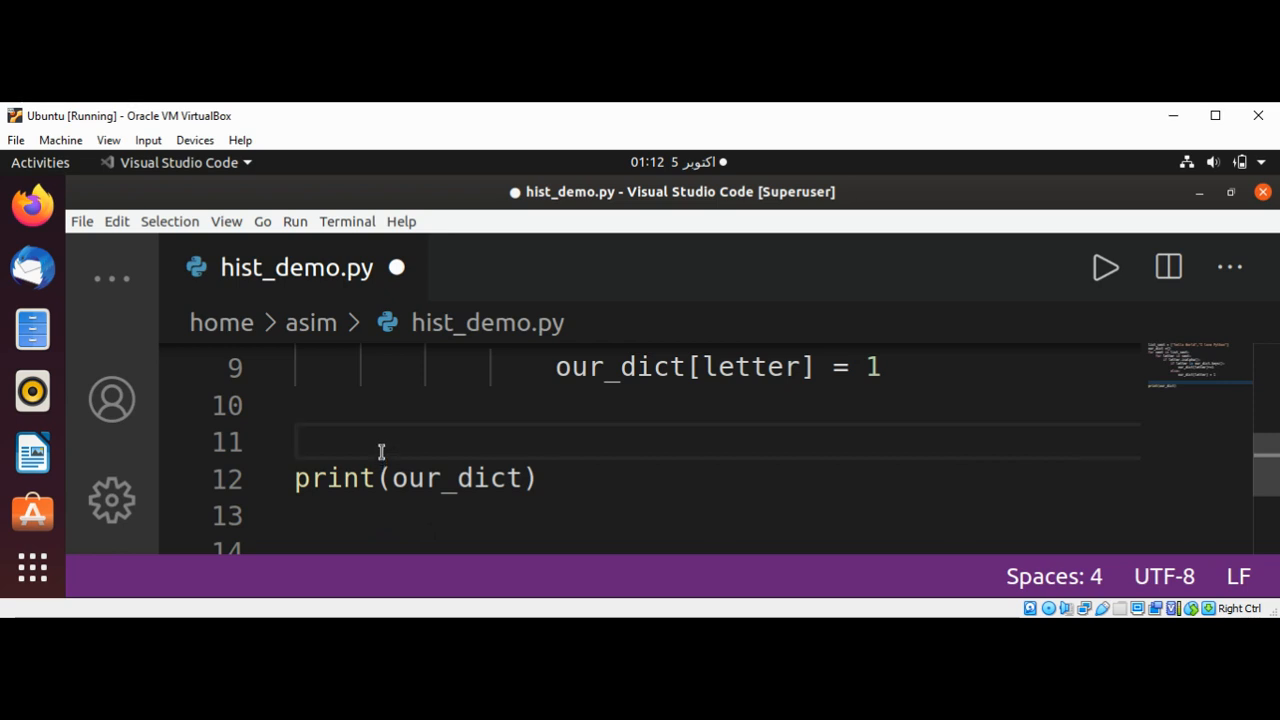
- Define the function signature def print_hist(our_dict):
type("def pr")
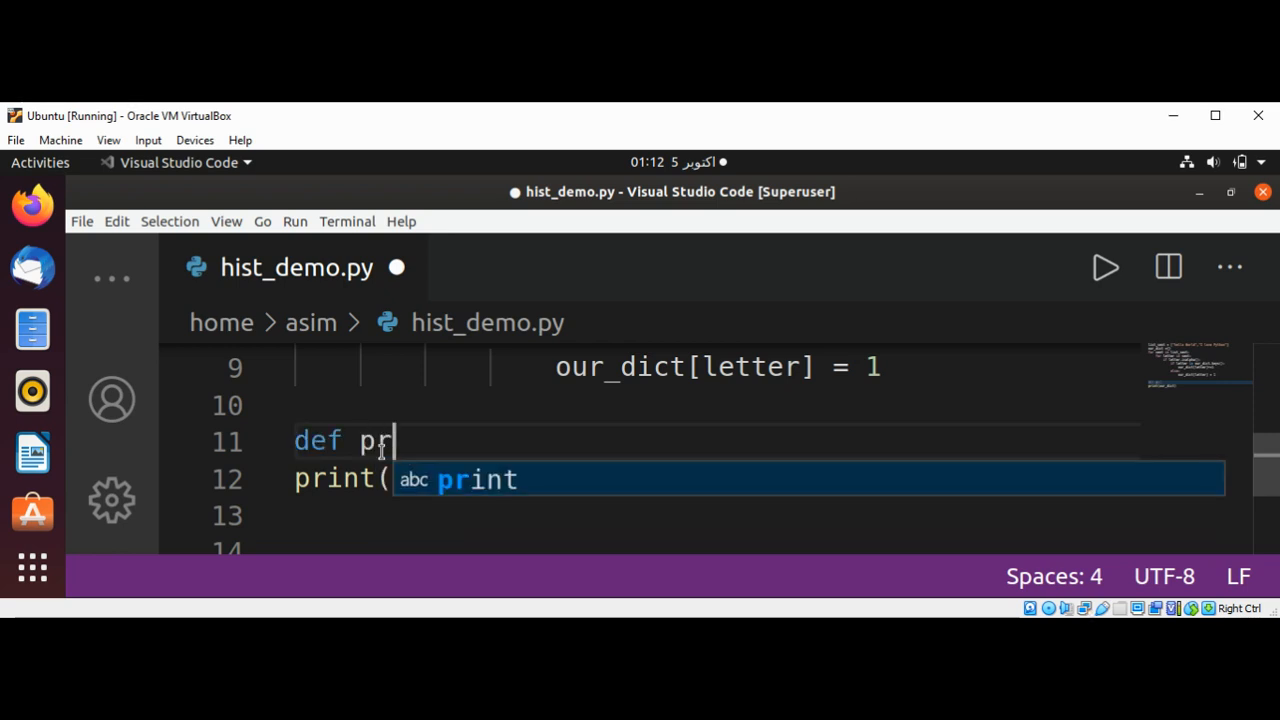
type("int_")
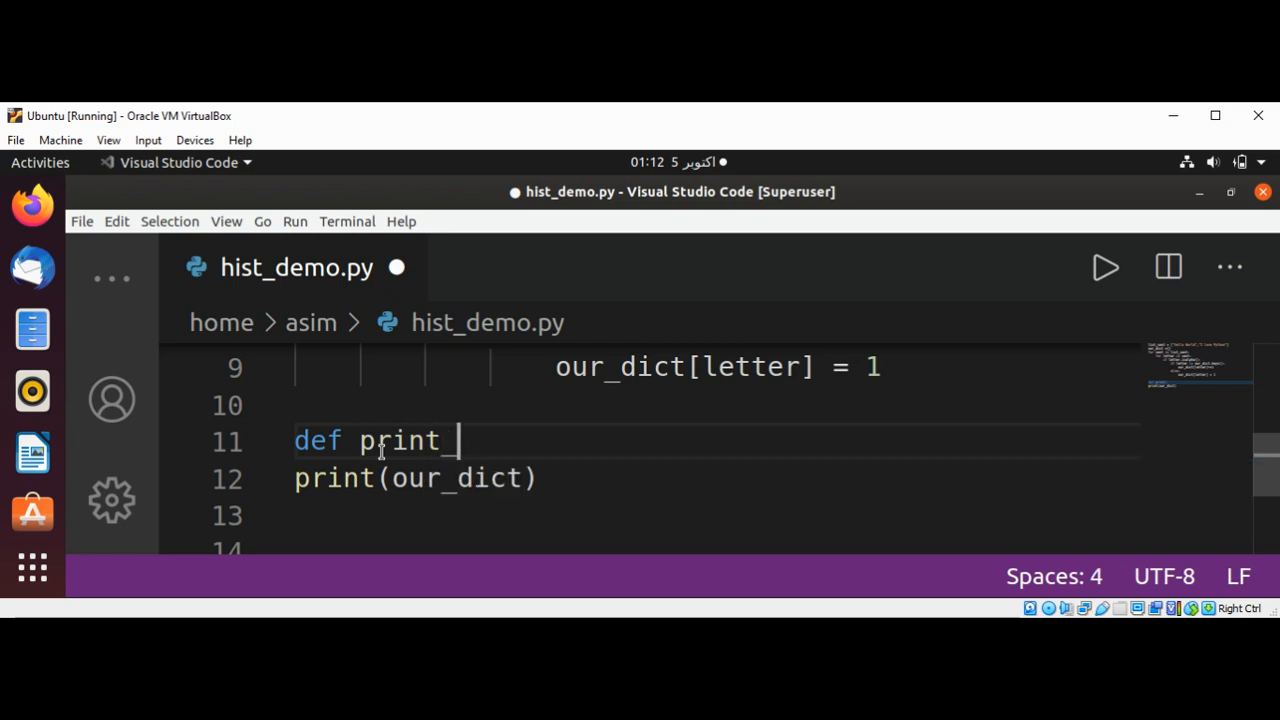
type("his")
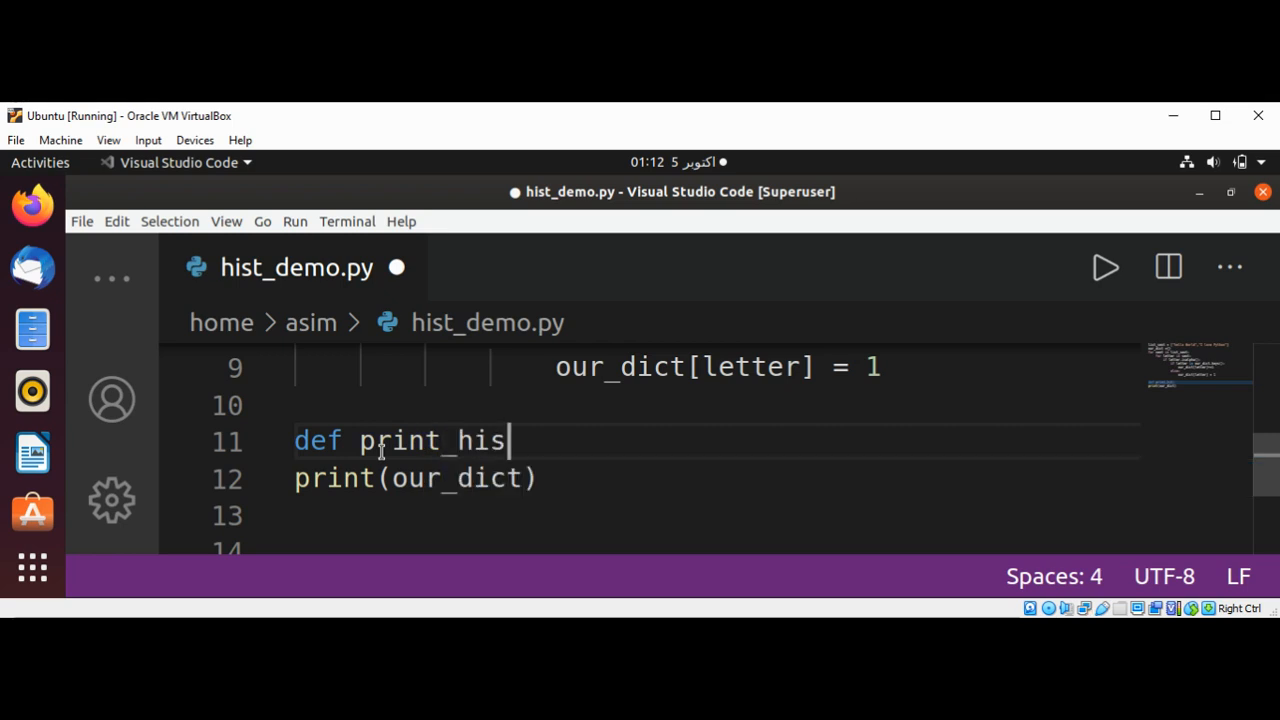
type("t(")
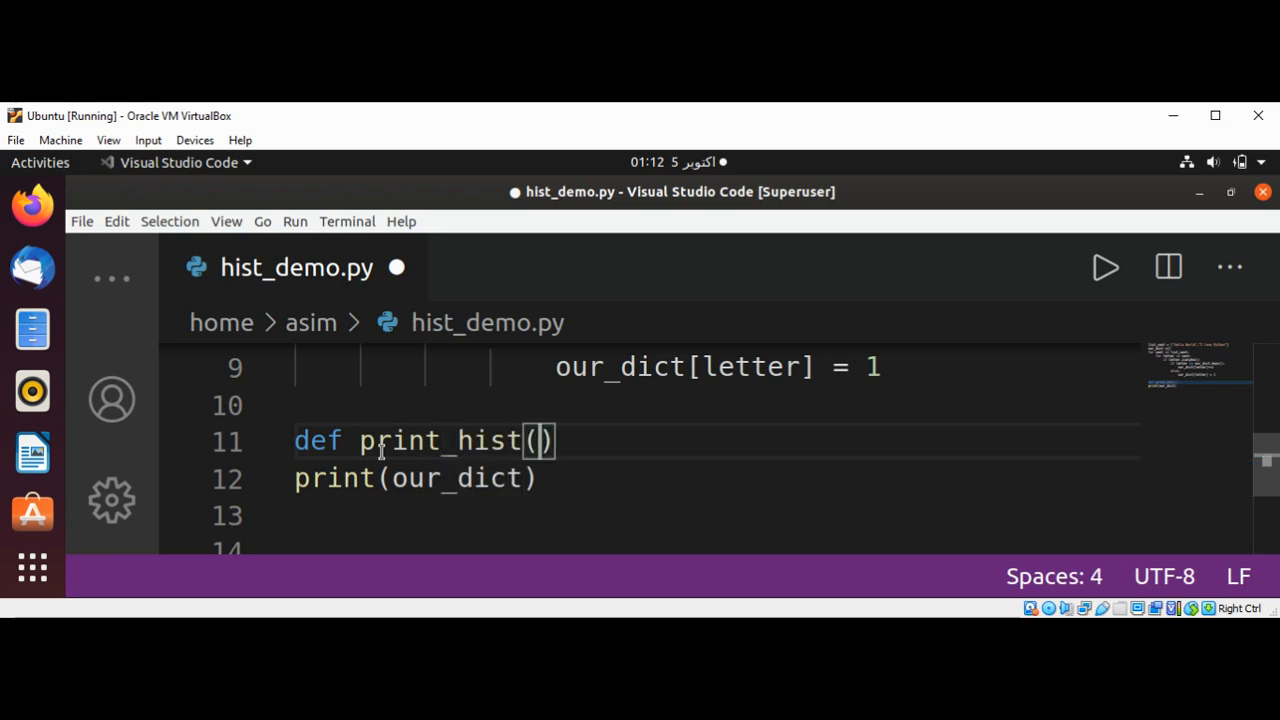
type("our")
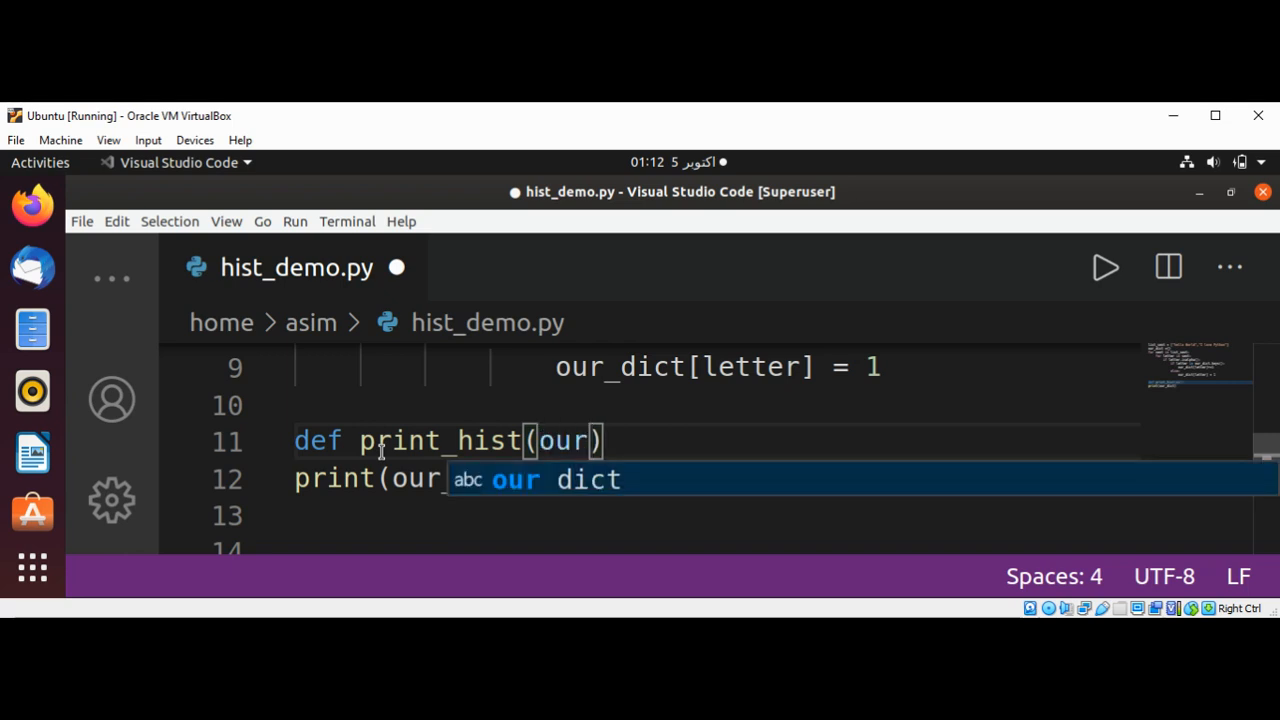
type("_dict")
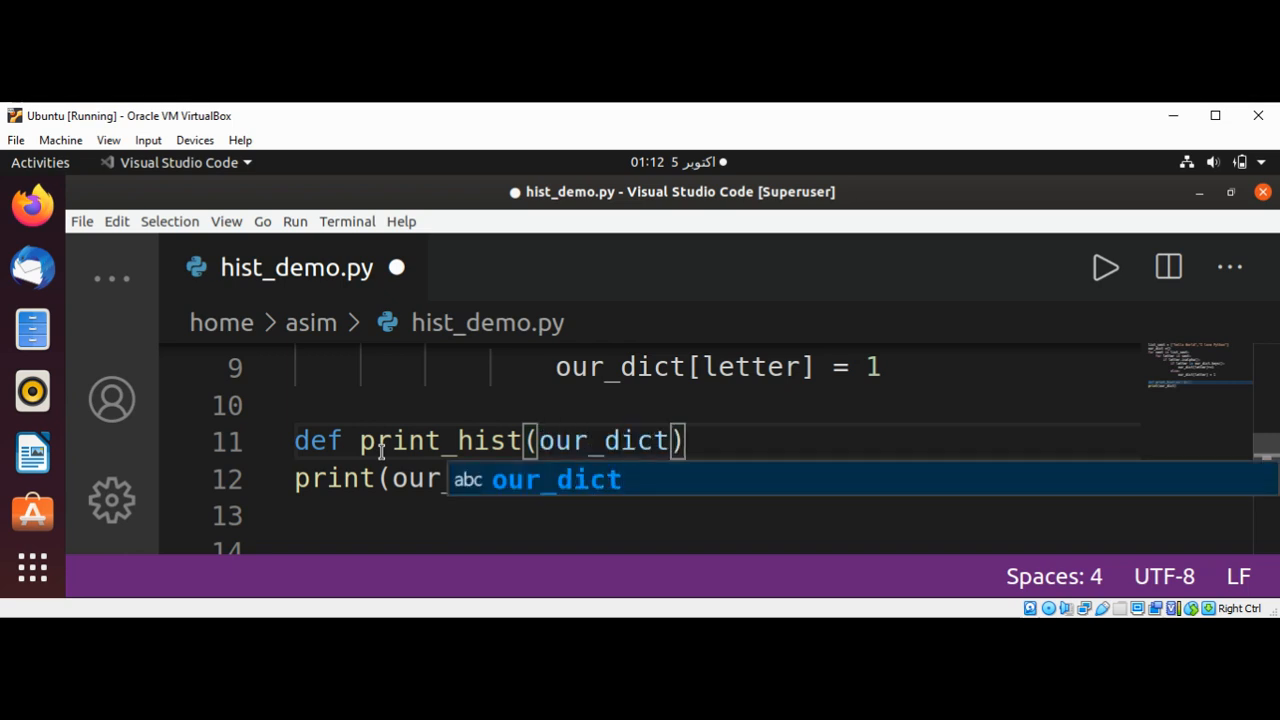
key("Tab")
type(":")
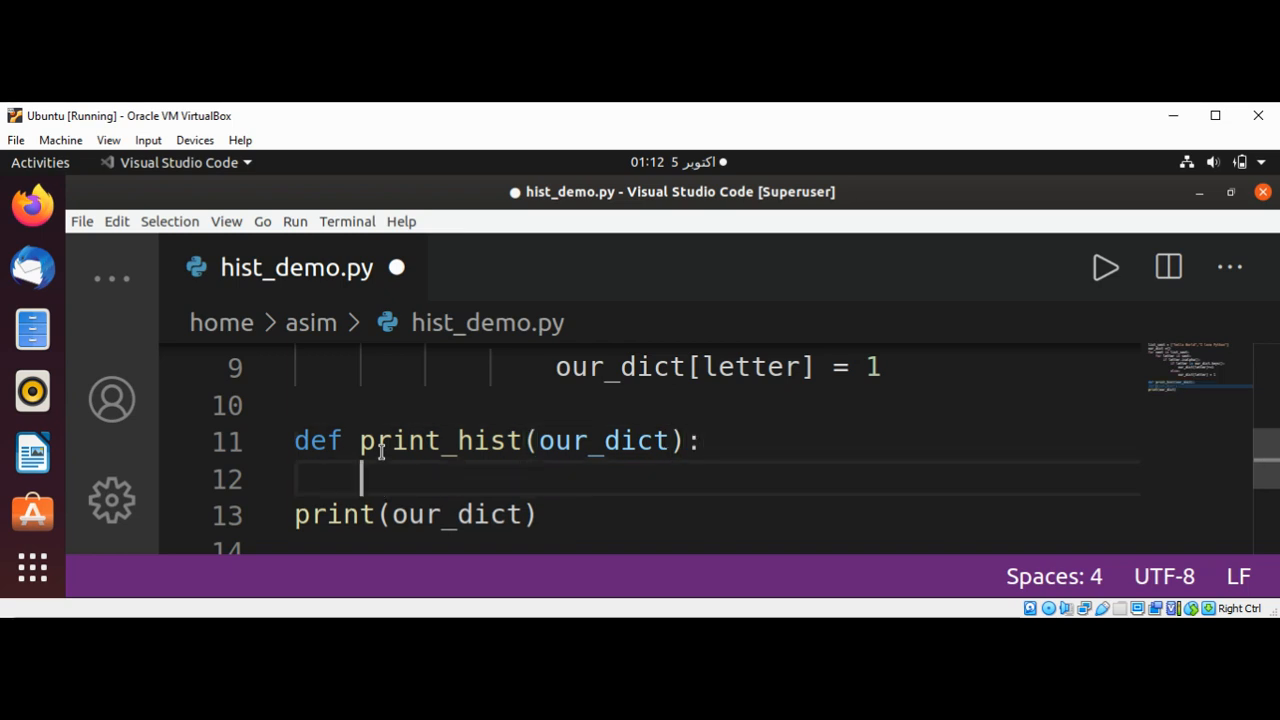
- Open the loop for letter in sorted(our_dict.keys()): inside print_hist
type("for letter")
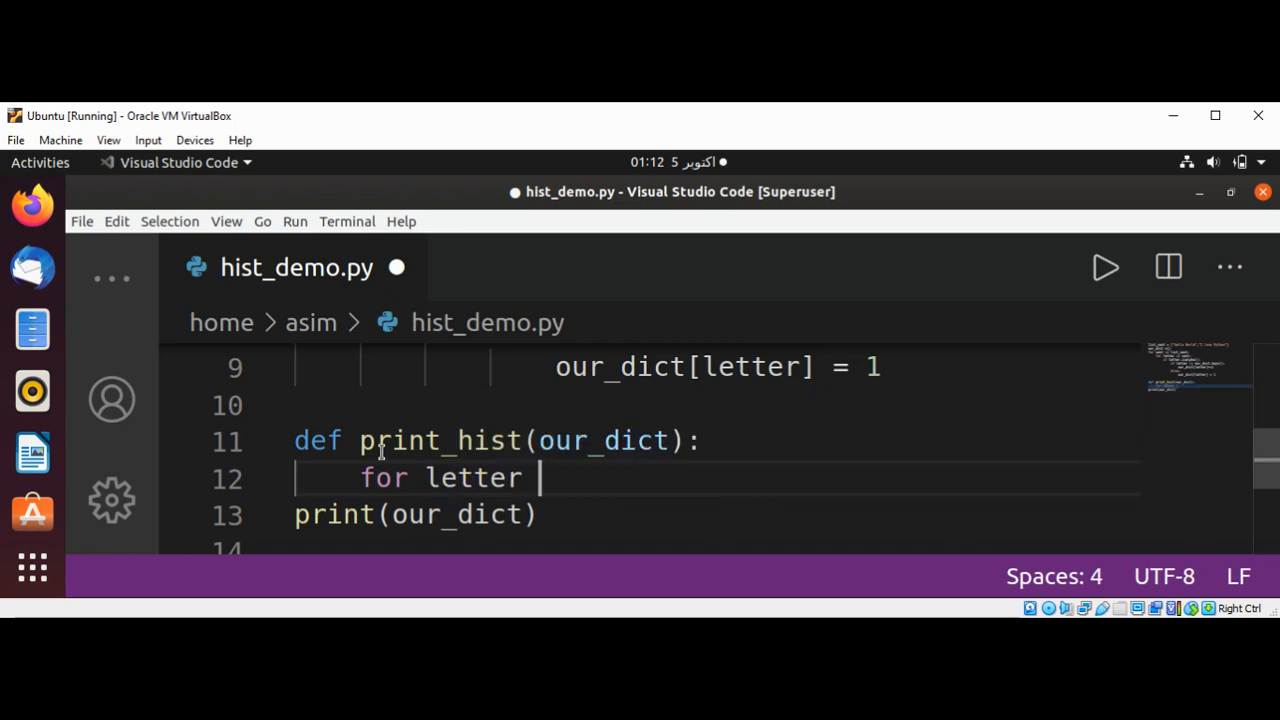
type("in sor")
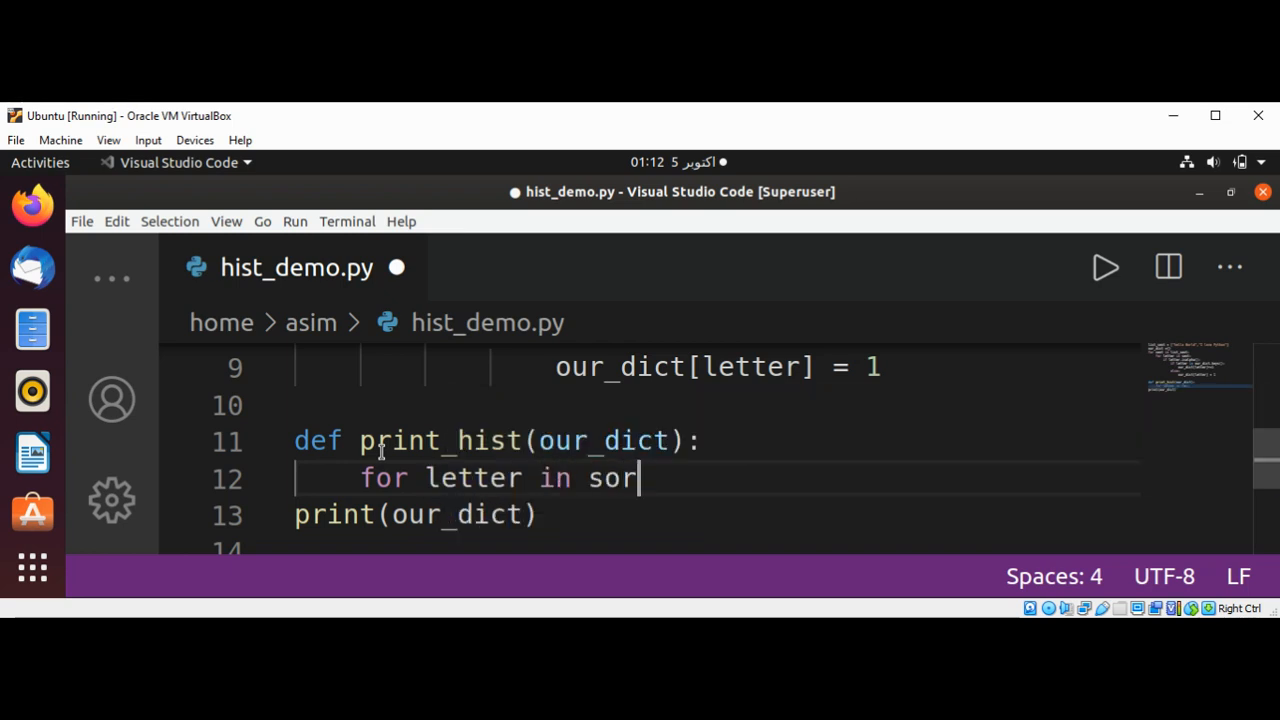
type("ted()")
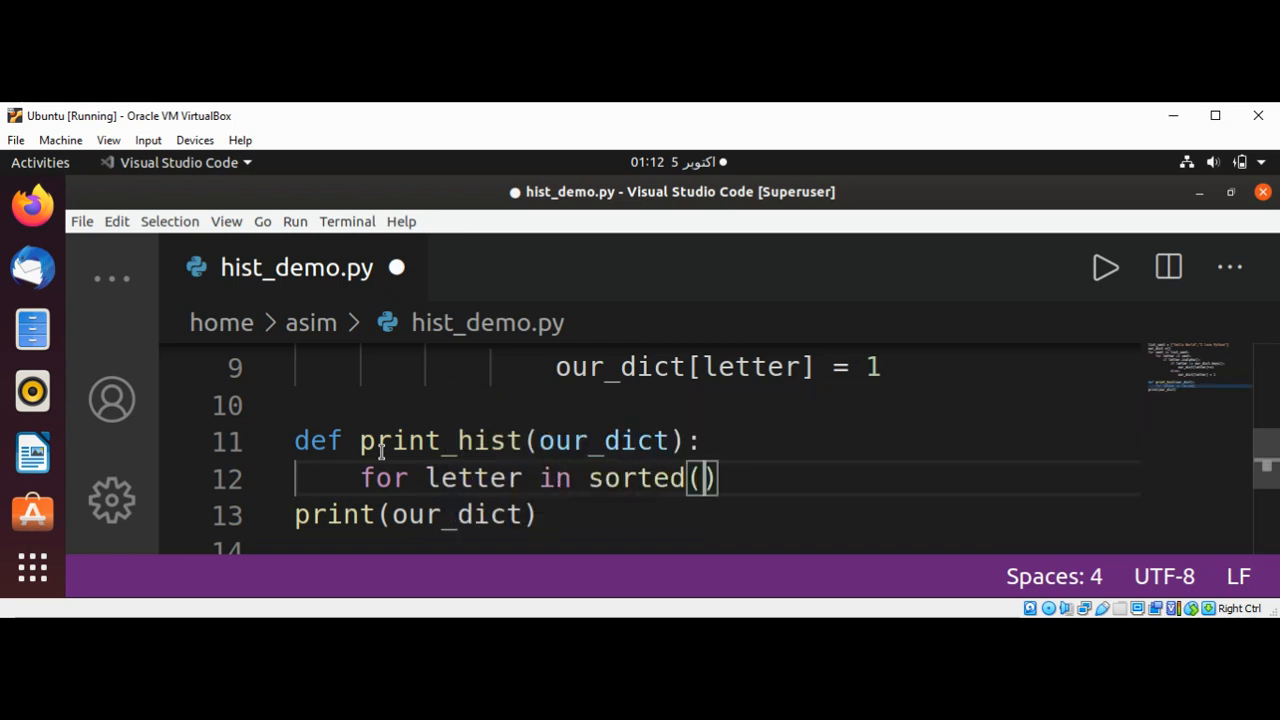
type("o")
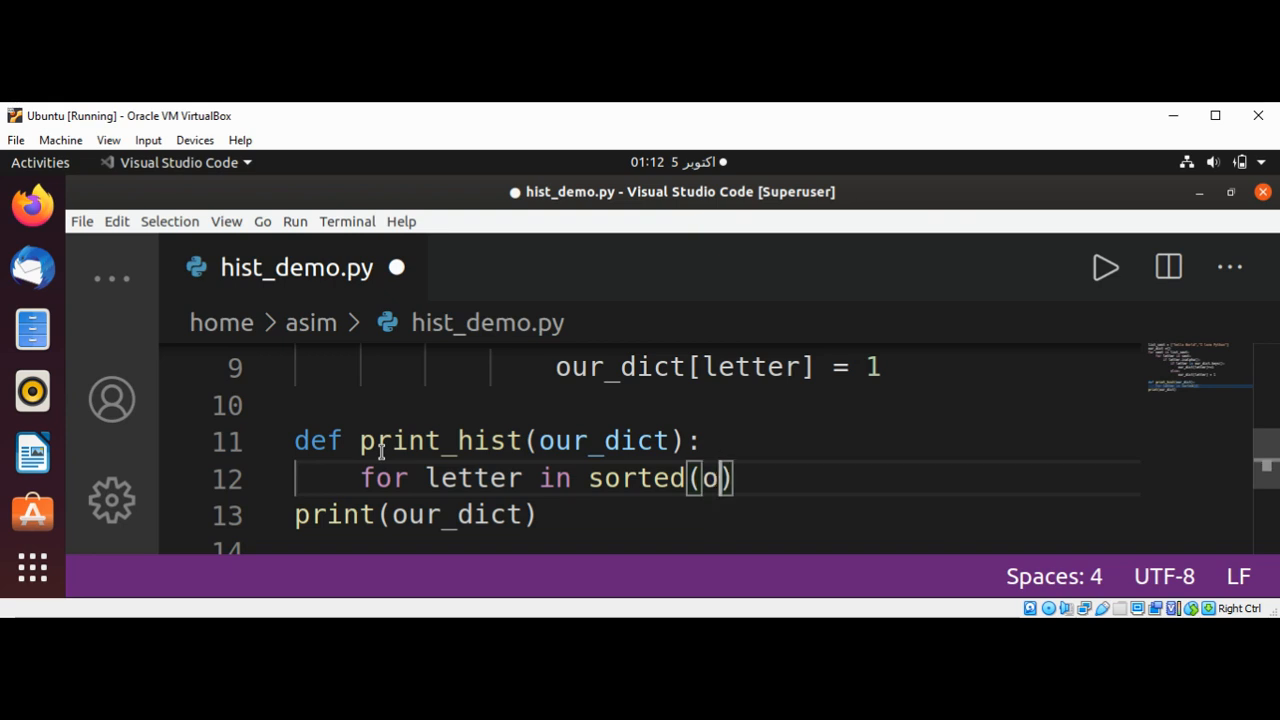
type("ur_dict")
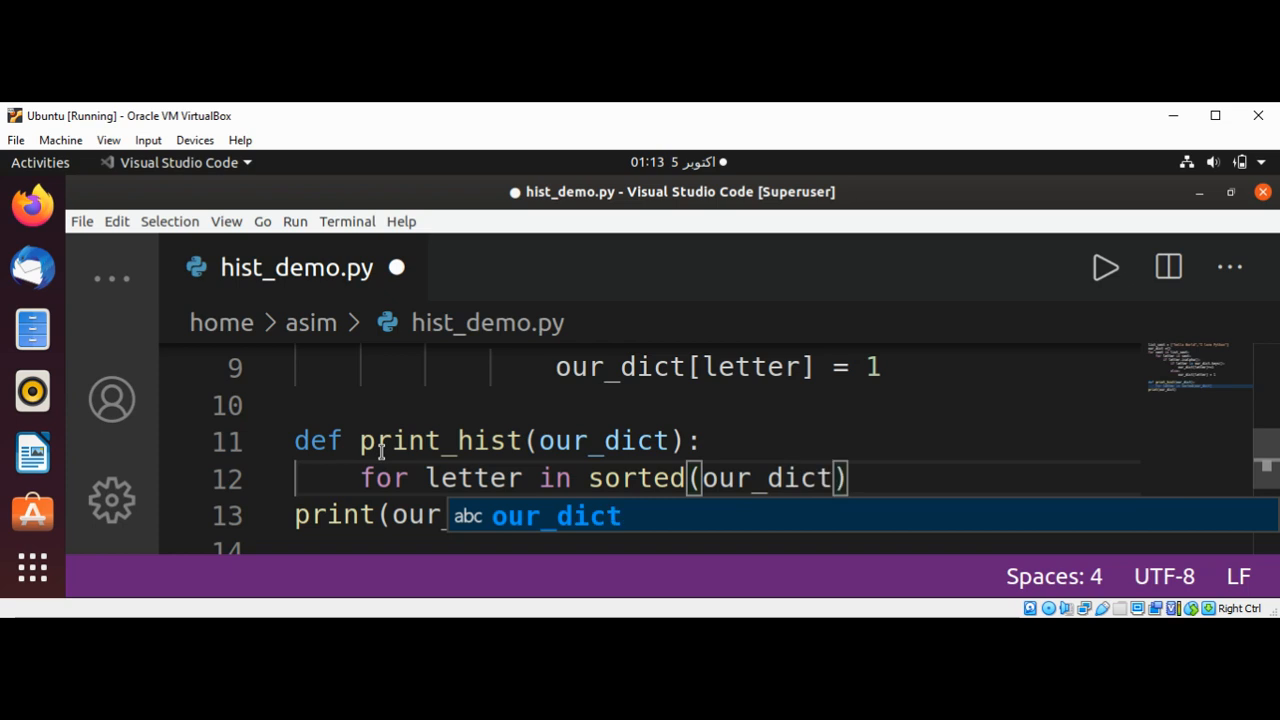
type(".keys")
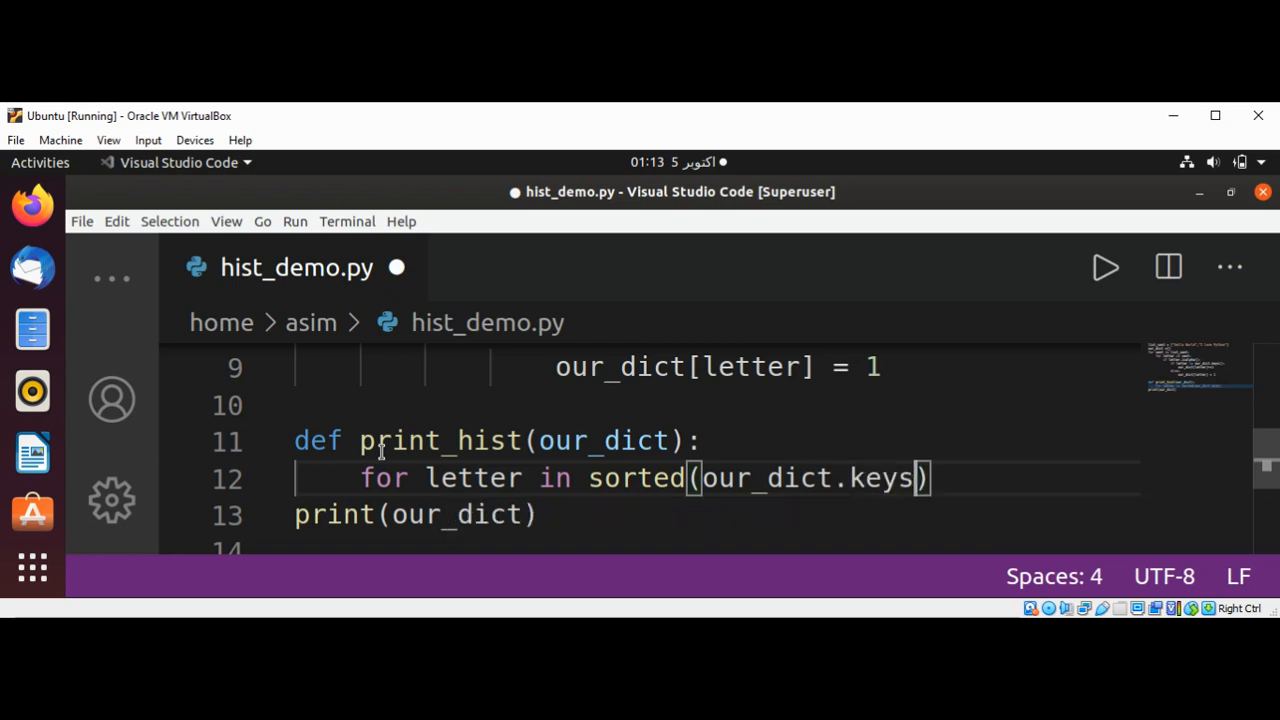
type("()")
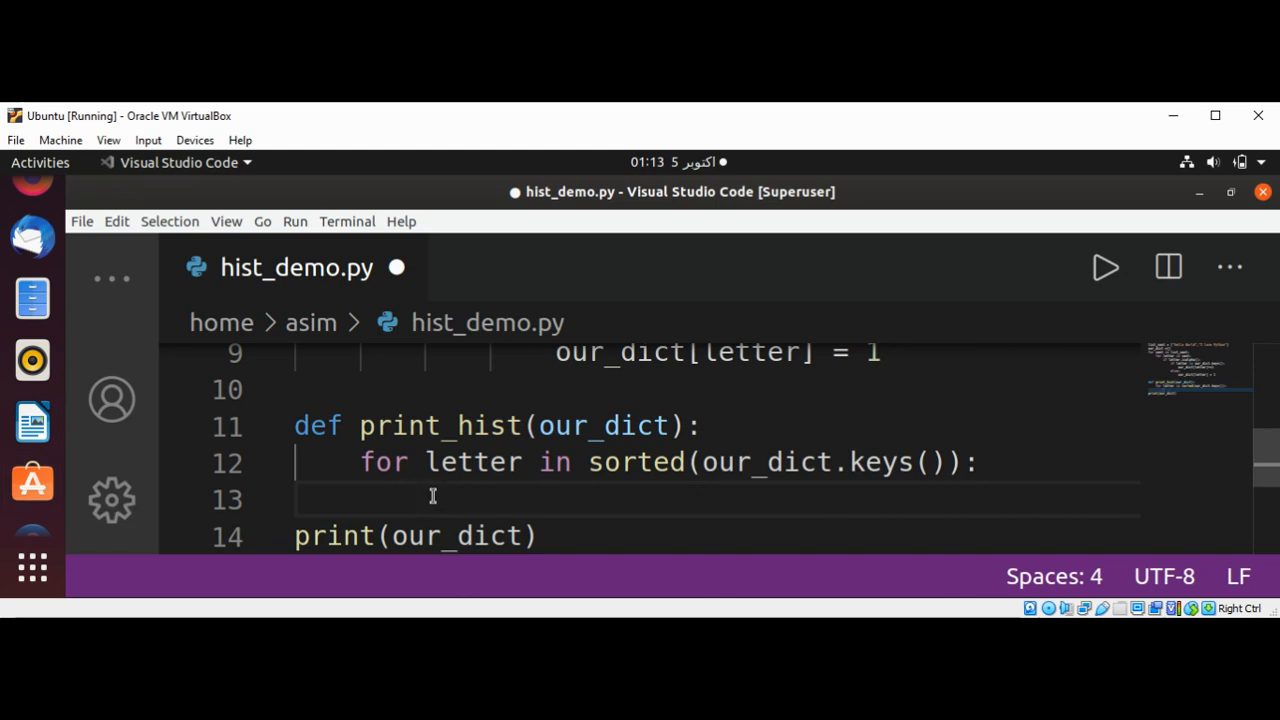
- Start the loop body print of letter + " = " + "*", dropping the f-string attempt
type("print(")
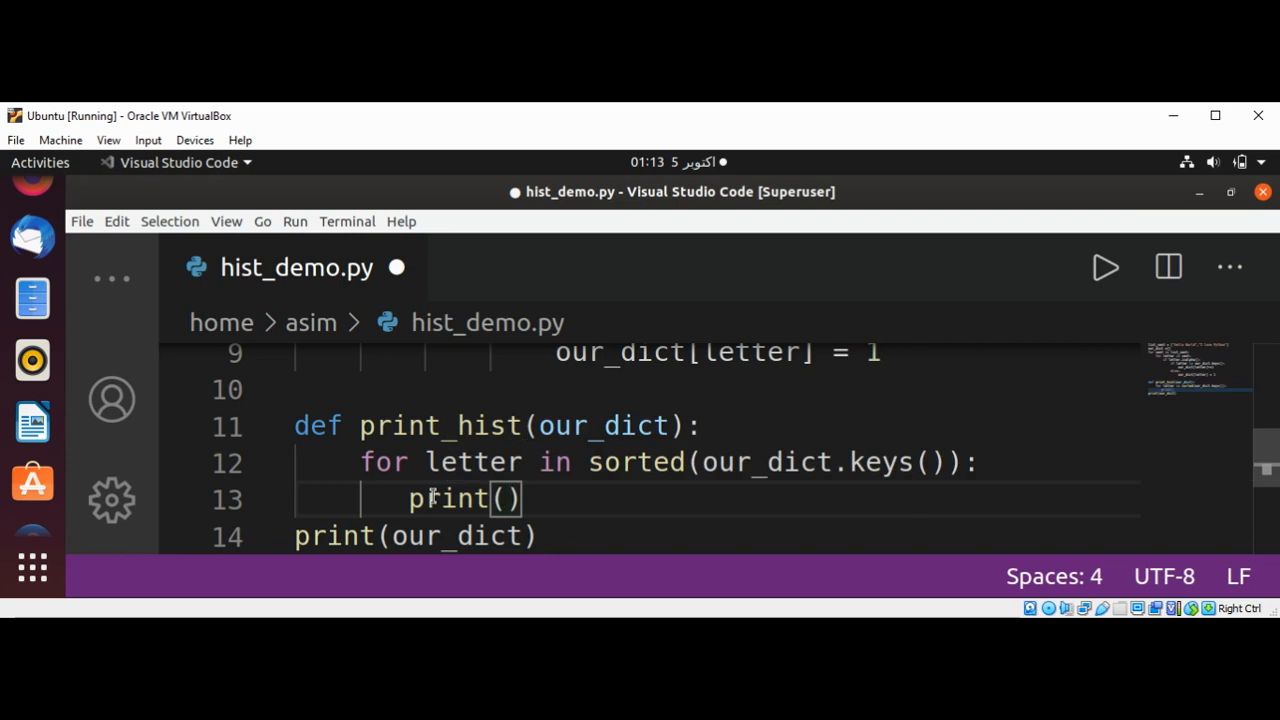
type("f''")
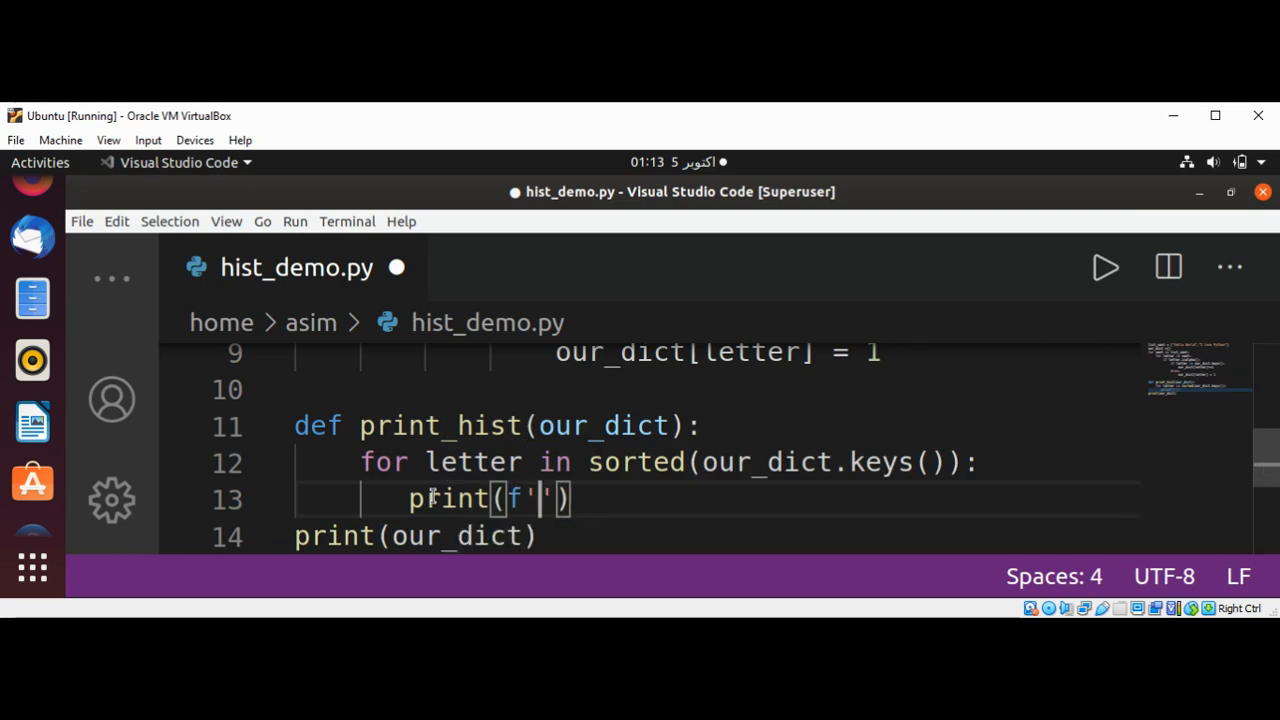
key("Backspace")
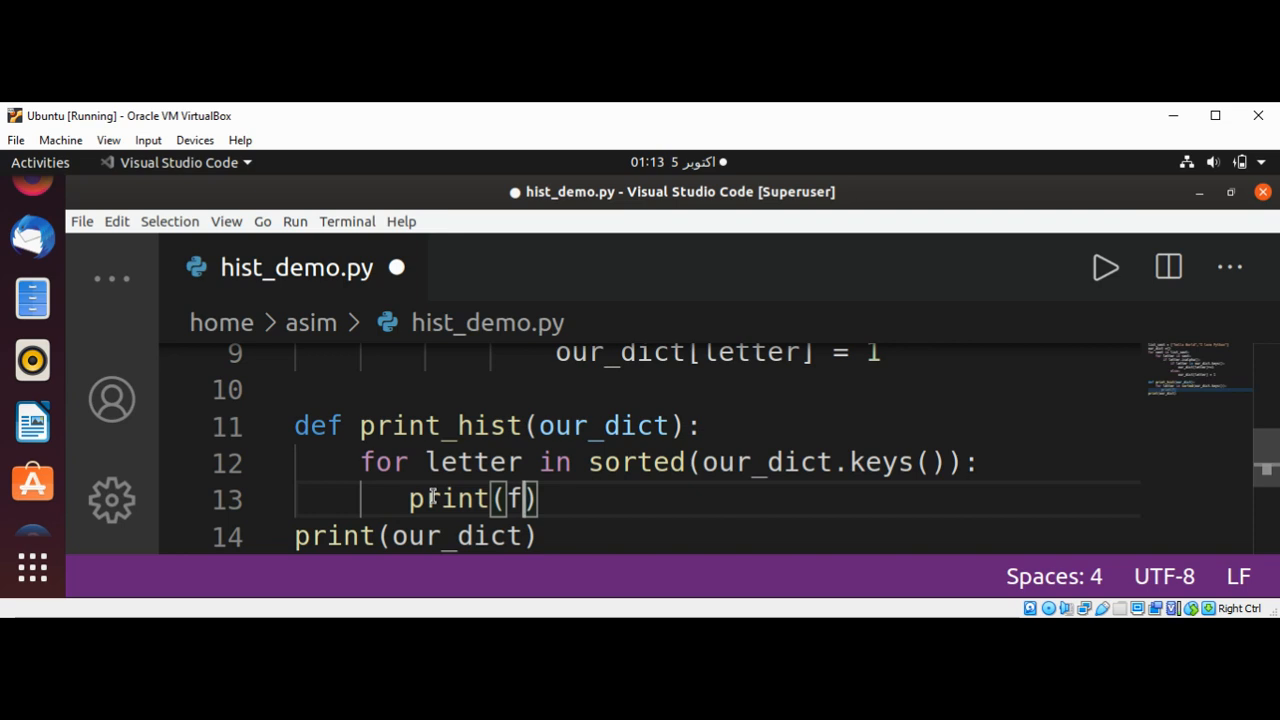
type("`")
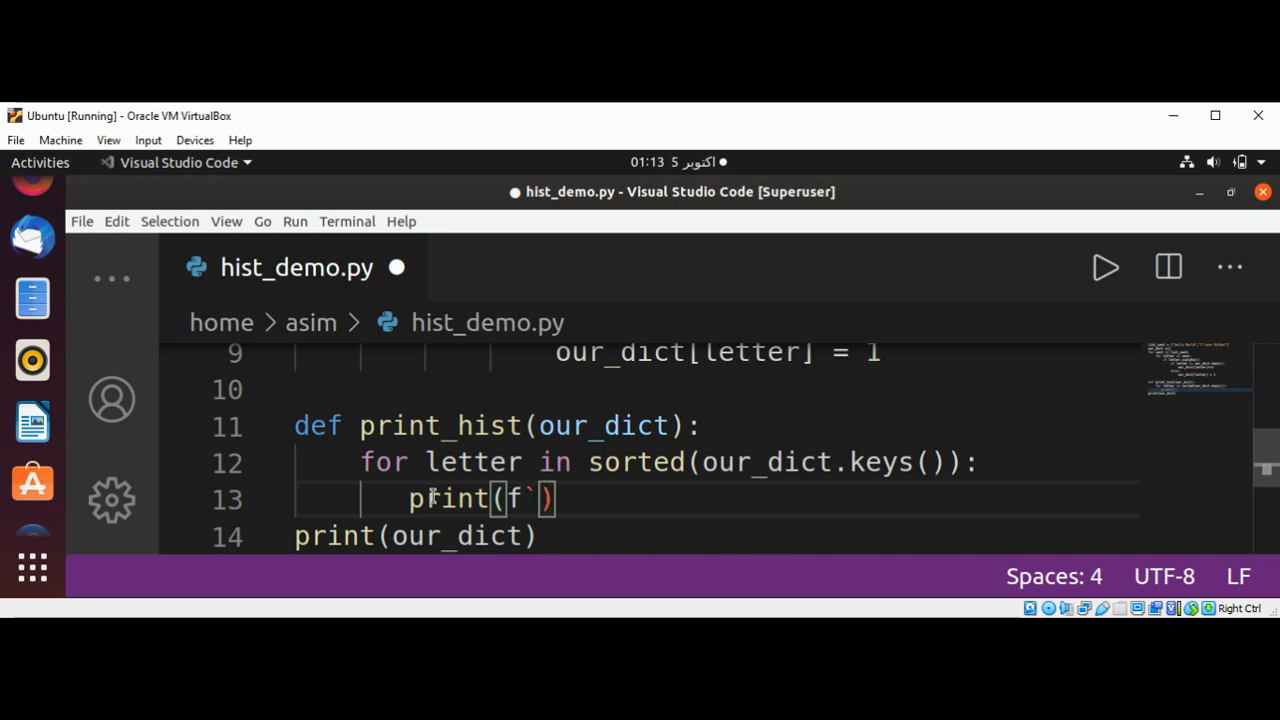
type("{}")
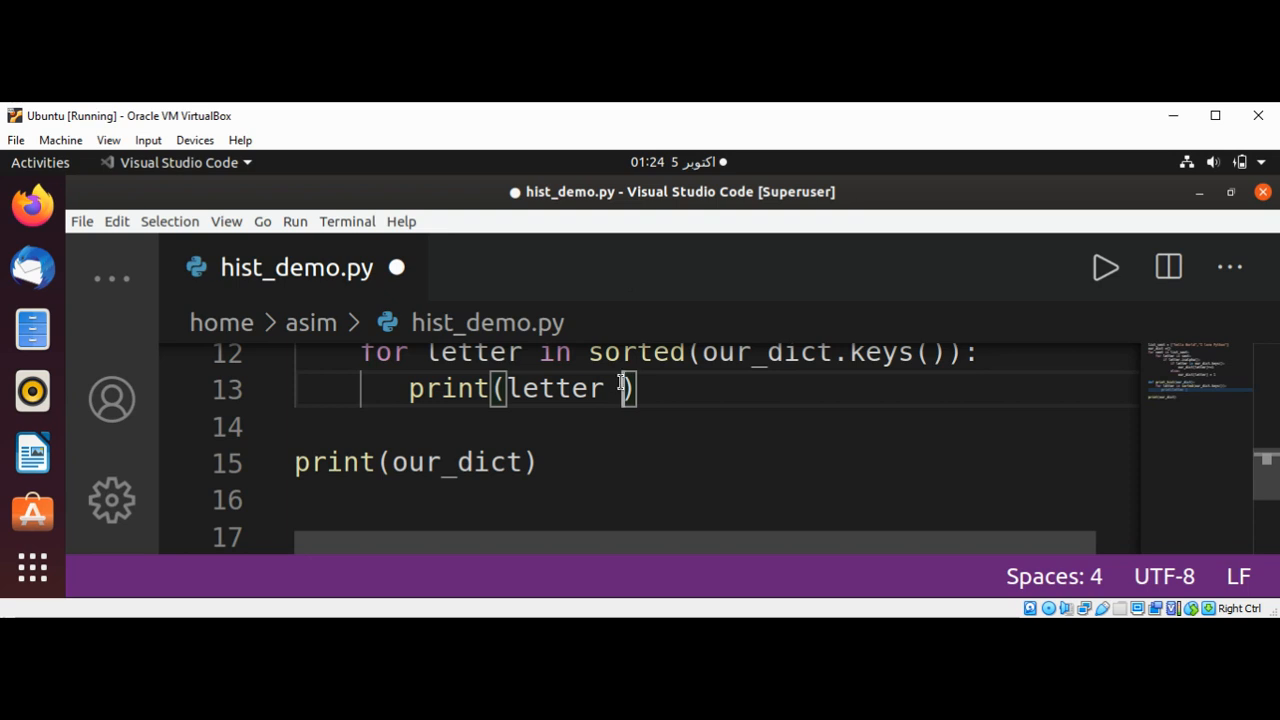
type("+\"")
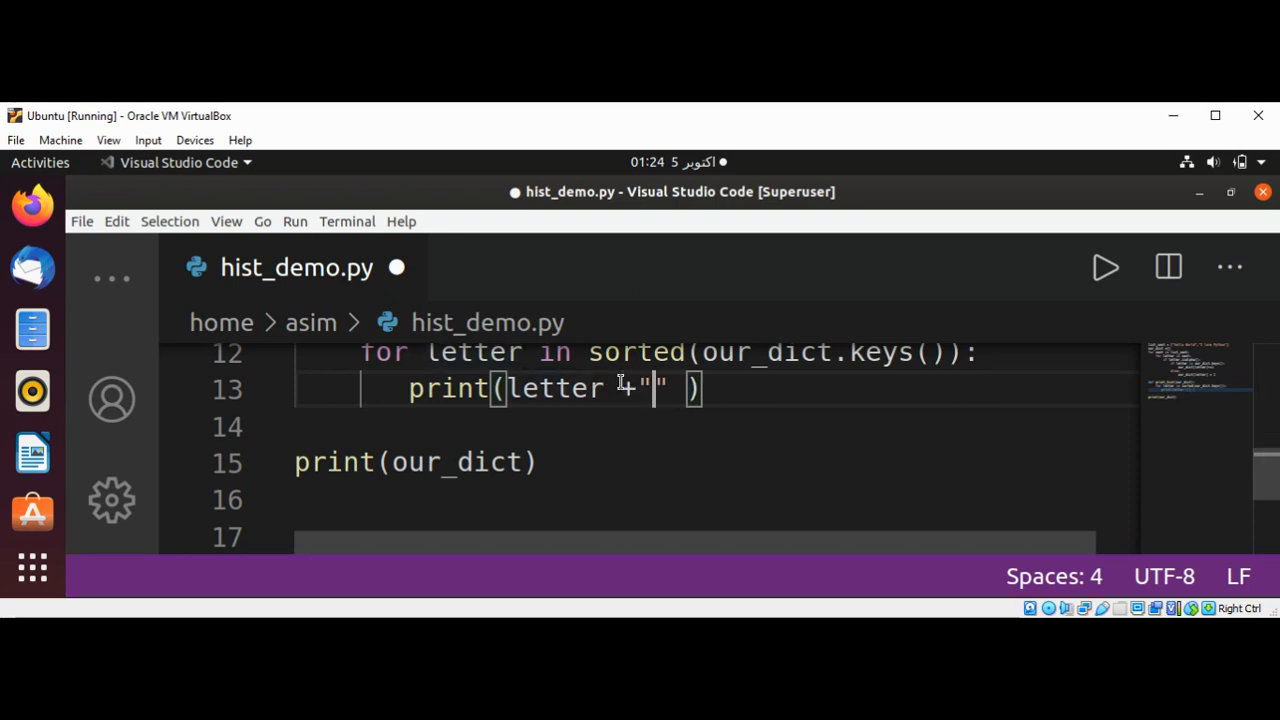
type("=")
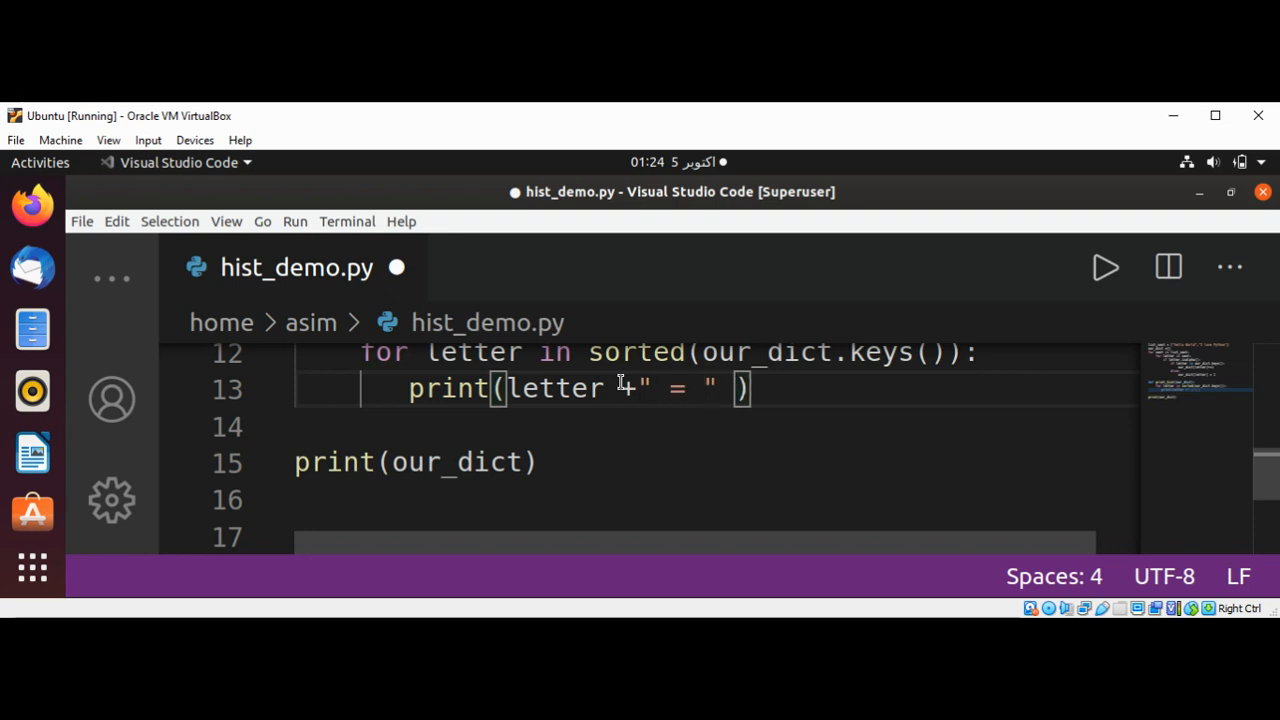
type("+")
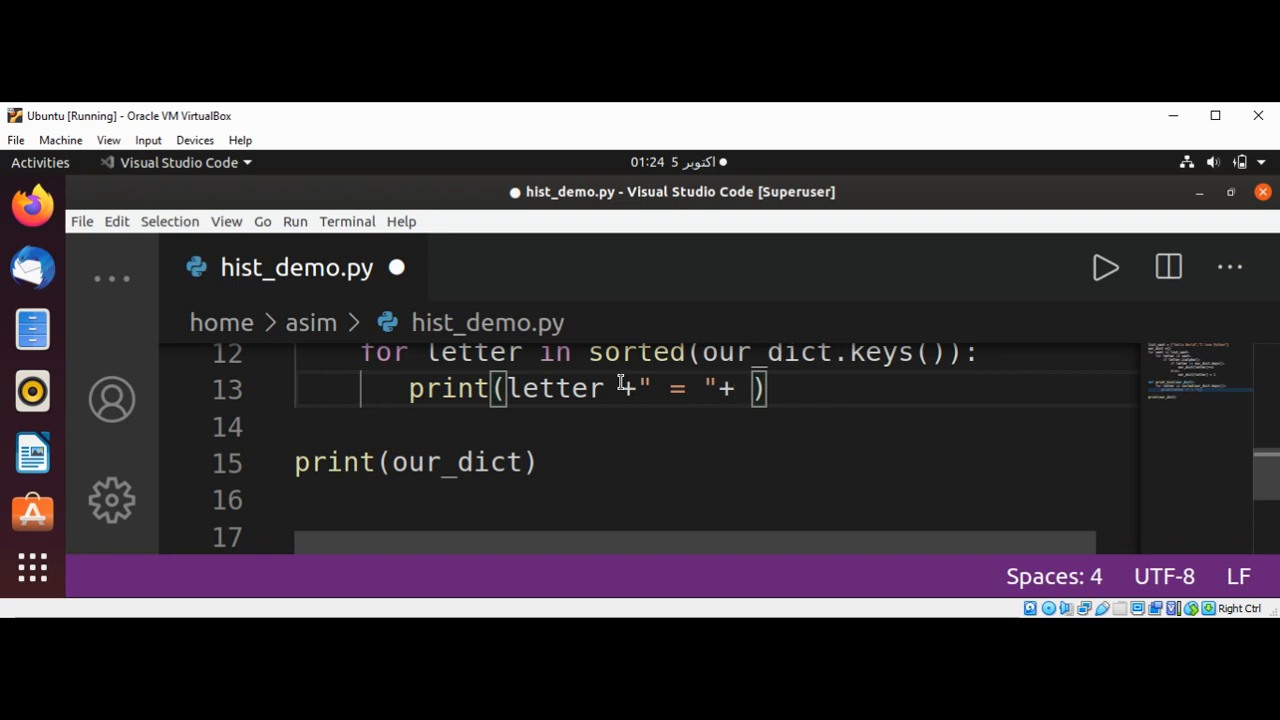
type("\"\"")
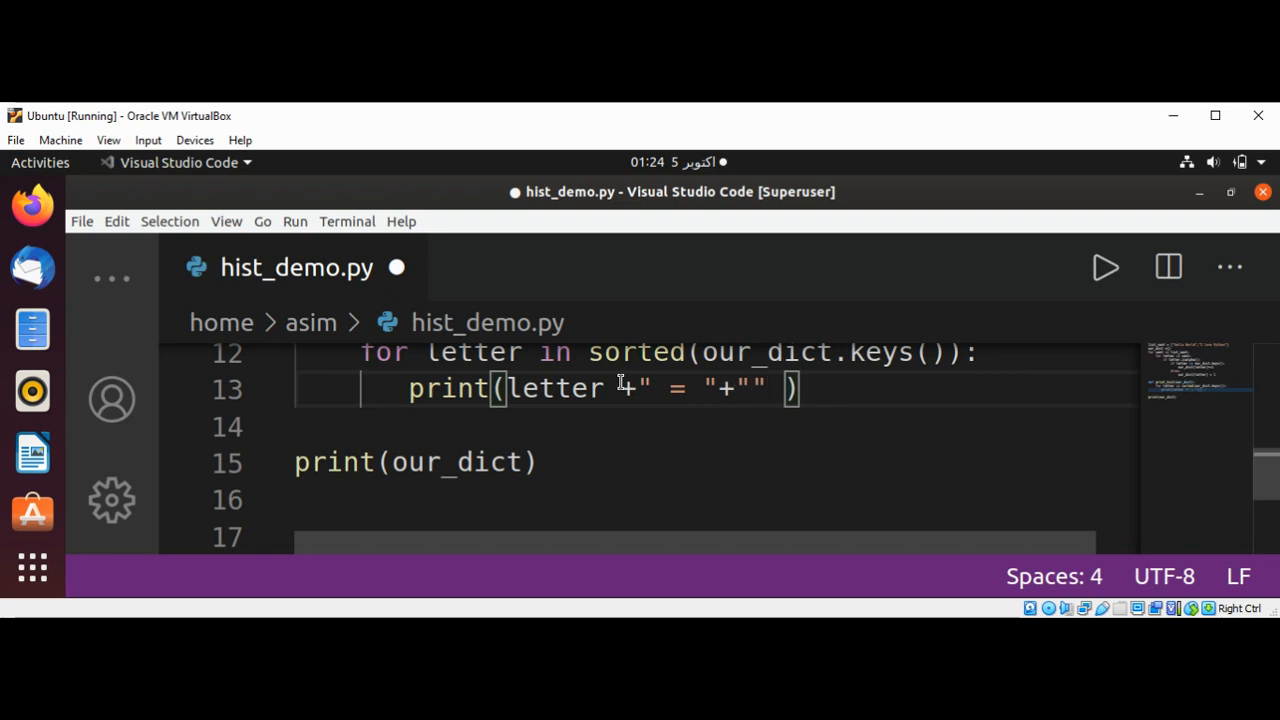
type("*")
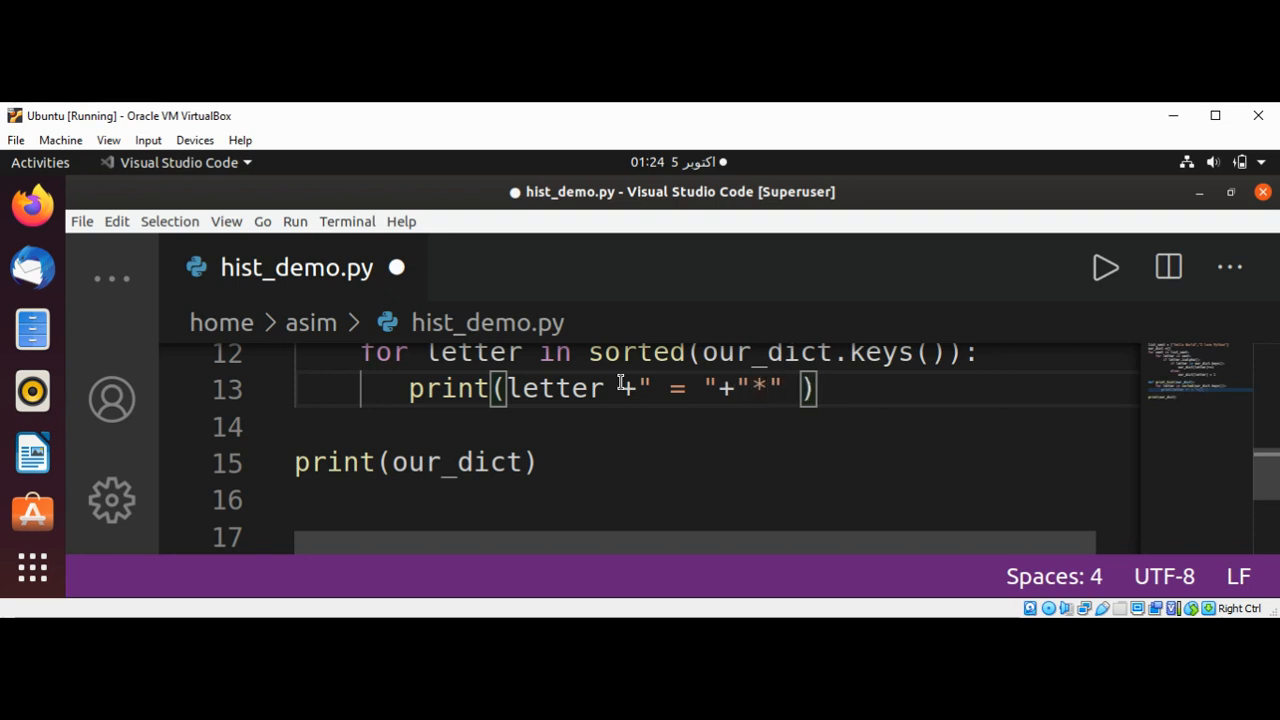
- Repeat the asterisk our_dict[letter] times and move below print(our_dict)
left_click(788, 388)
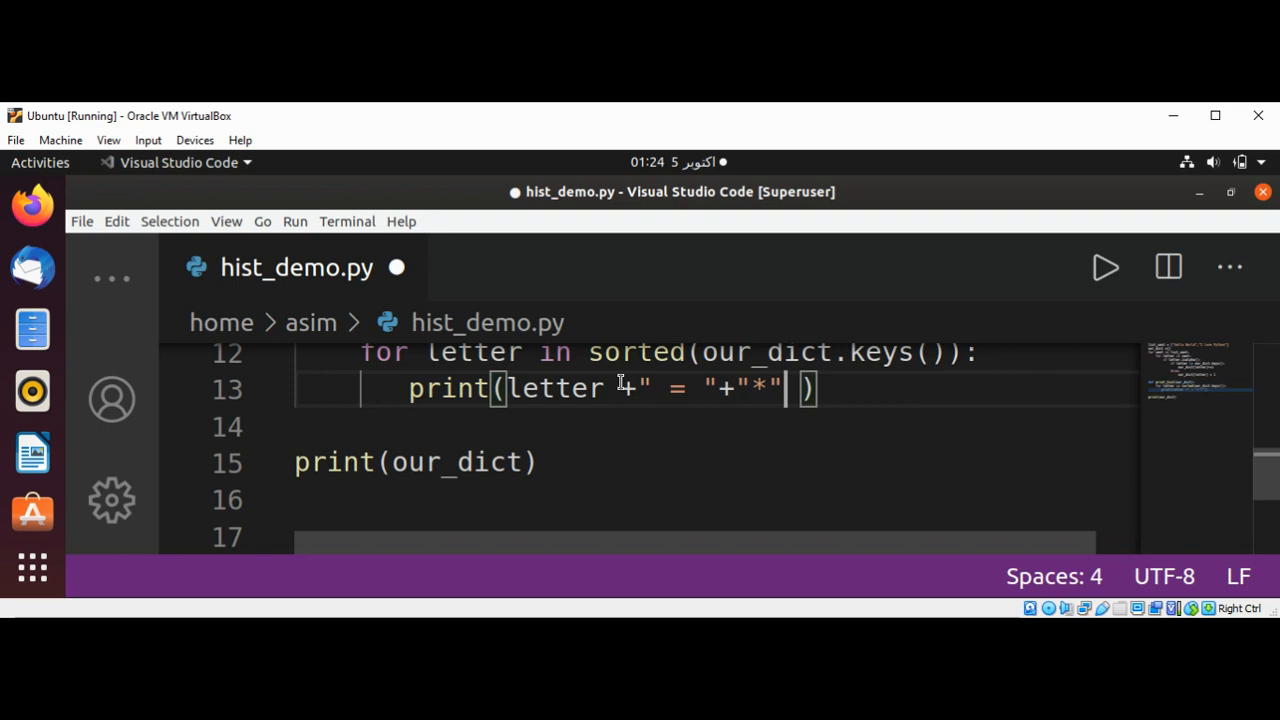
type("*")
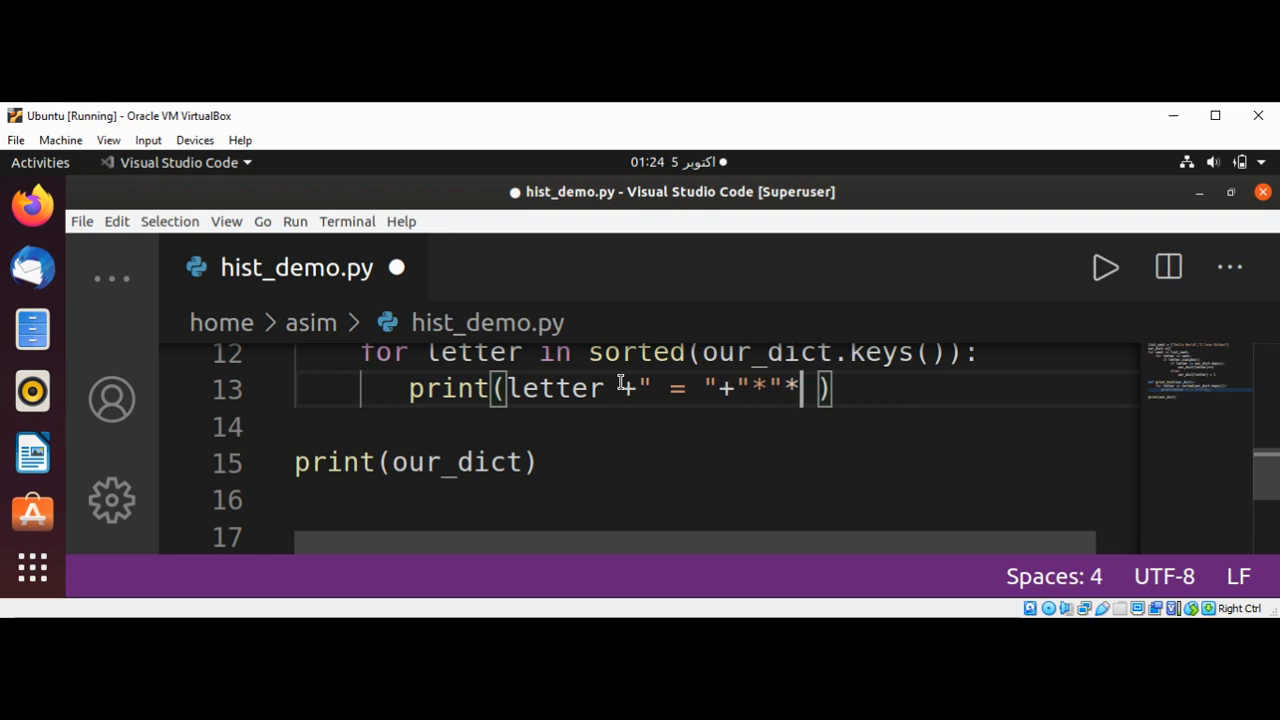
type("our")
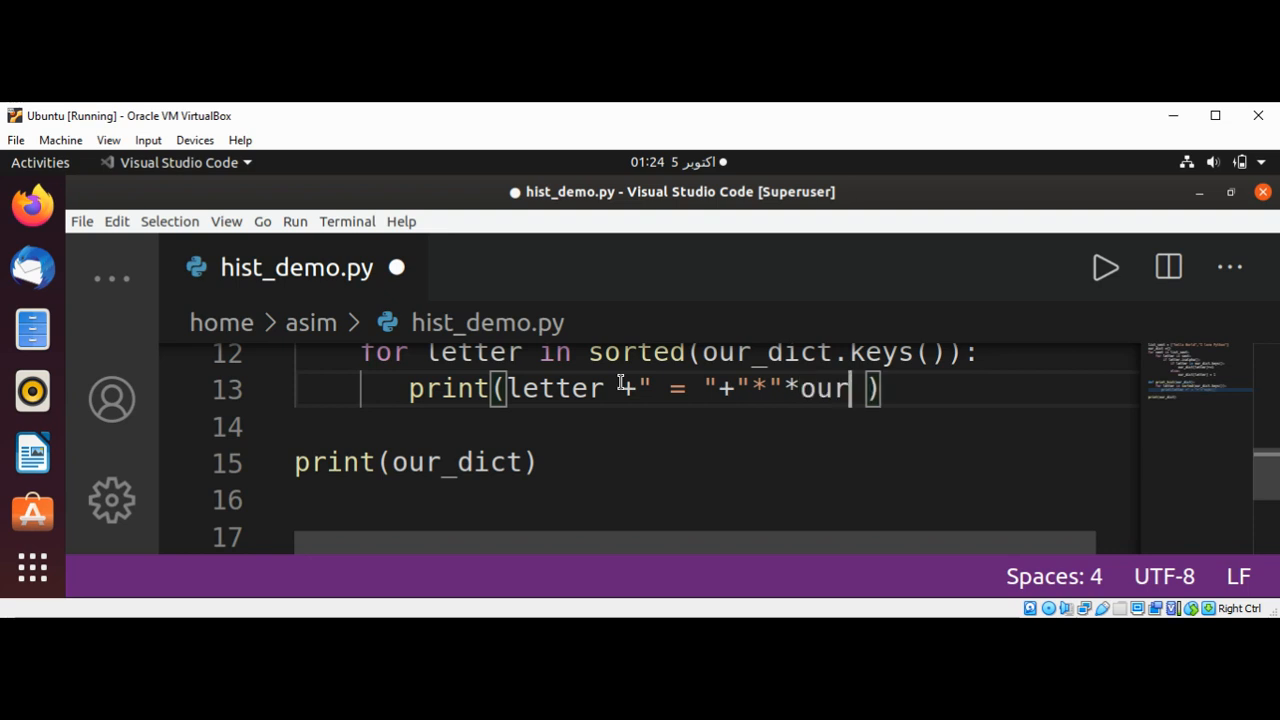
type("_dict[l")
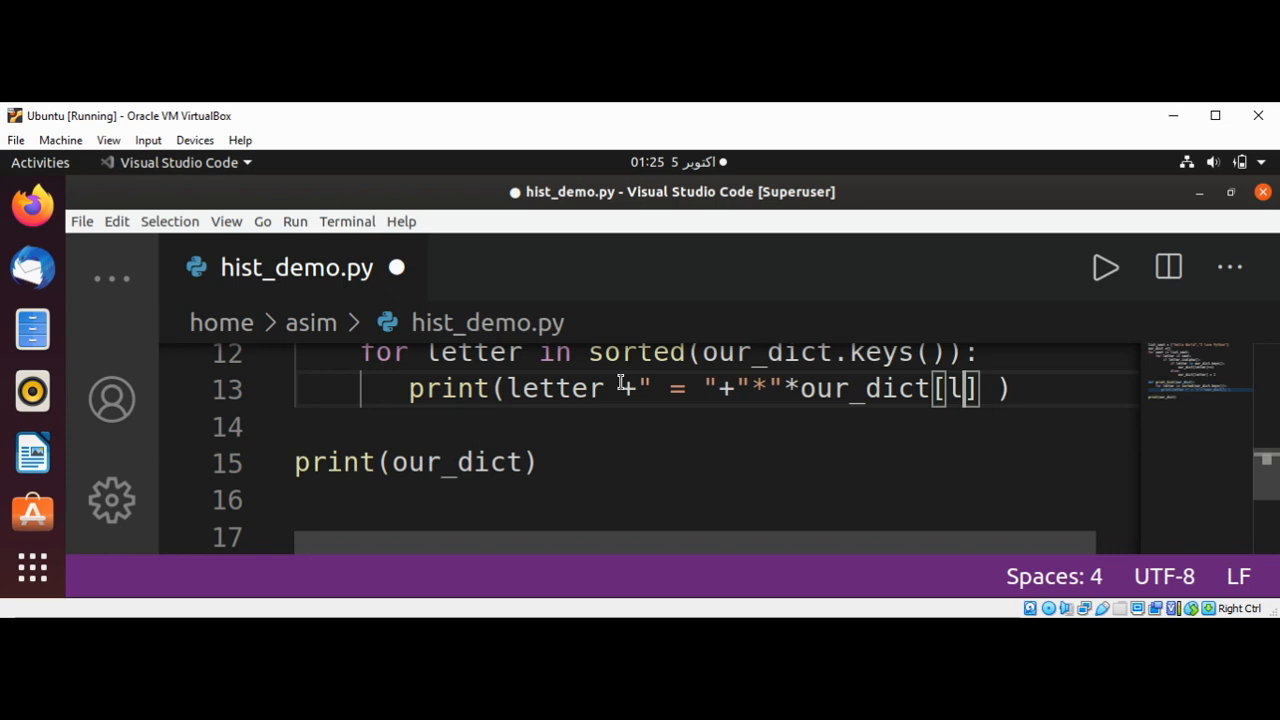
type("etter")
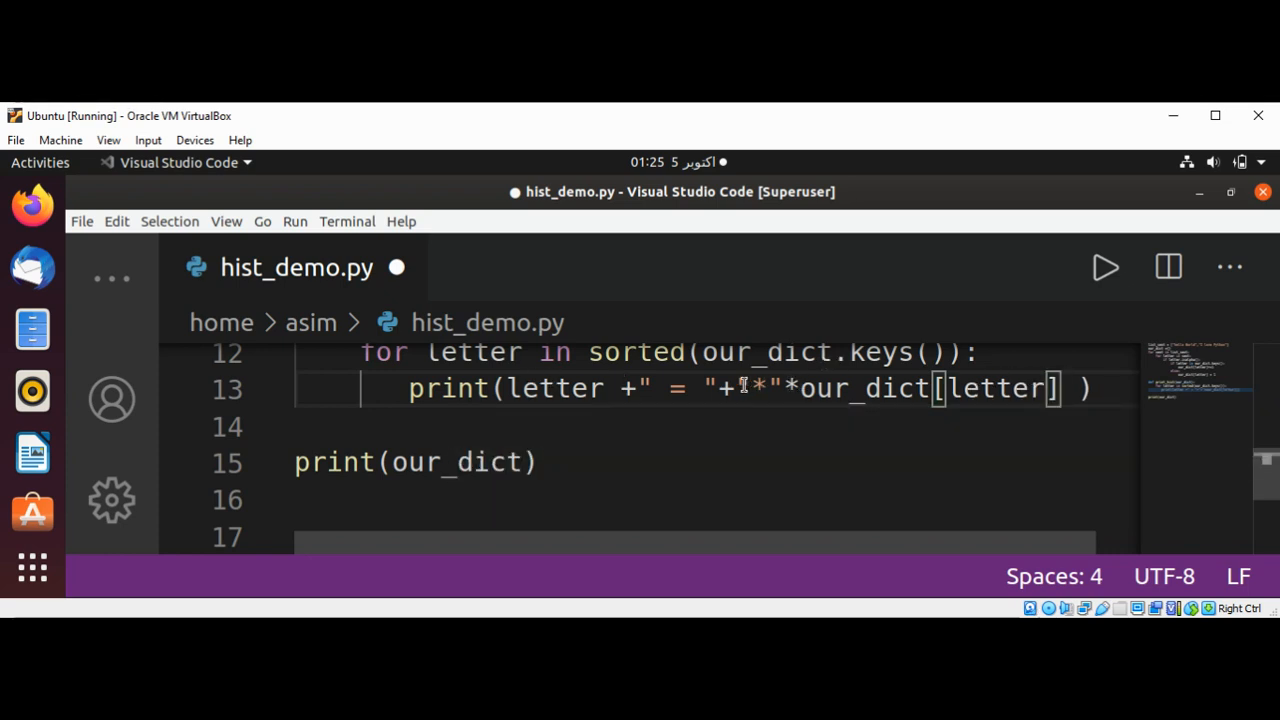
left_click_drag(736, 388, 1016, 388)
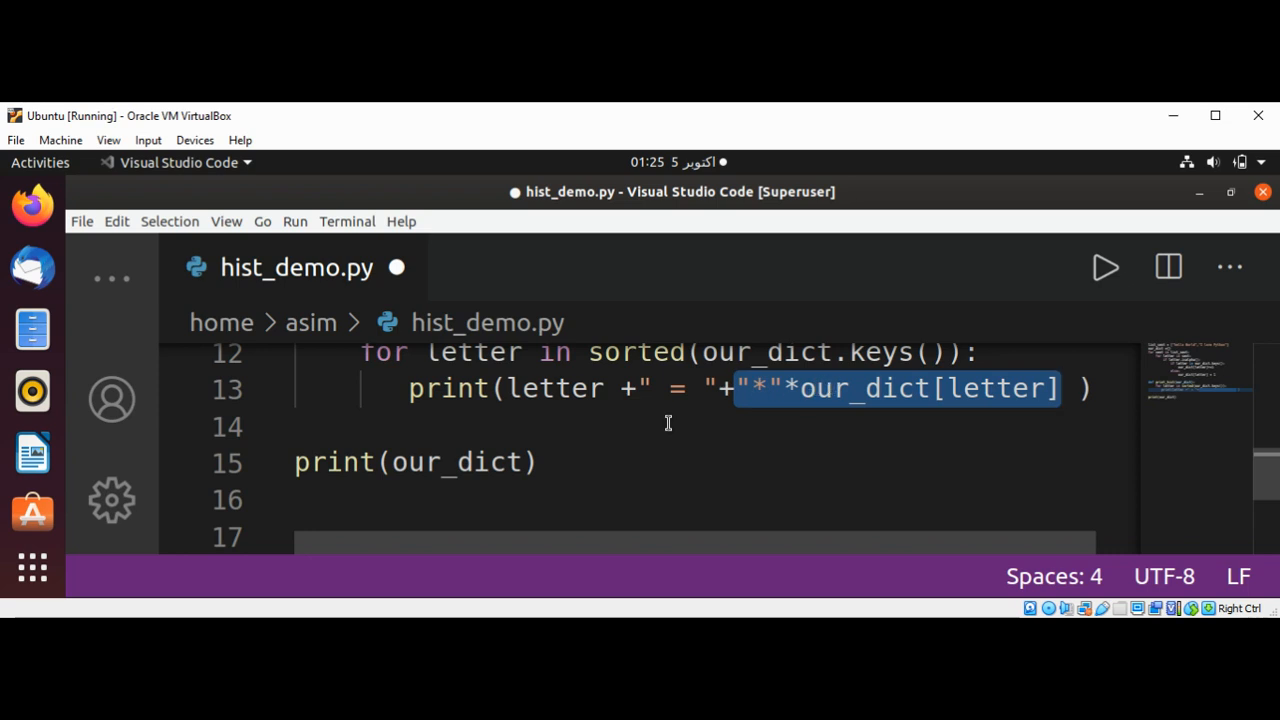
left_click(668, 426)
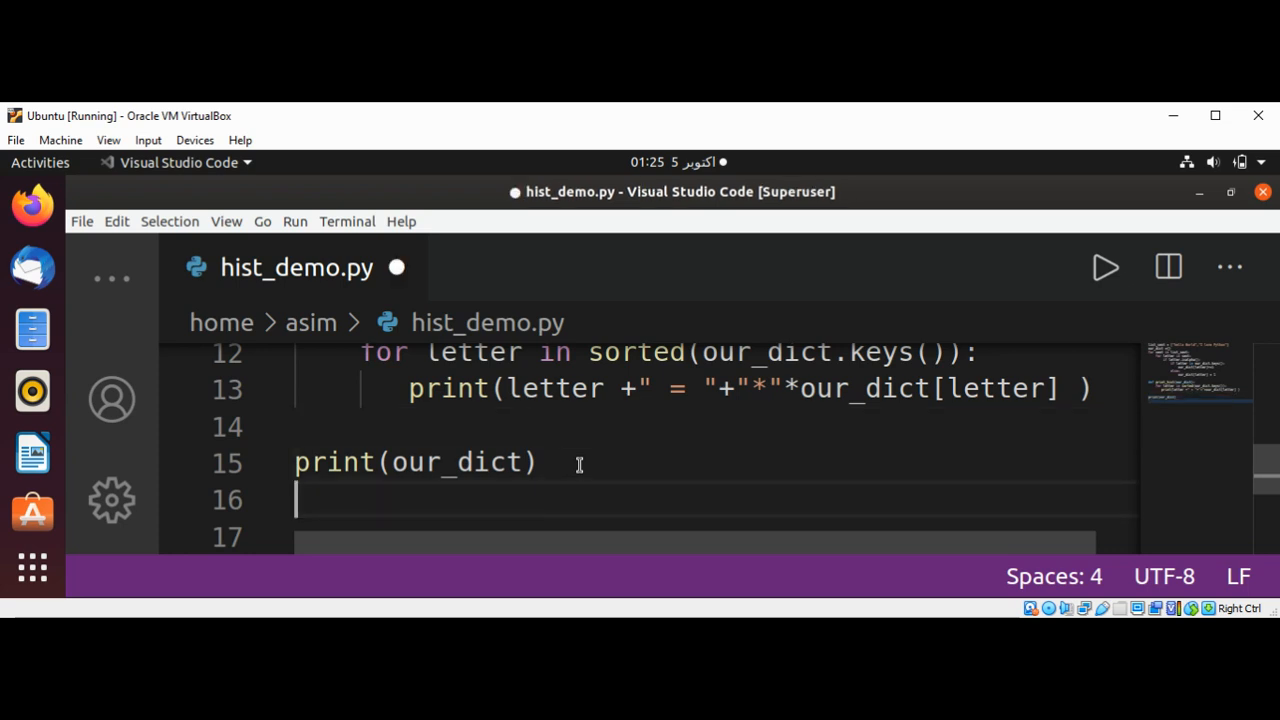
- Call print_hist(our_dict) on line 16 and save so the run shows the star histogram
type("print_hist")
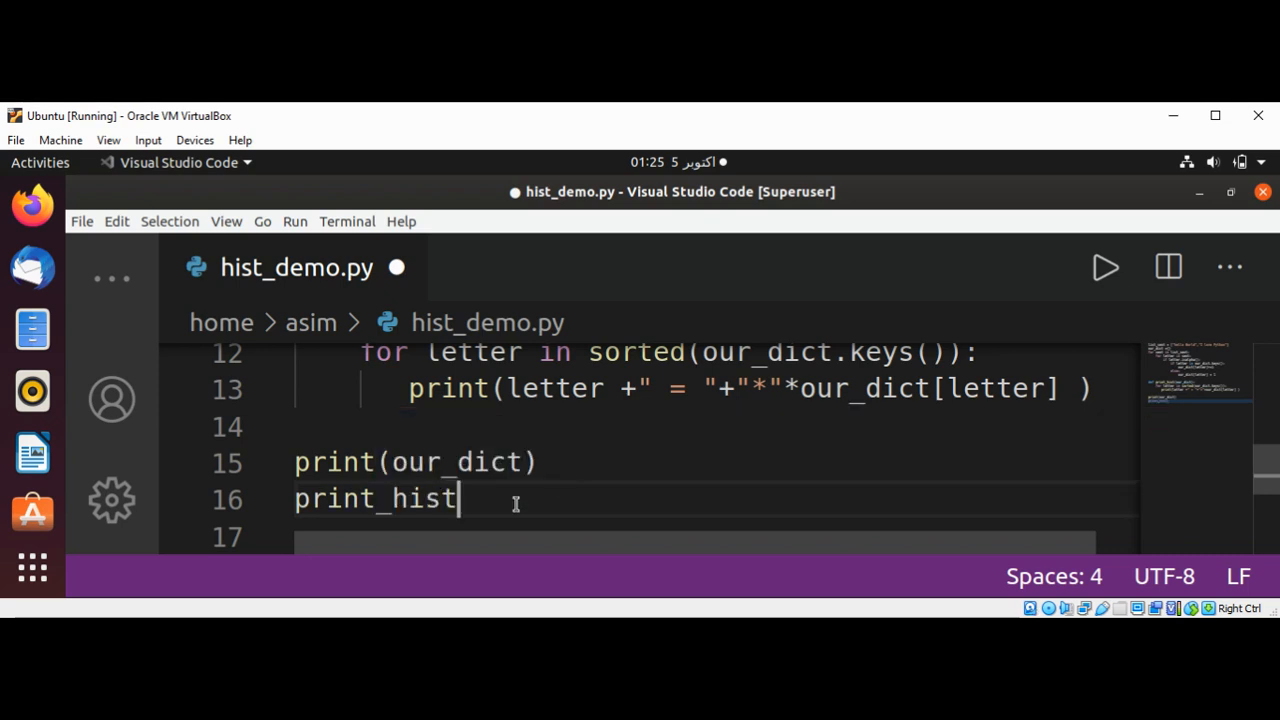
type("()")
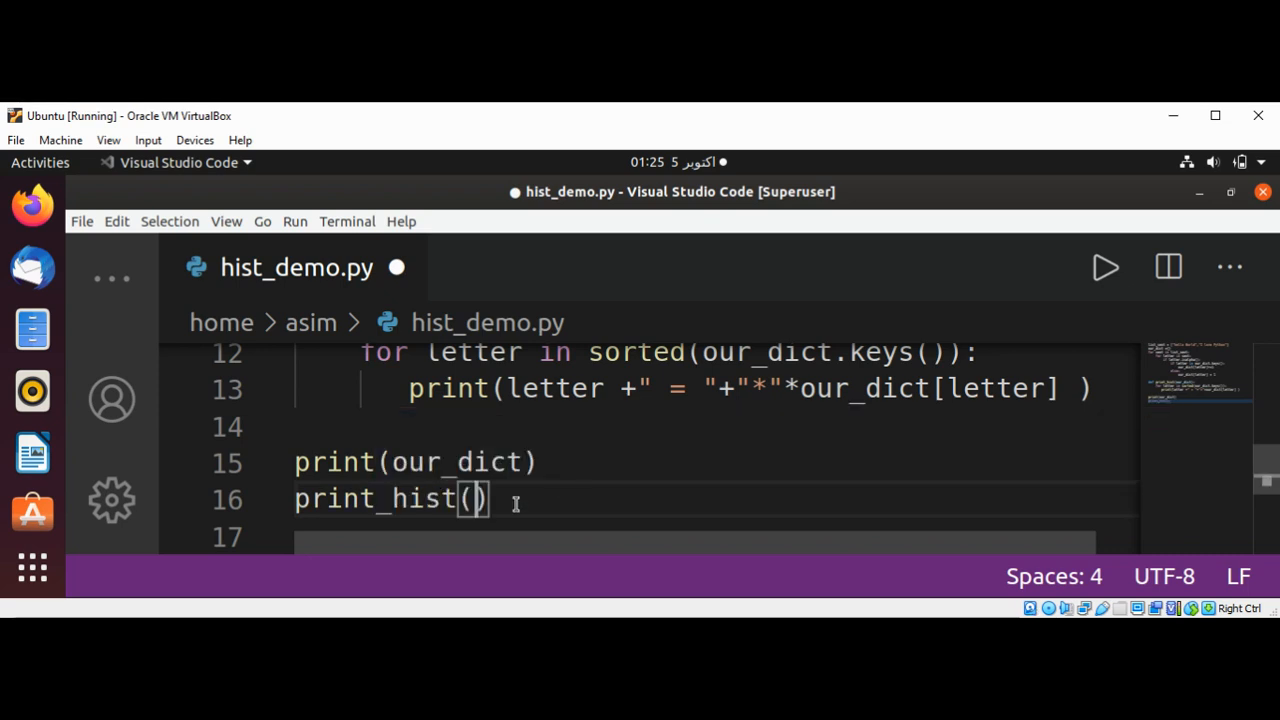
type("our_dict")
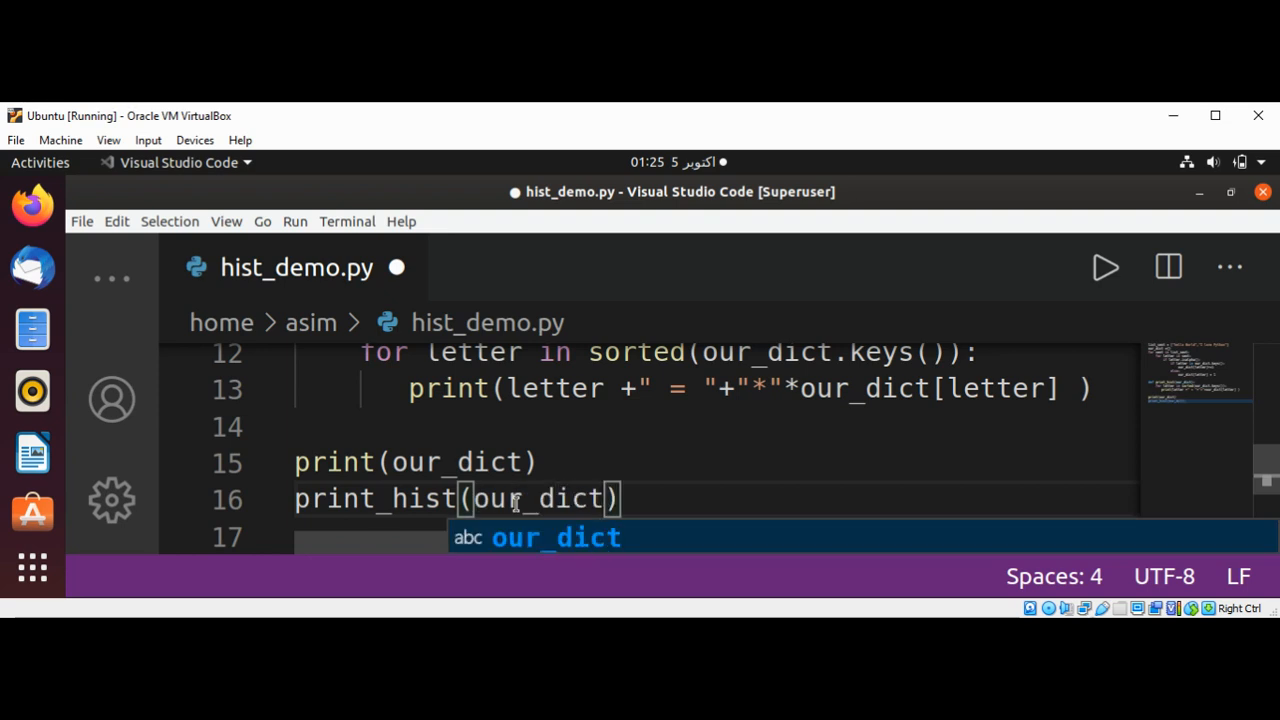
key("ctrl+s")
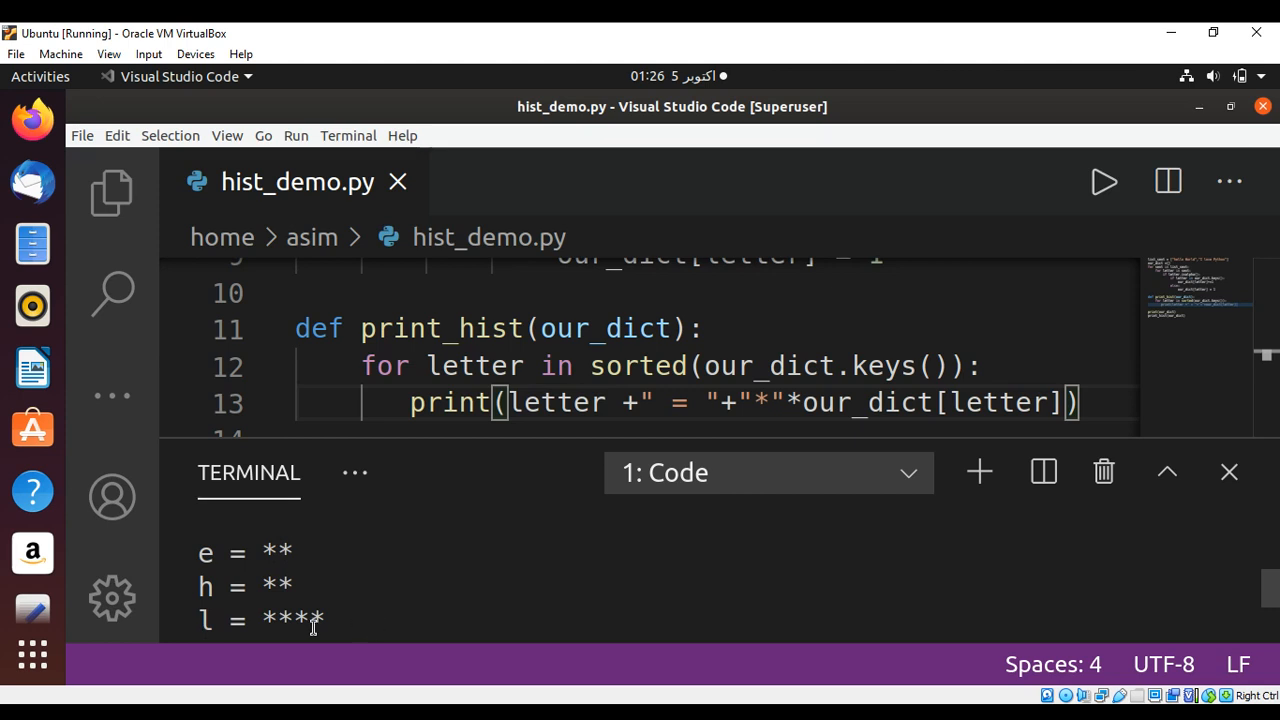
mouse_move(1276, 588)
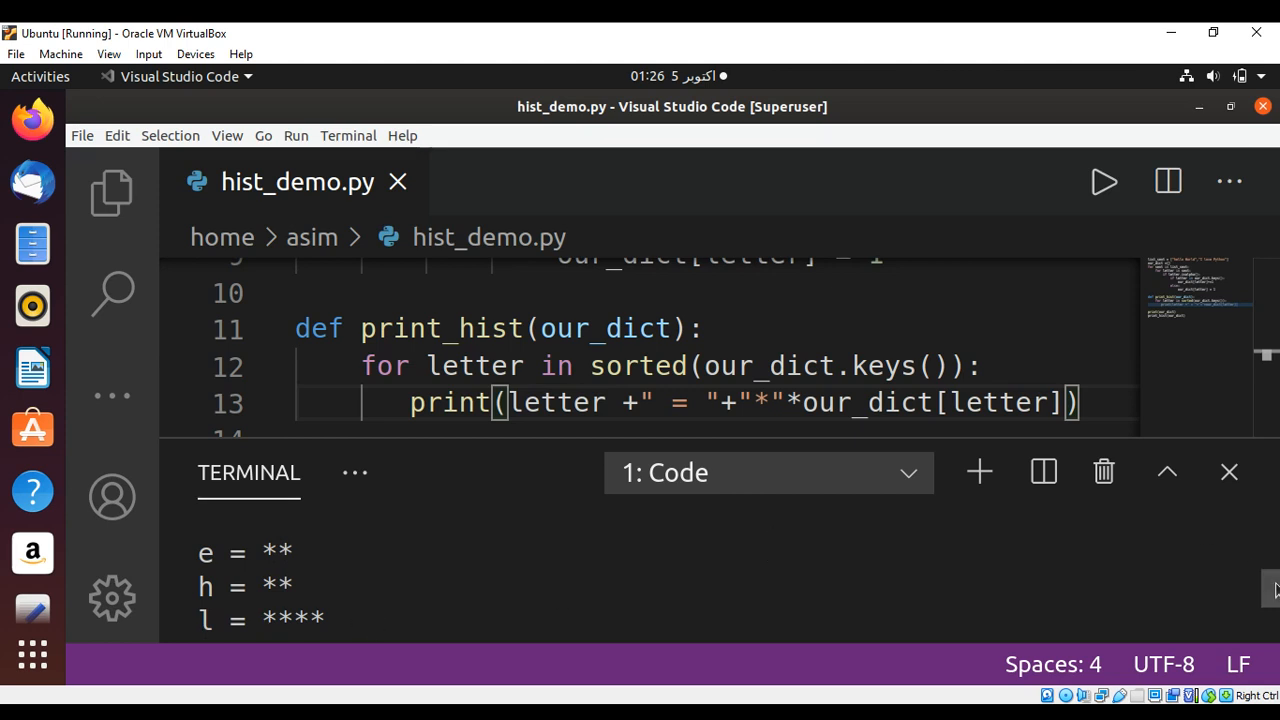